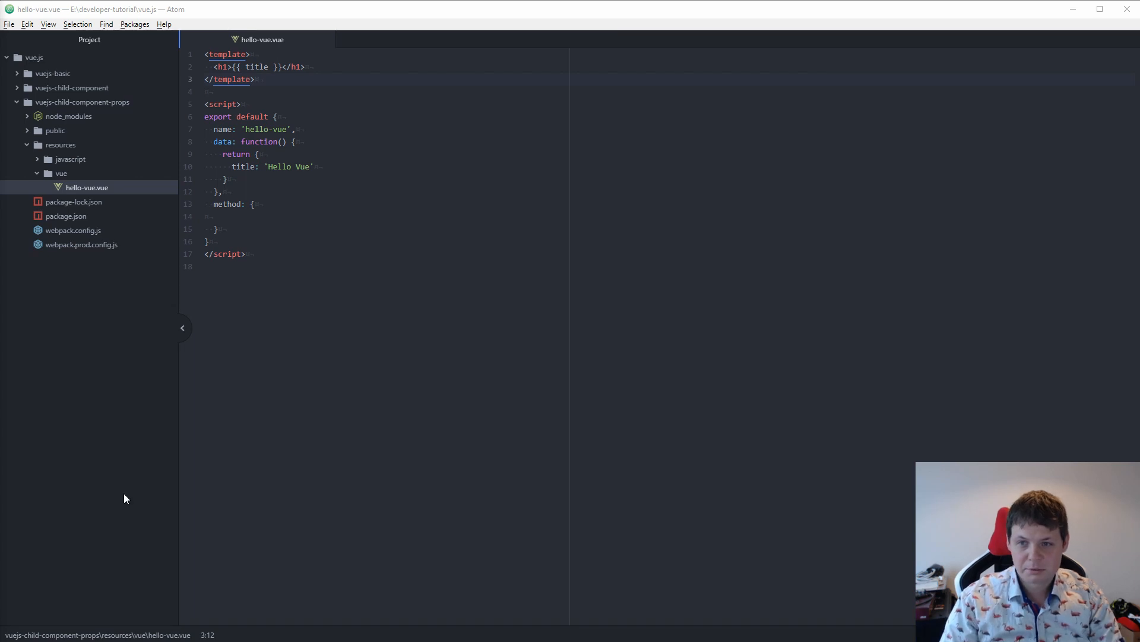
{"action": "mouse_move", "coordinate": [387, 390]}
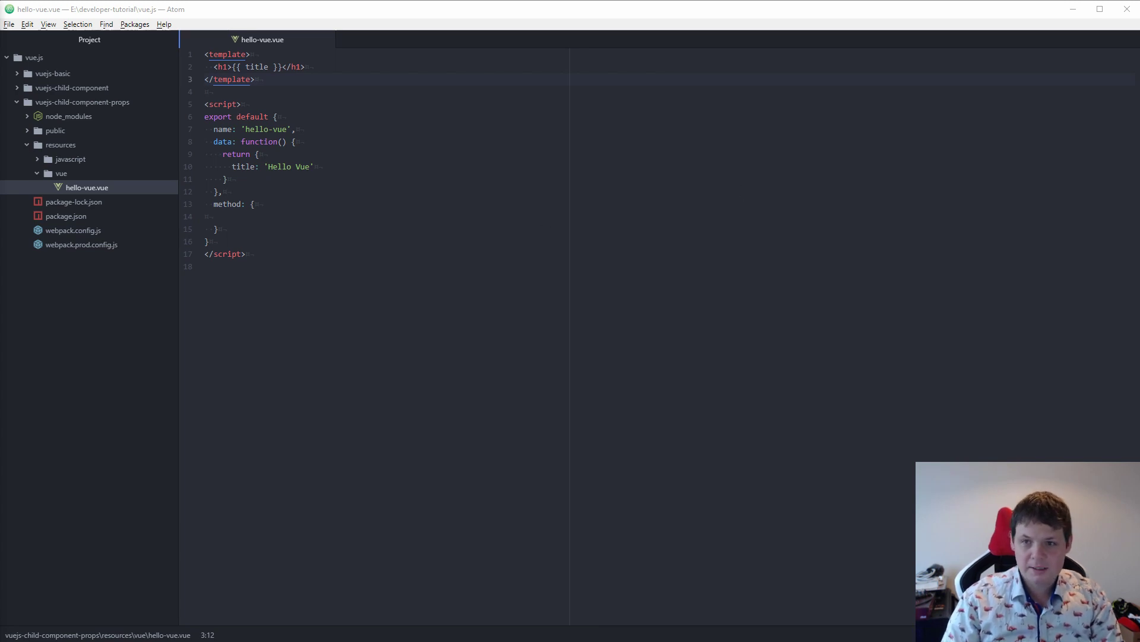
Create a new file named child.vue inside the vue folder
{"action": "right_click", "coordinate": [60, 173]}
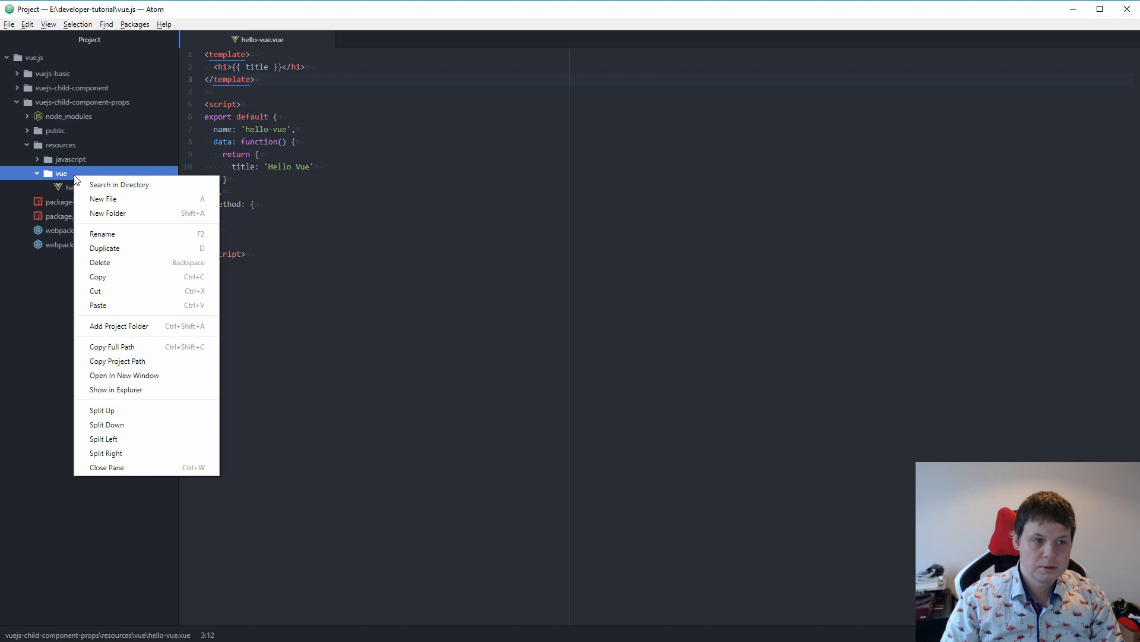
{"action": "left_click", "coordinate": [103, 199]}
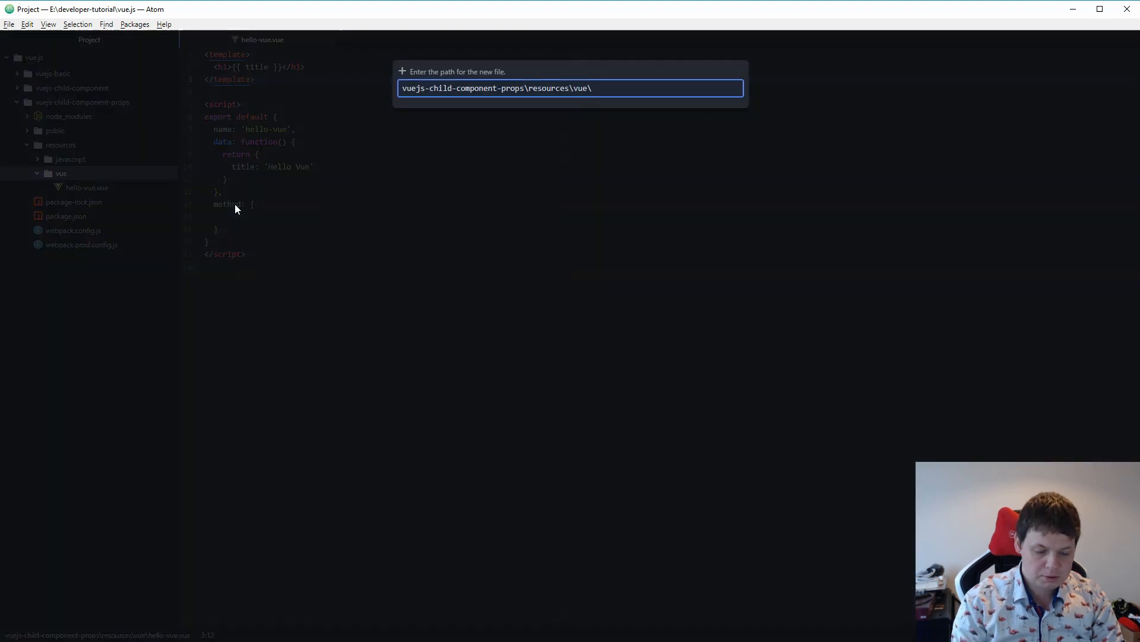
{"action": "type", "text": "child.vue"}
{"action": "type", "text": "te"}
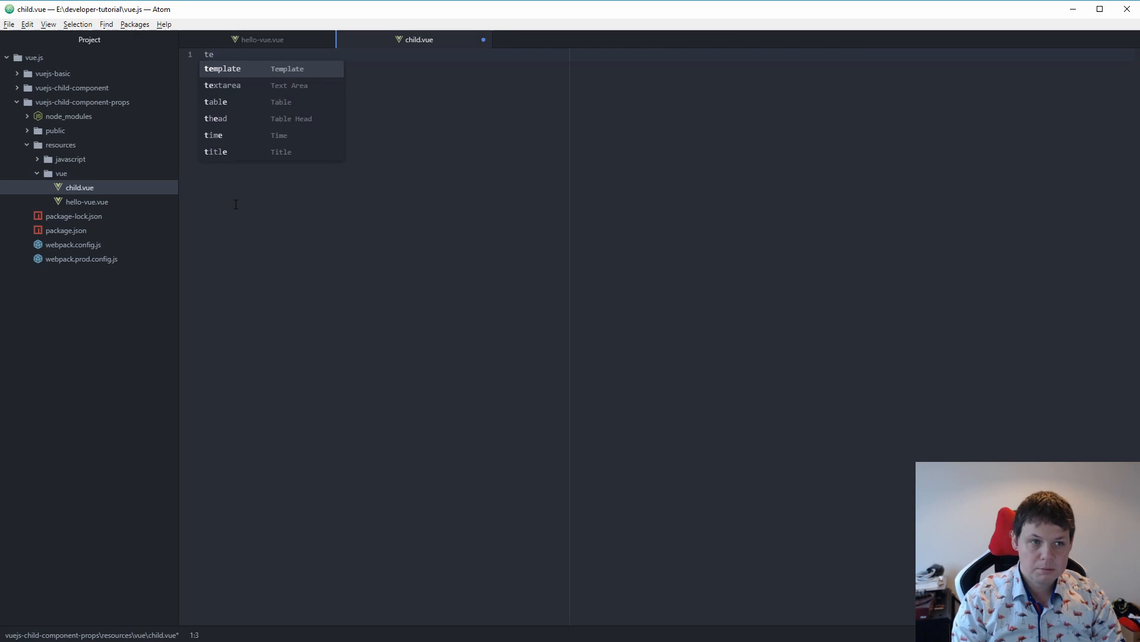
Add a template block containing a sub-child div
{"action": "type", "text": "maplte"}
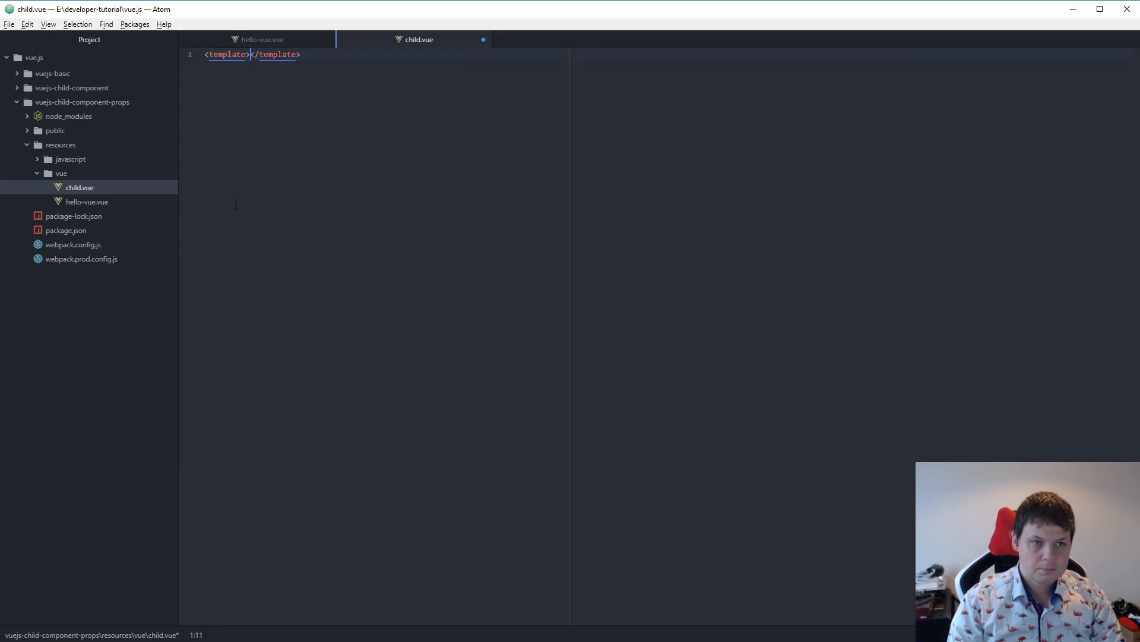
{"action": "key", "text": "Enter"}
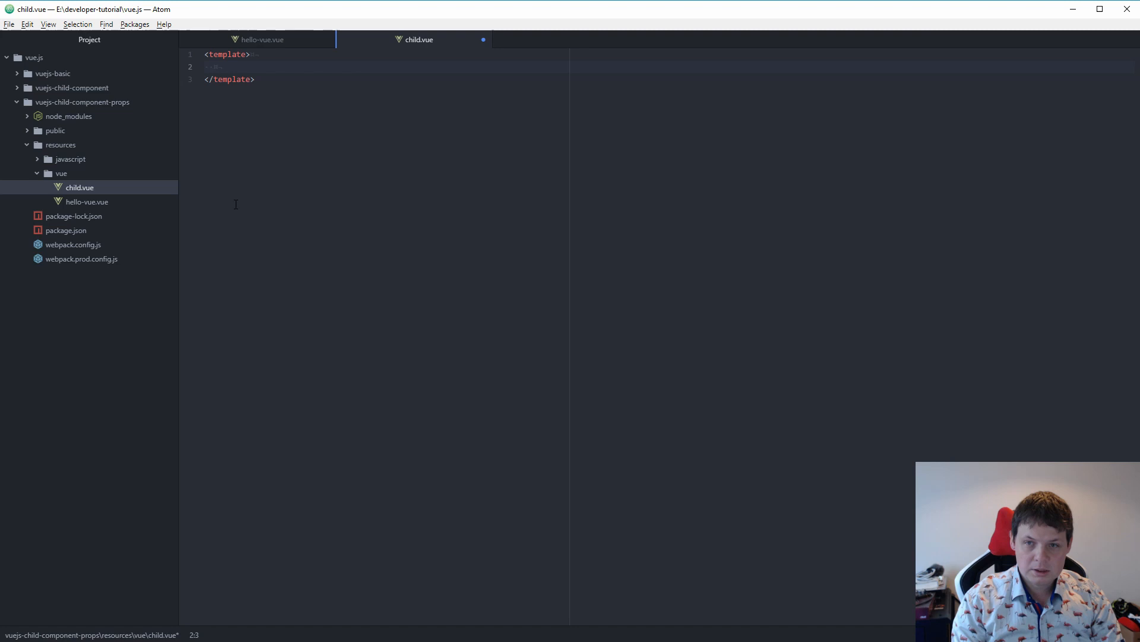
{"action": "type", "text": "div.sub-"}
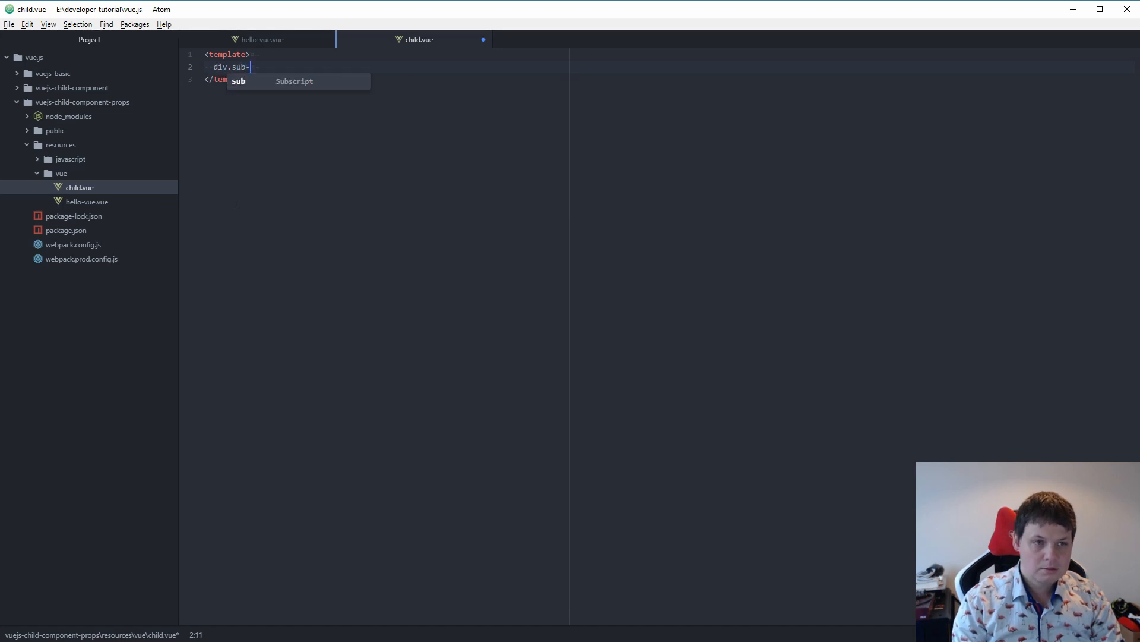
{"action": "key", "text": "Tab"}
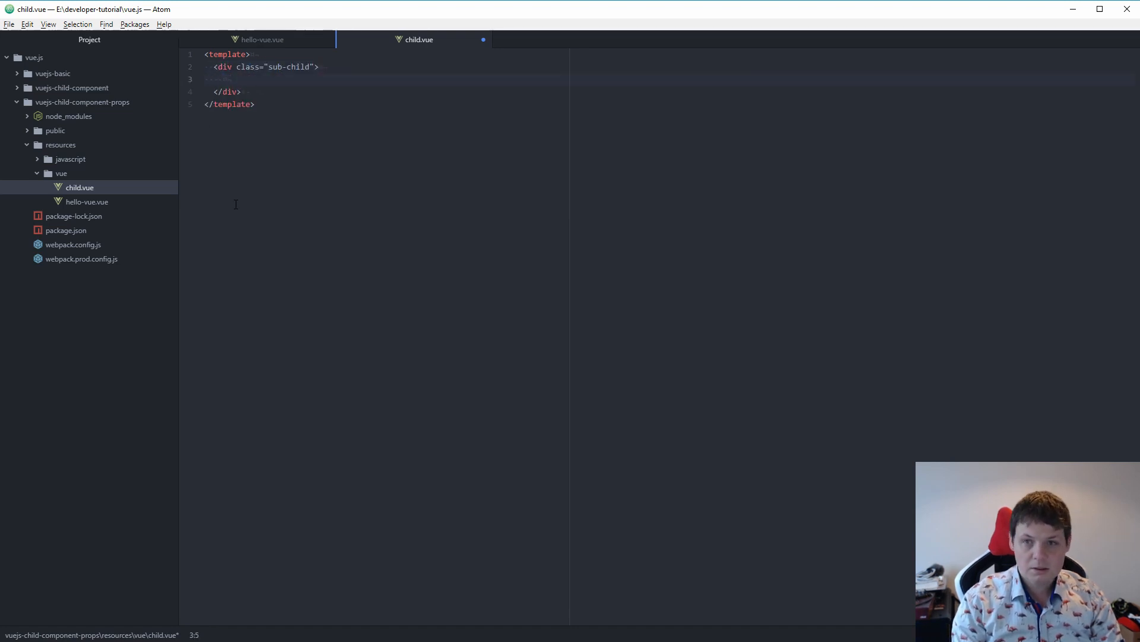
Add an h2 {{title}} heading, a 'Hello vue - parent' list item, and a script block
{"action": "type", "text": "h2>{{title}}</h2>"}
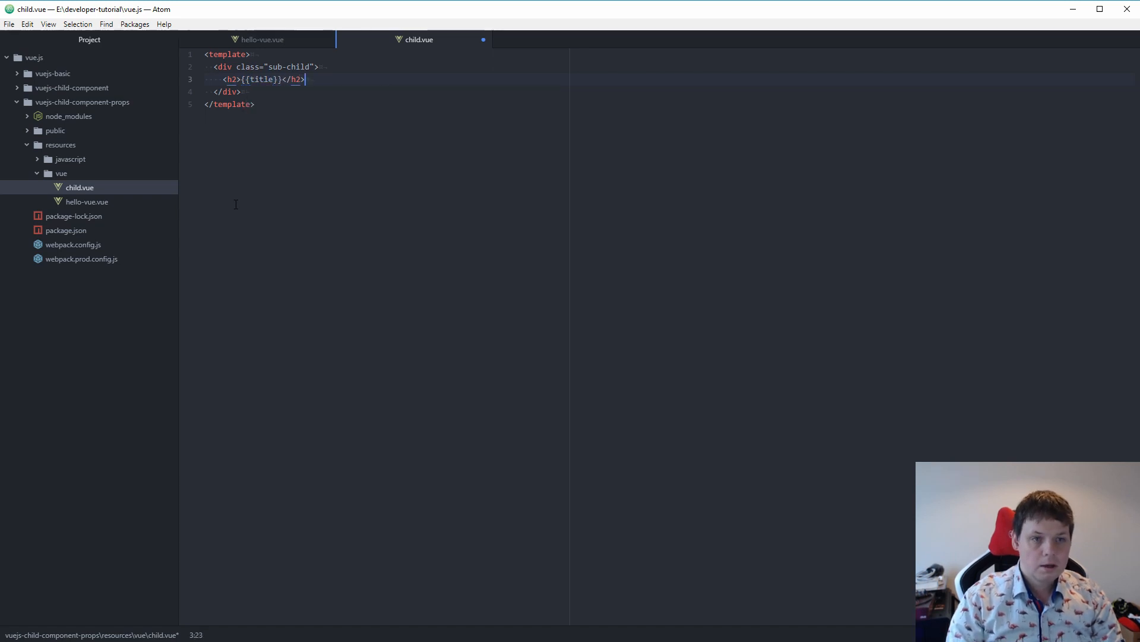
{"action": "key", "text": "Enter"}
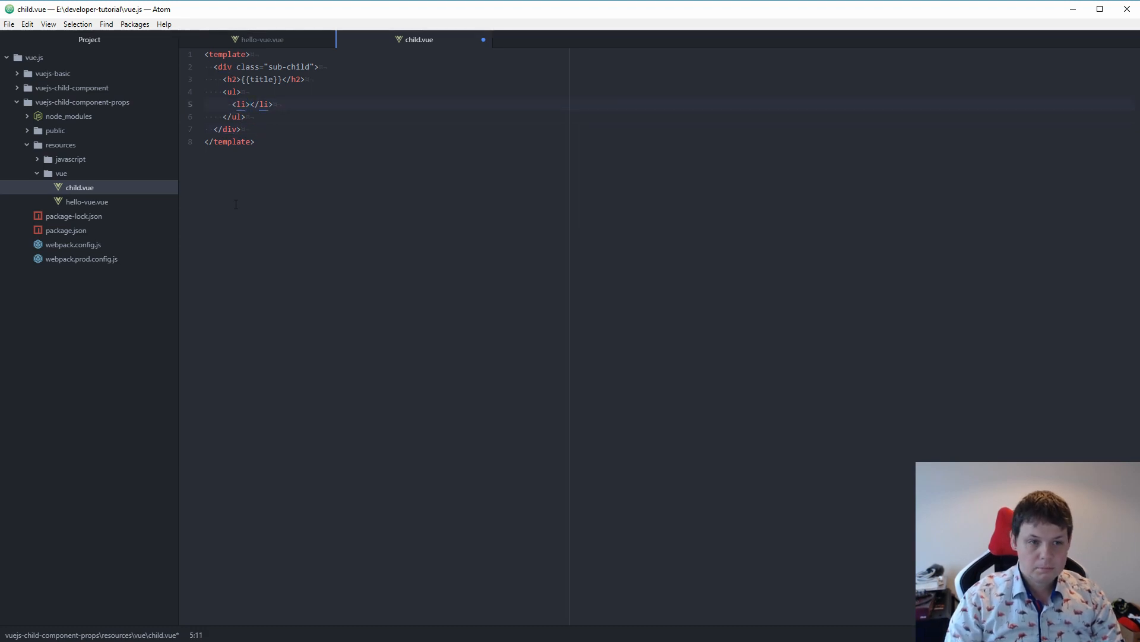
{"action": "type", "text": "{}"}
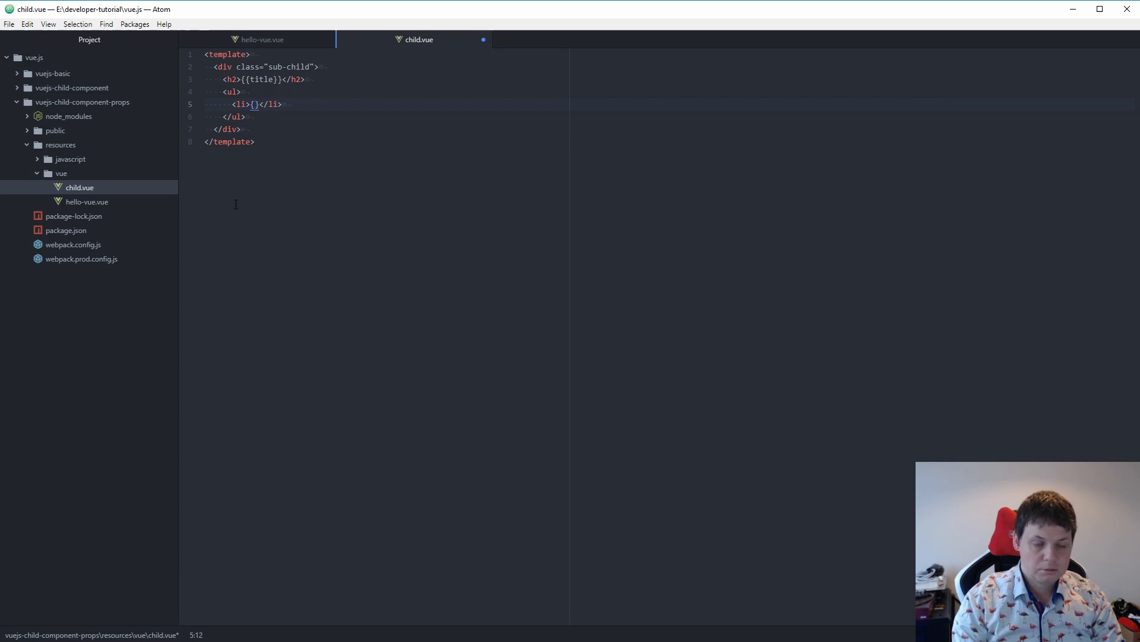
{"action": "type", "text": "Hello vue -"}
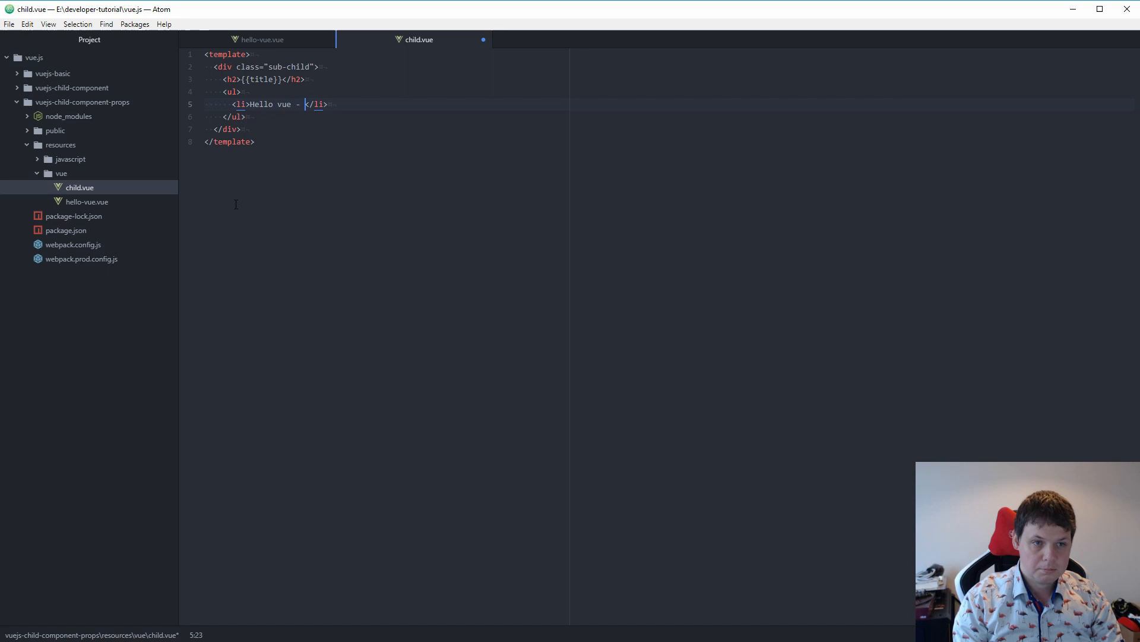
{"action": "type", "text": "parent"}
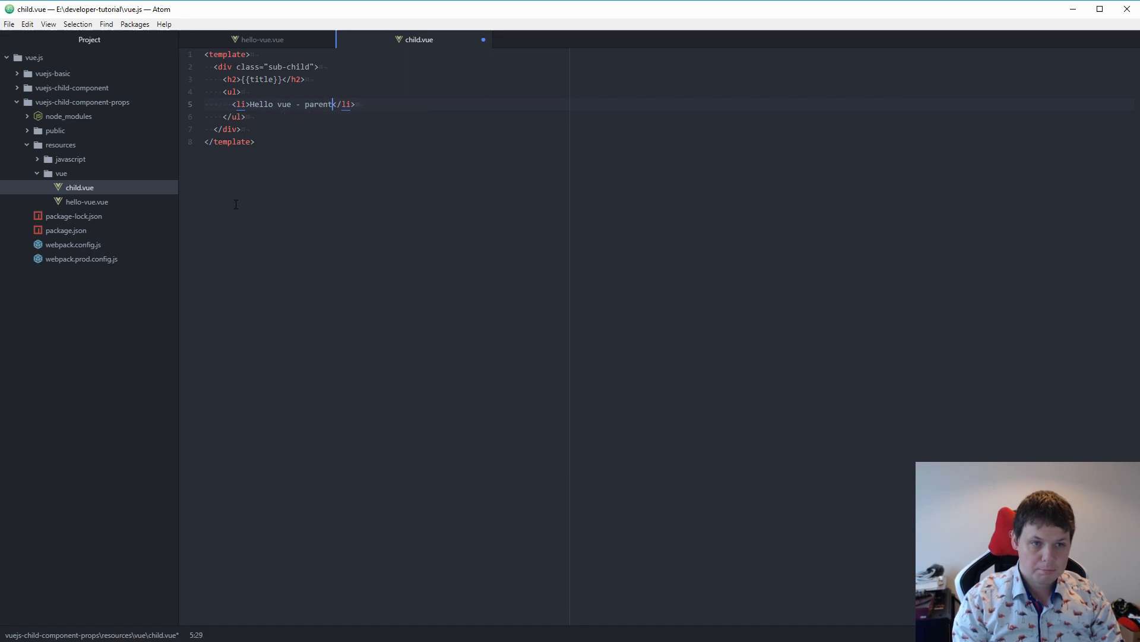
{"action": "type", "text": "script>"}
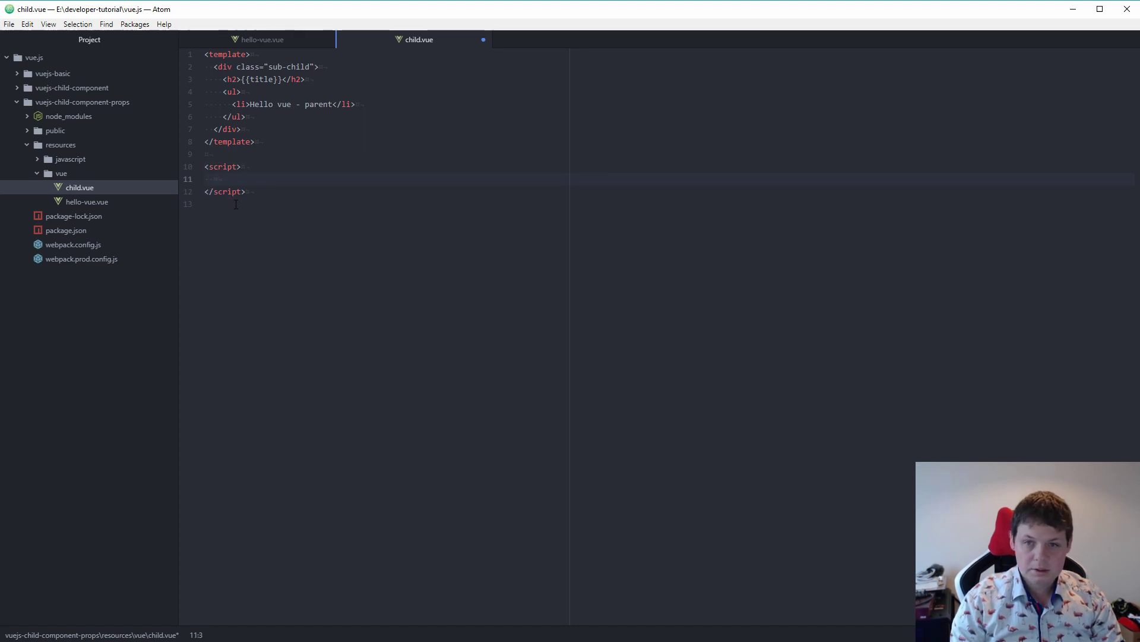
Type export default {} in the script, then flip to hello-vue.vue and back
{"action": "type", "text": "export"}
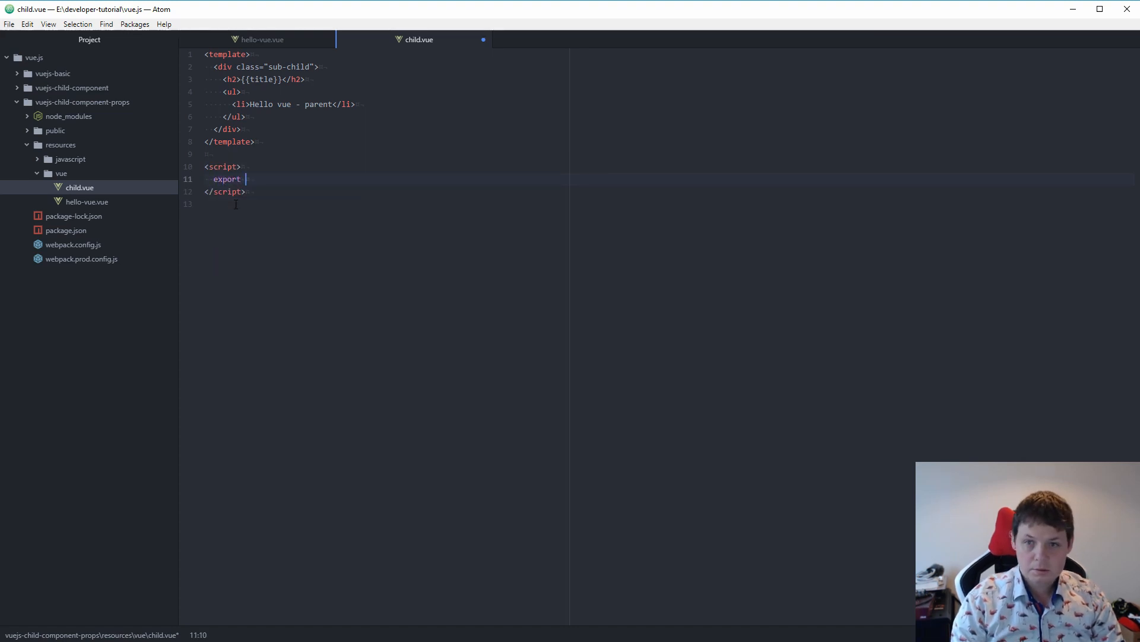
{"action": "type", "text": "default"}
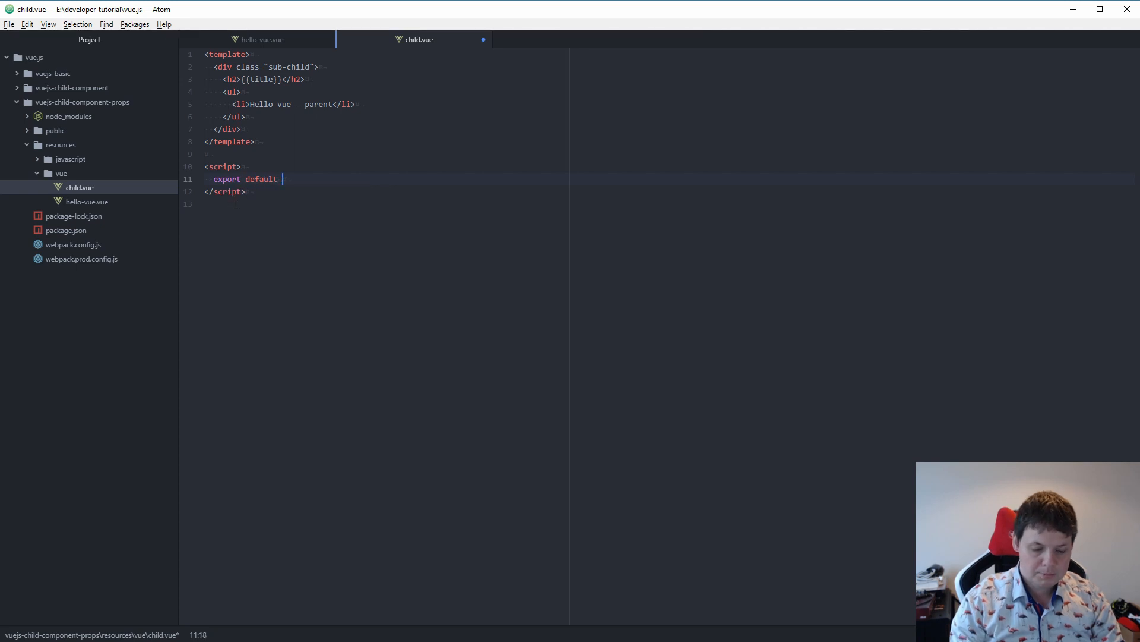
{"action": "type", "text": "{"}
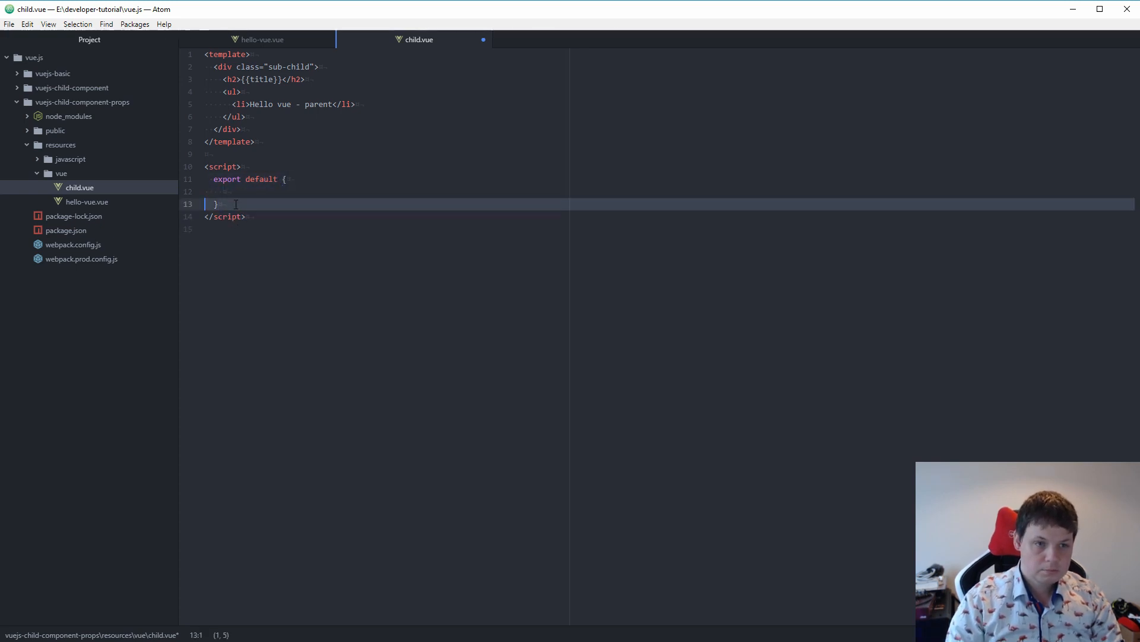
{"action": "left_click", "coordinate": [267, 39]}
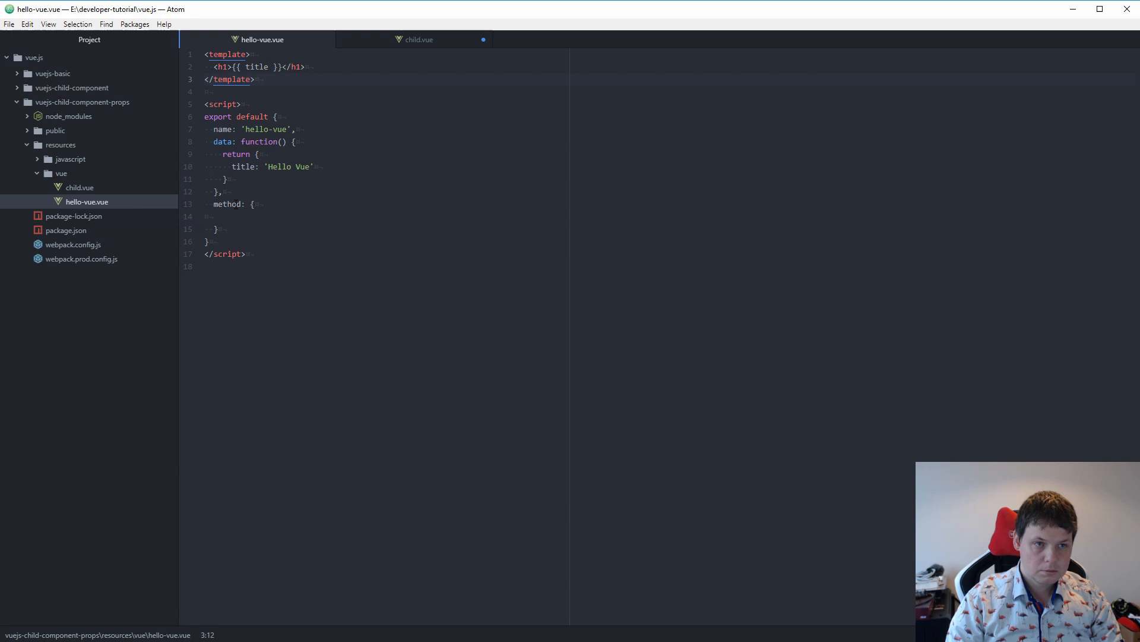
{"action": "left_click", "coordinate": [418, 39]}
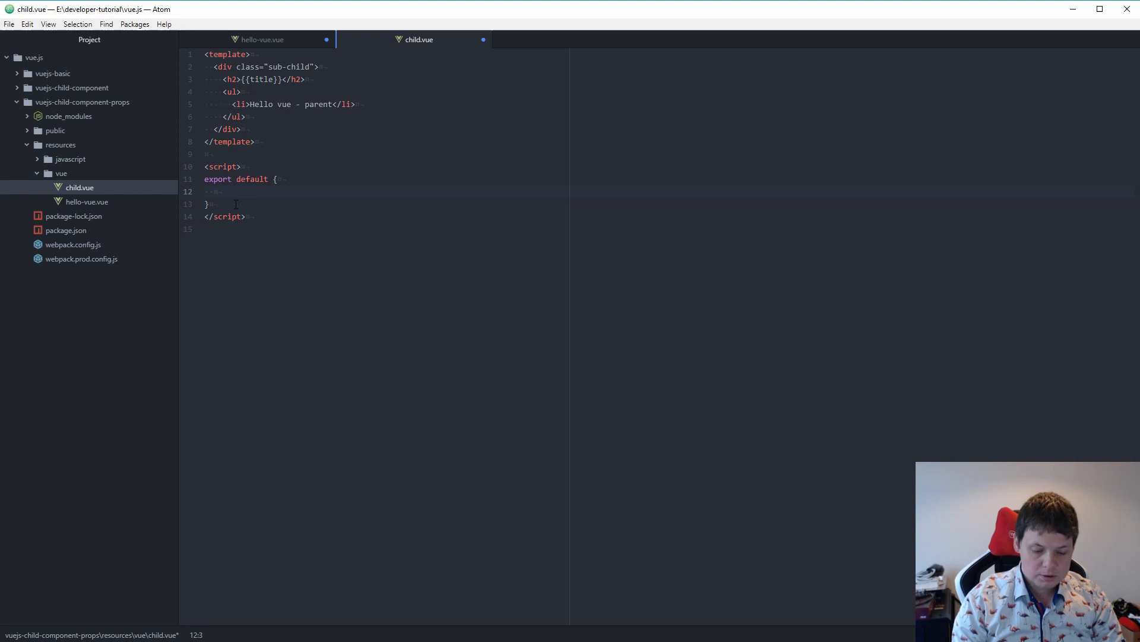
Add an empty props array and a data function to the child export
{"action": "type", "text": "p"}
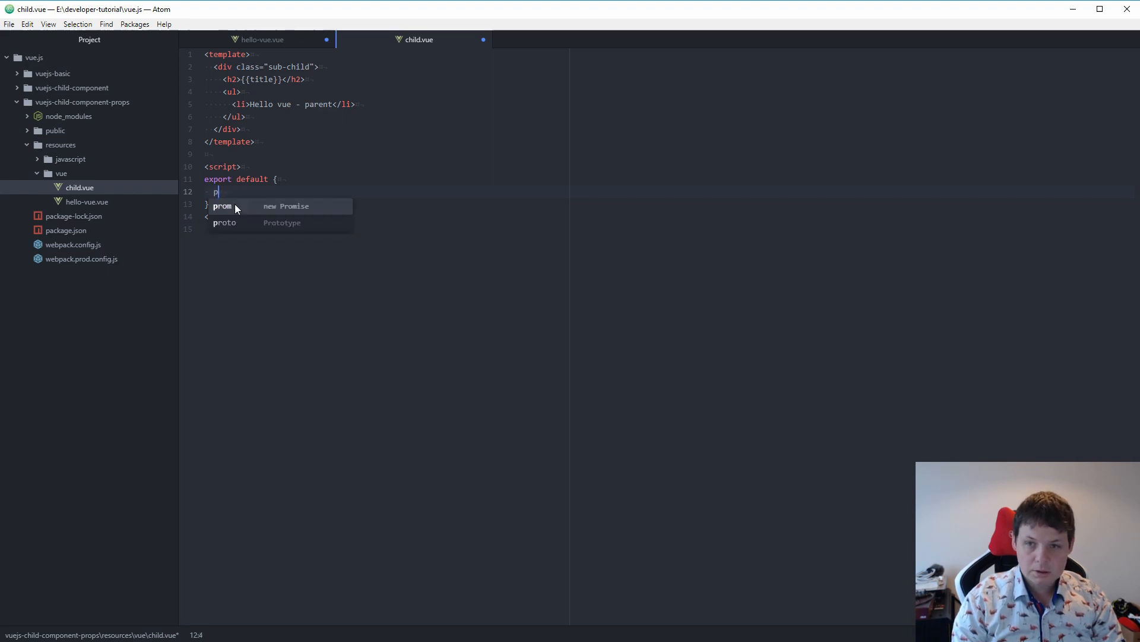
{"action": "type", "text": "rops:"}
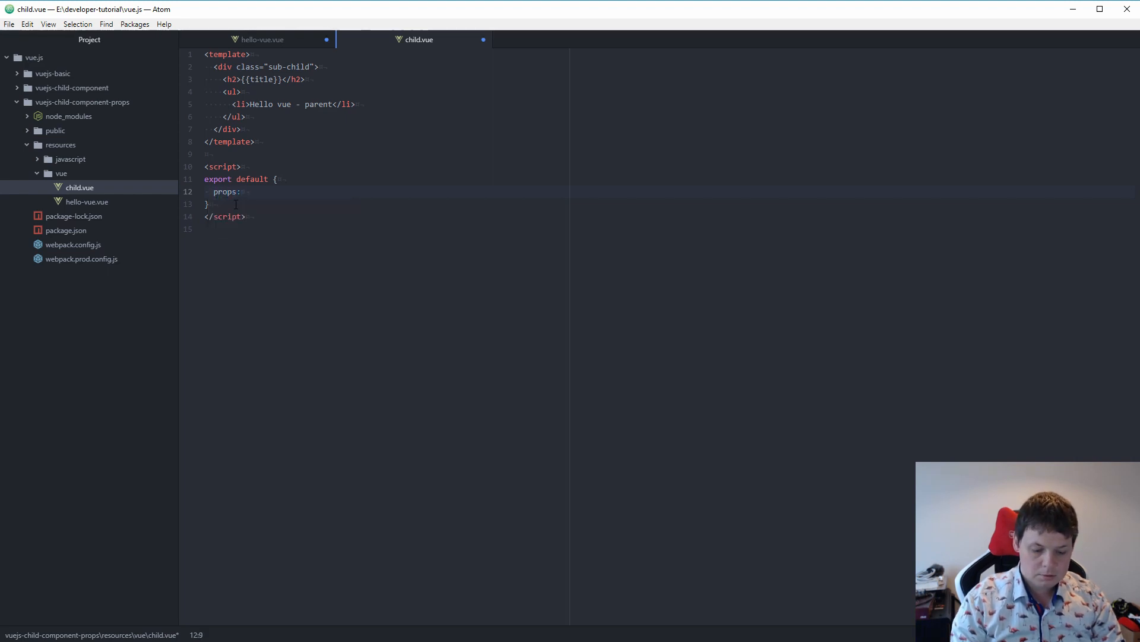
{"action": "type", "text": "[],"}
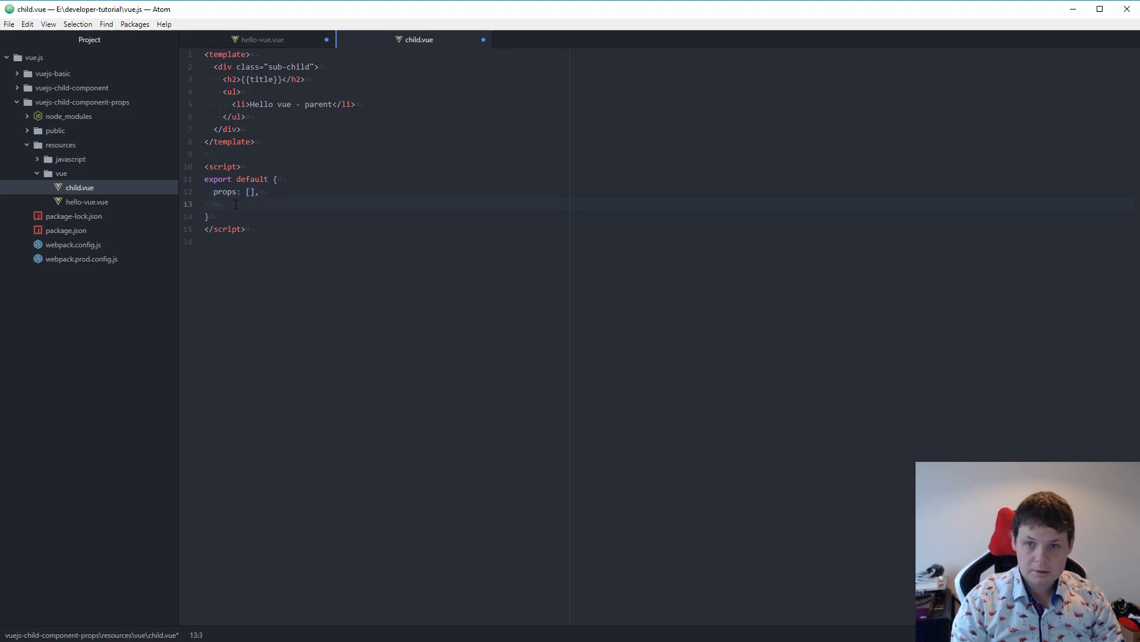
{"action": "type", "text": "data: function("}
{"action": "type", "text": "retur"}
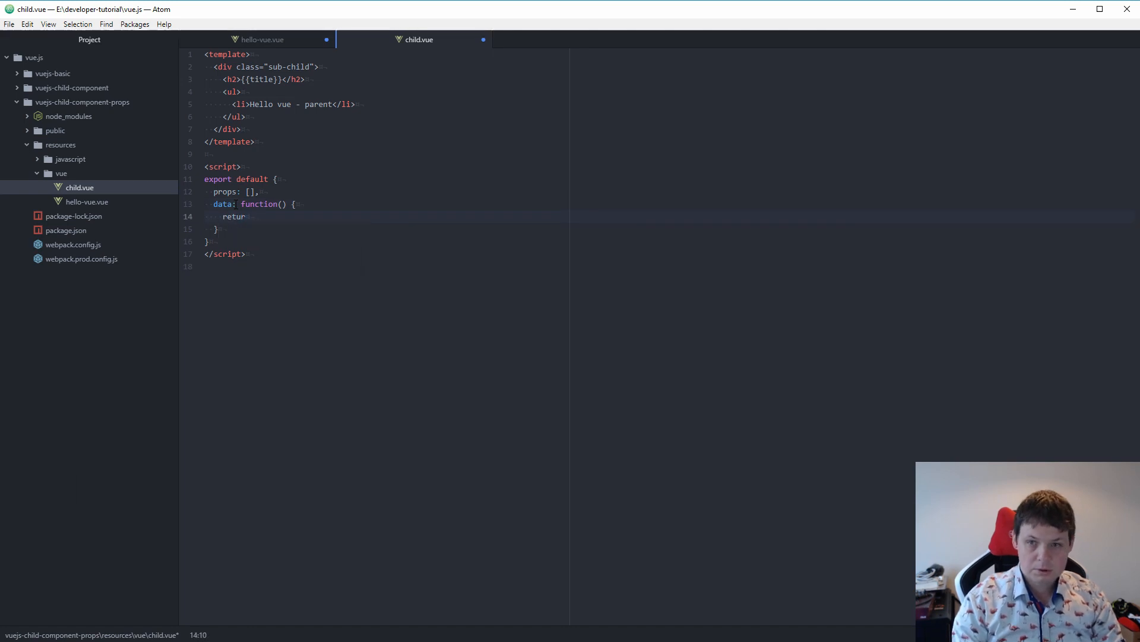
{"action": "type", "text": "{}"}
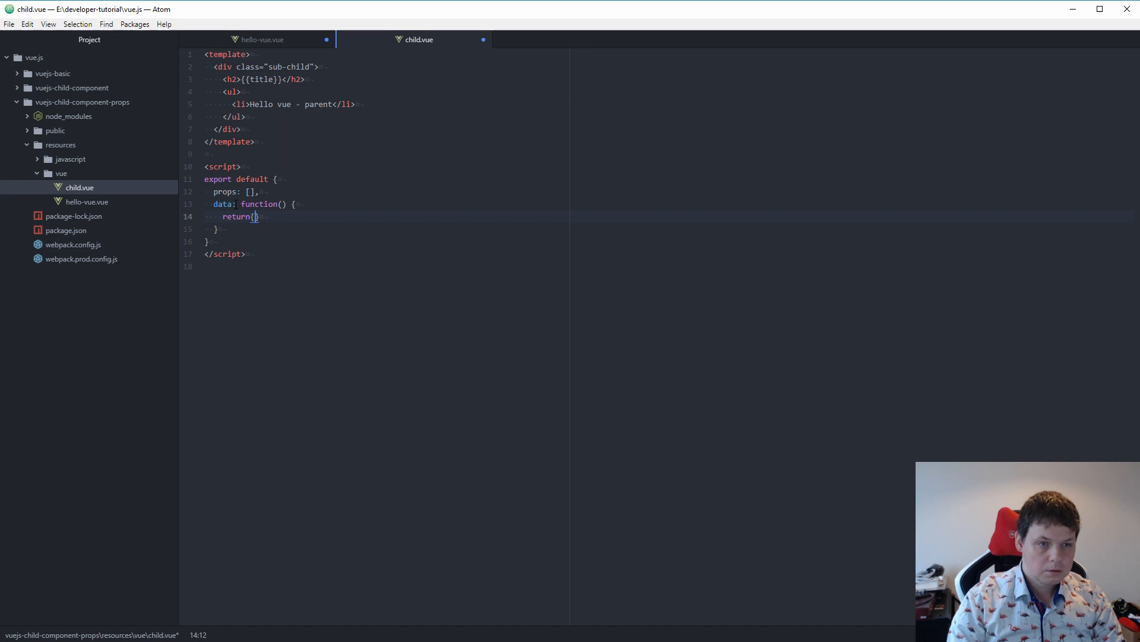
Make the data function return title 'Test child.vue - props'
{"action": "type", "text": "'title"}
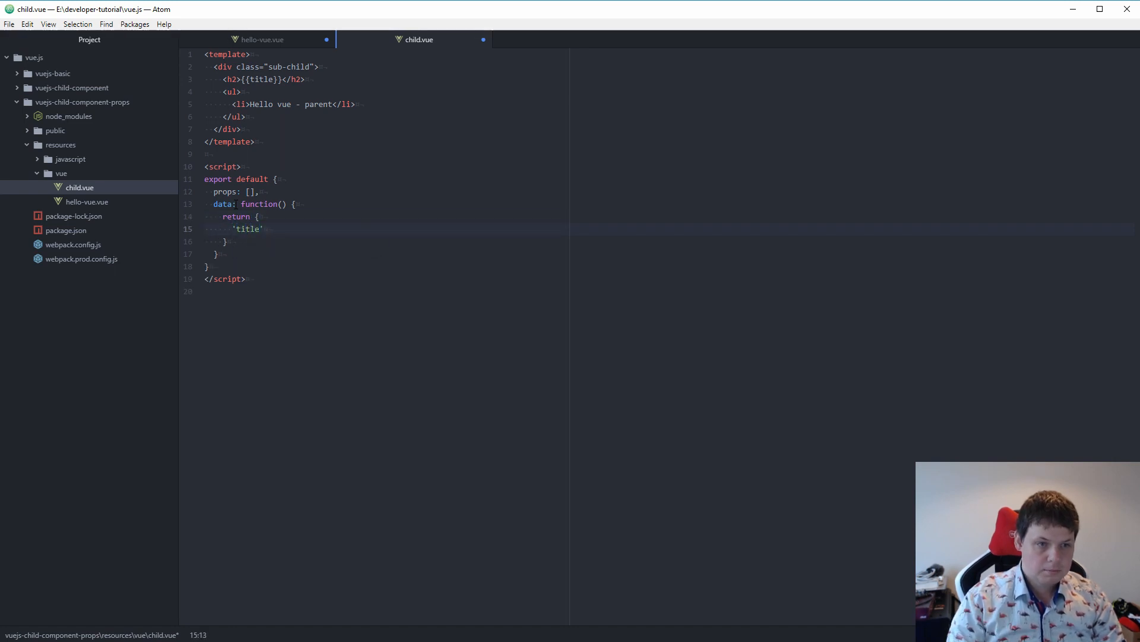
{"action": "type", "text": ": '"}
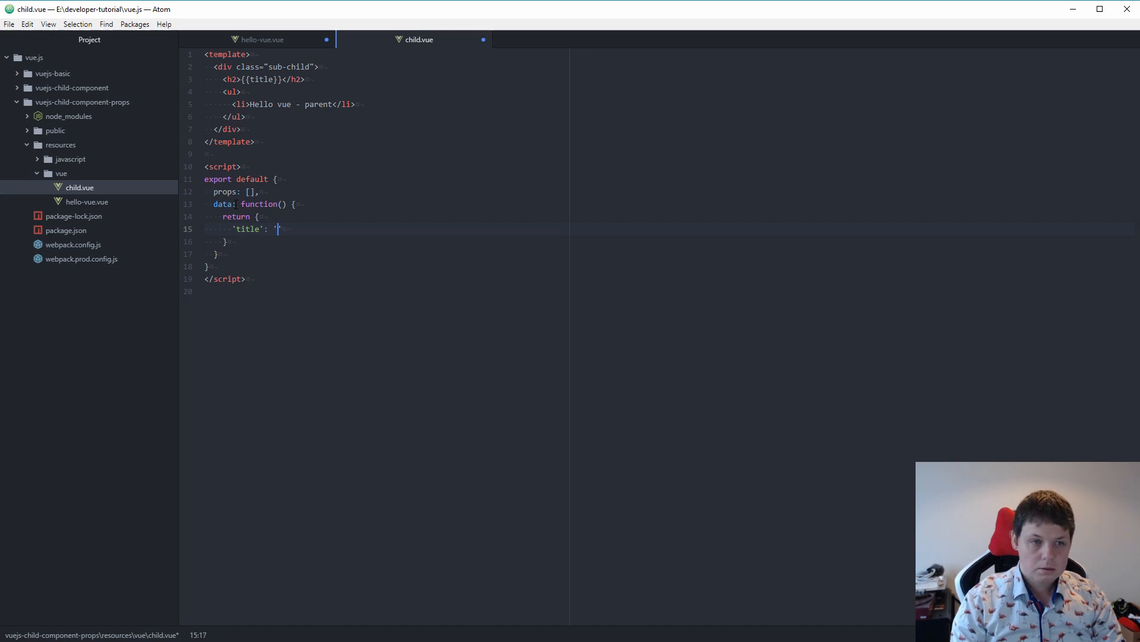
{"action": "type", "text": "'"}
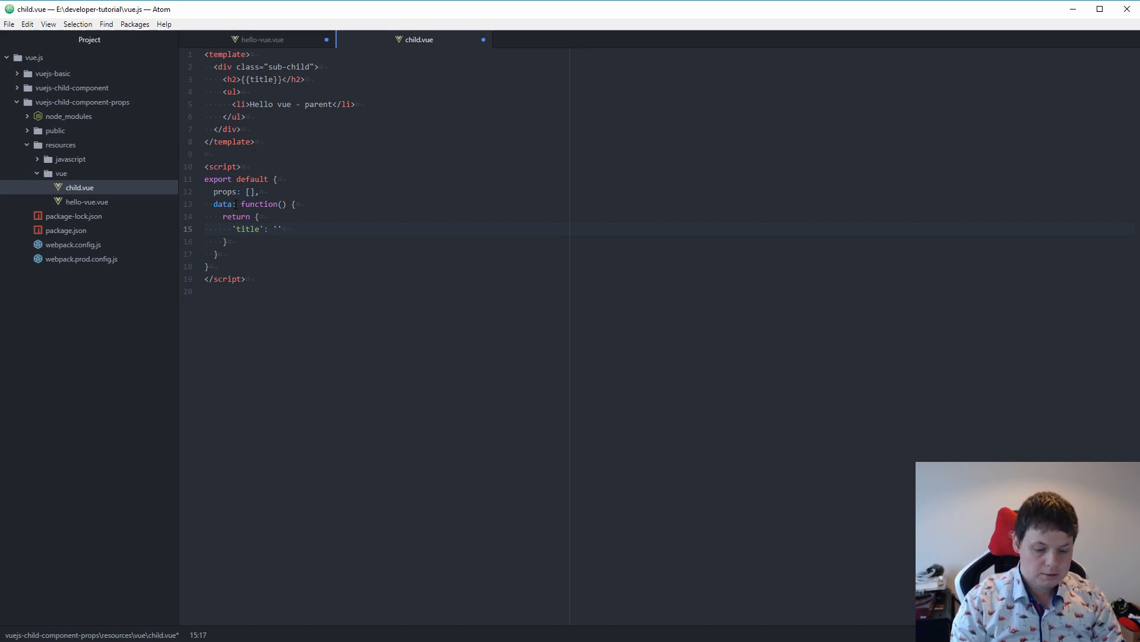
{"action": "type", "text": "Test"}
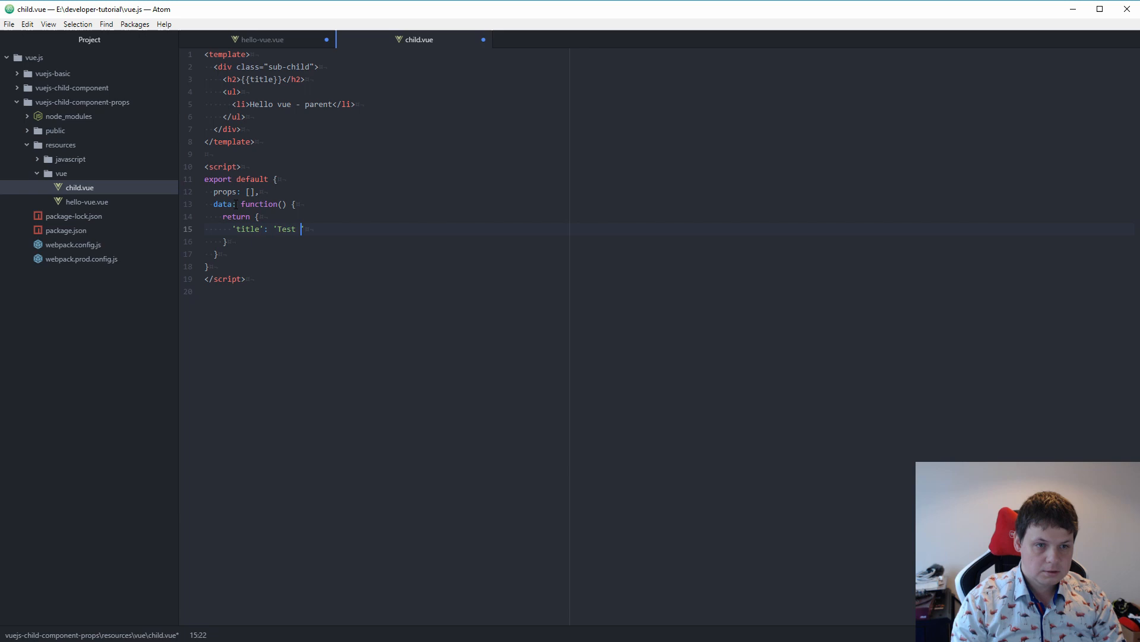
{"action": "type", "text": "child.'"}
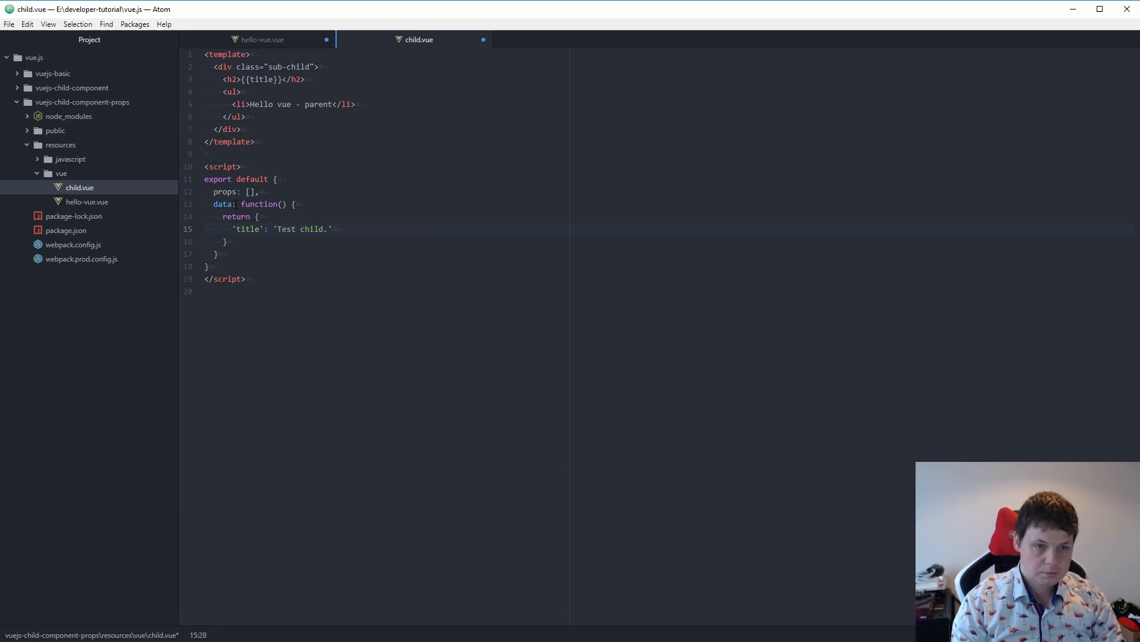
{"action": "type", "text": ".vue - pros"}
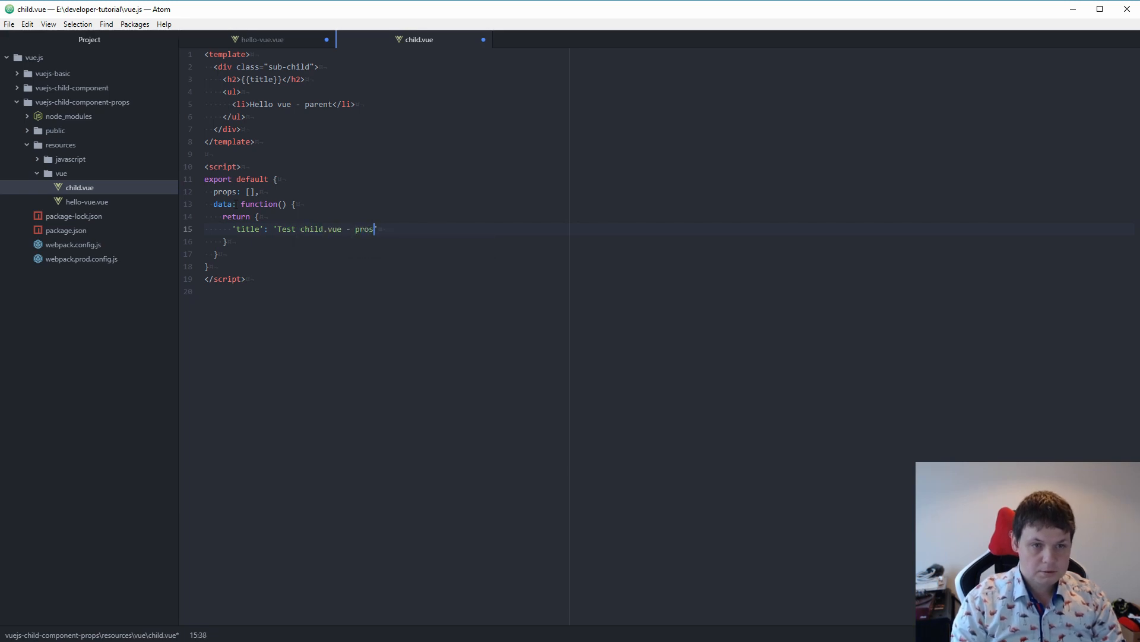
{"action": "type", "text": "s"}
{"action": "left_click", "coordinate": [387, 254]}
{"action": "type", "text": ","}
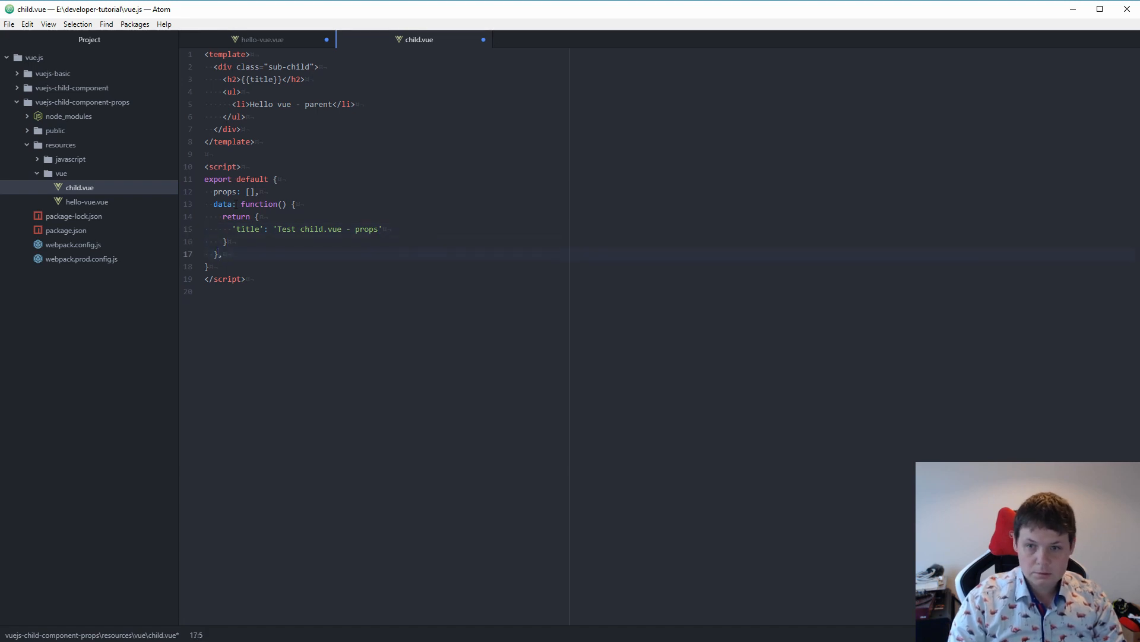
Add computed: { selectedSubGroups() {} } below the data block
{"action": "key", "text": "Enter"}
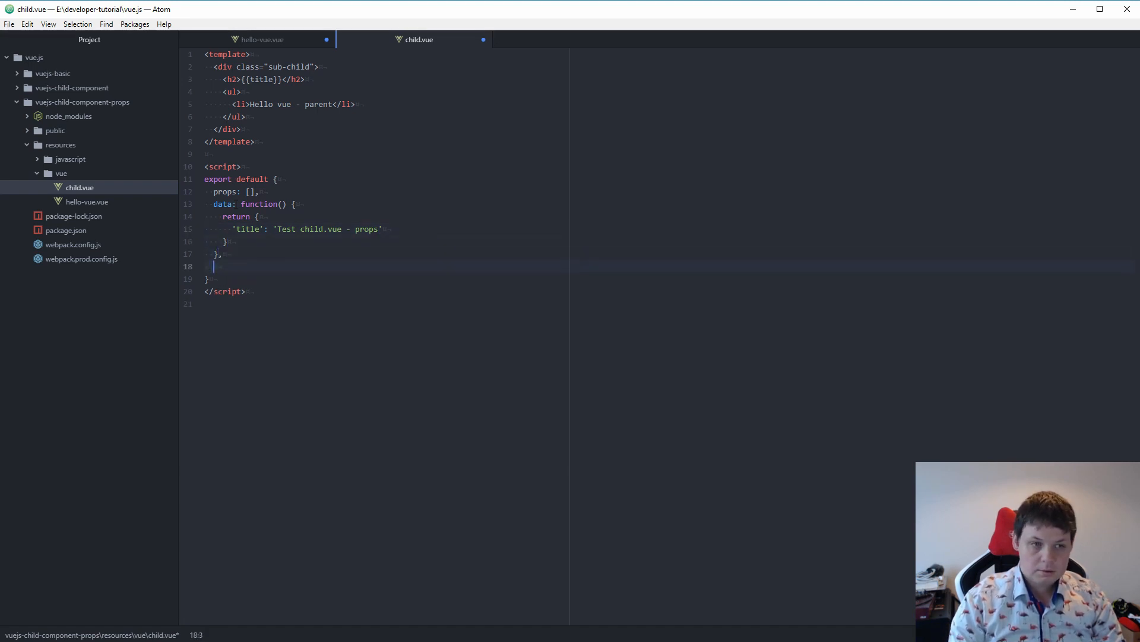
{"action": "type", "text": "com"}
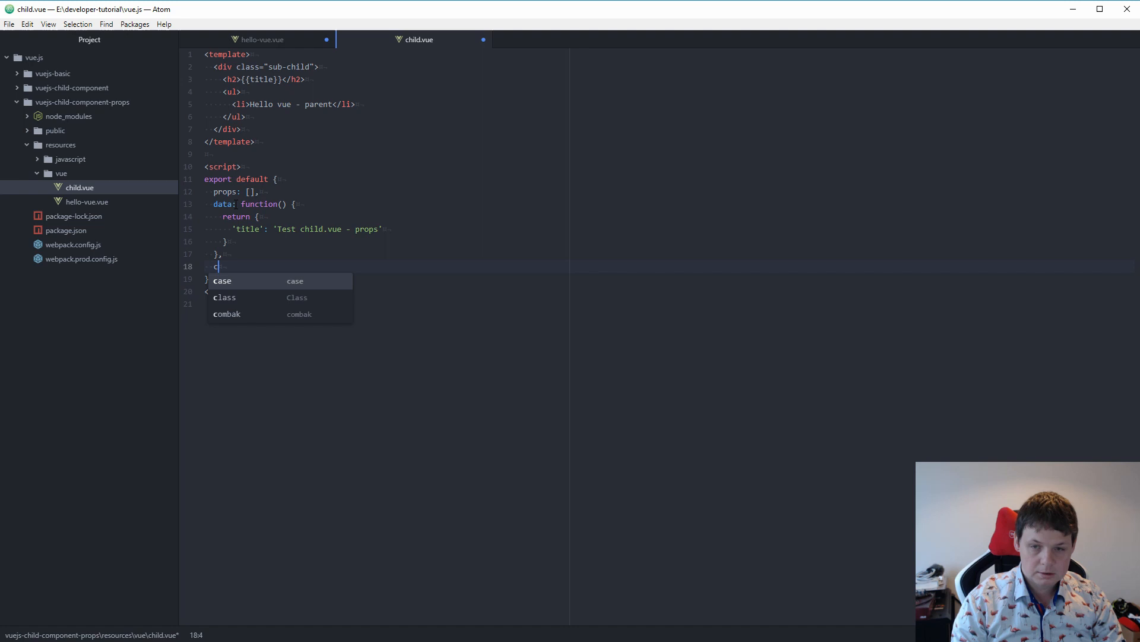
{"action": "type", "text": "ompute"}
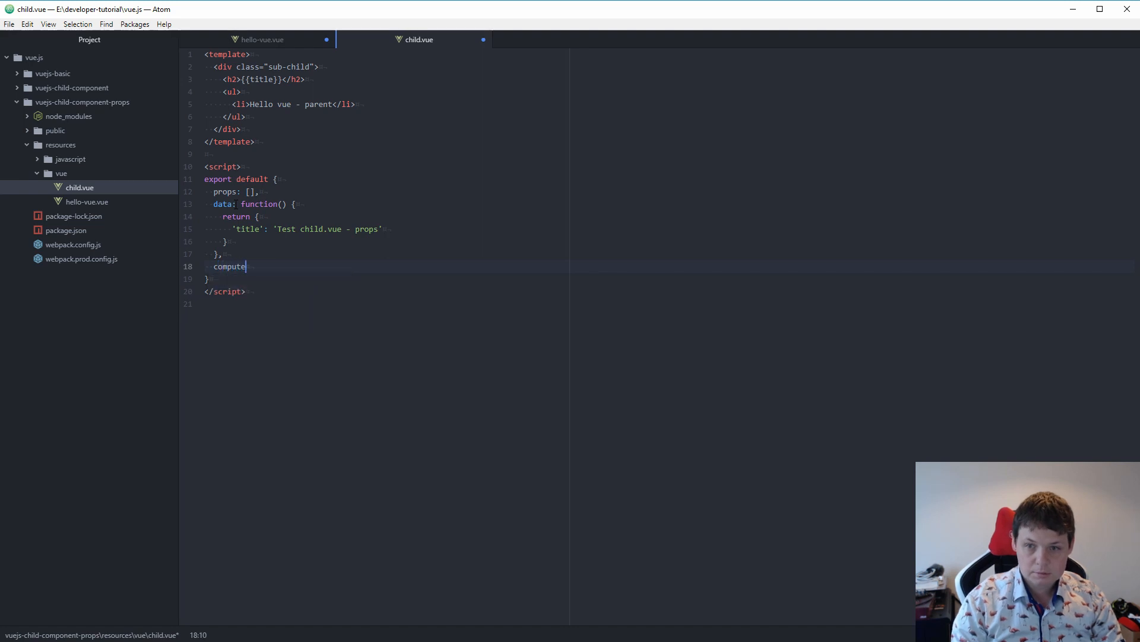
{"action": "type", "text": "d: {}"}
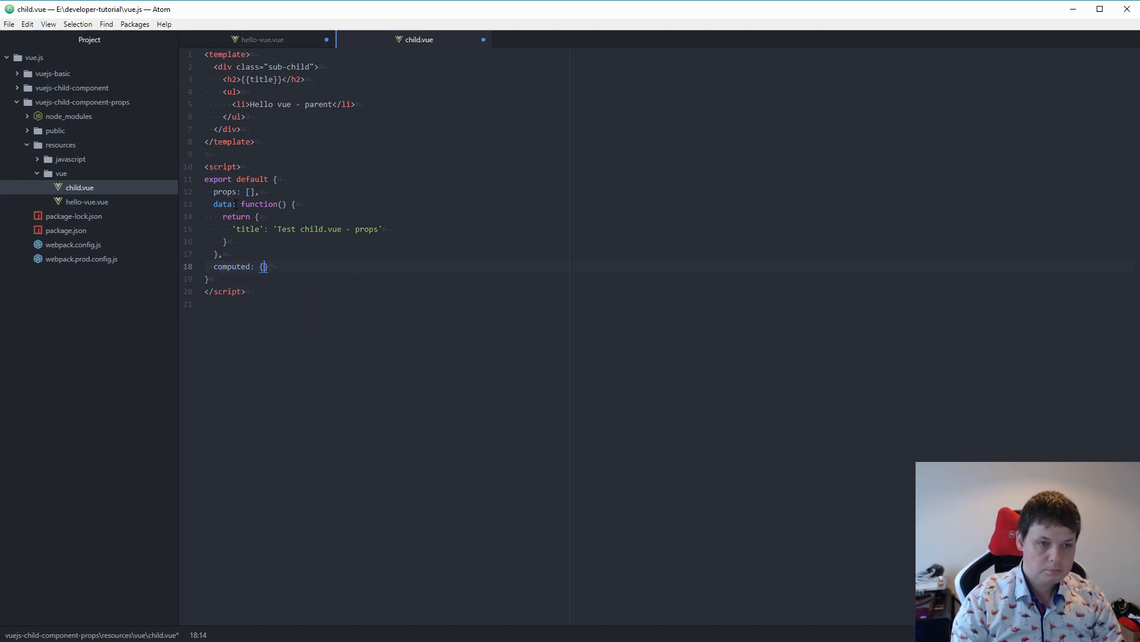
{"action": "type", "text": "se"}
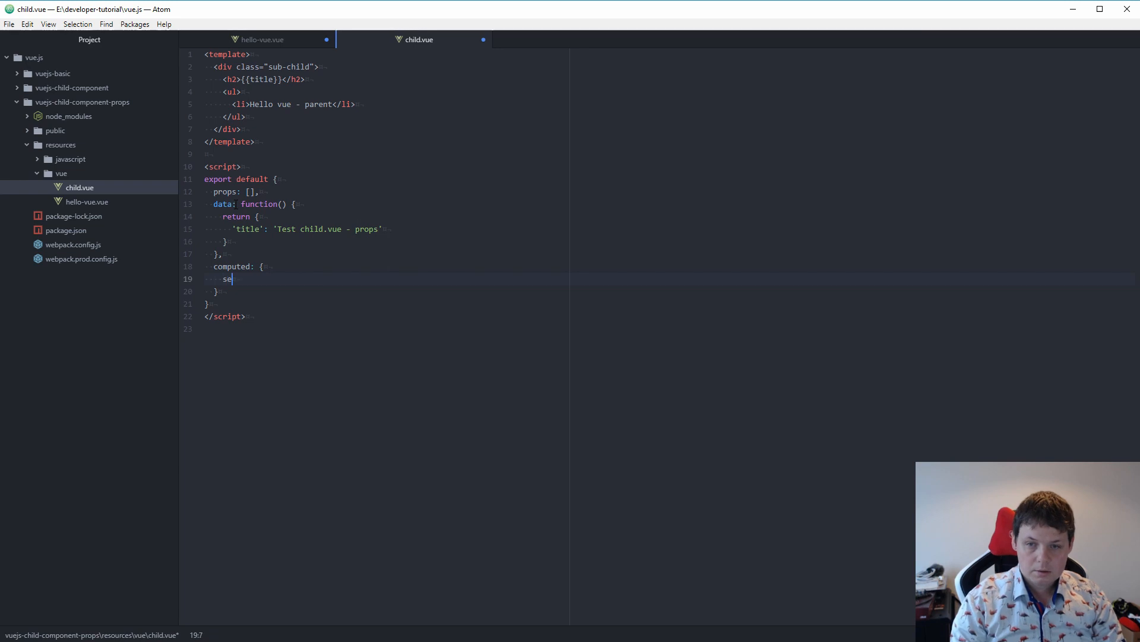
{"action": "type", "text": "lectedSub"}
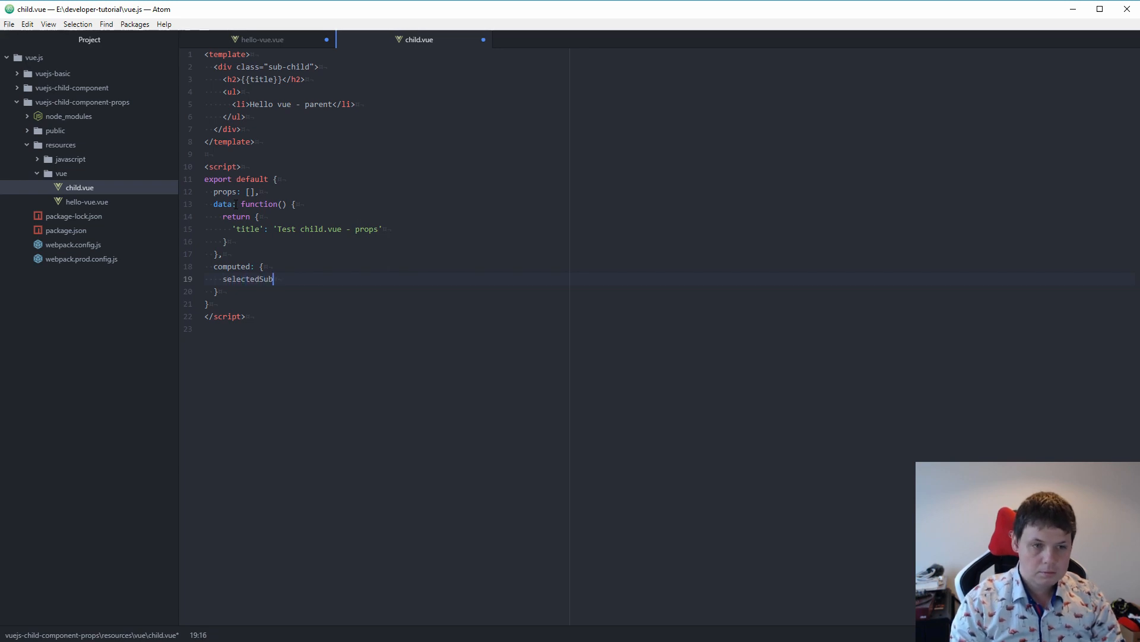
{"action": "type", "text": "Gro"}
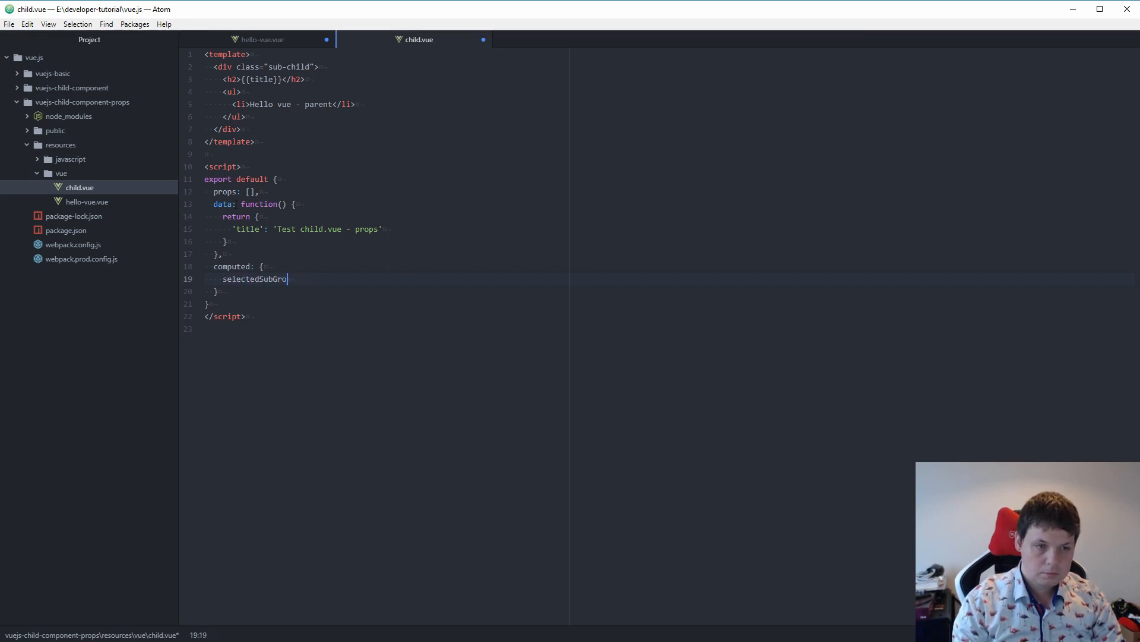
{"action": "type", "text": "ups() {"}
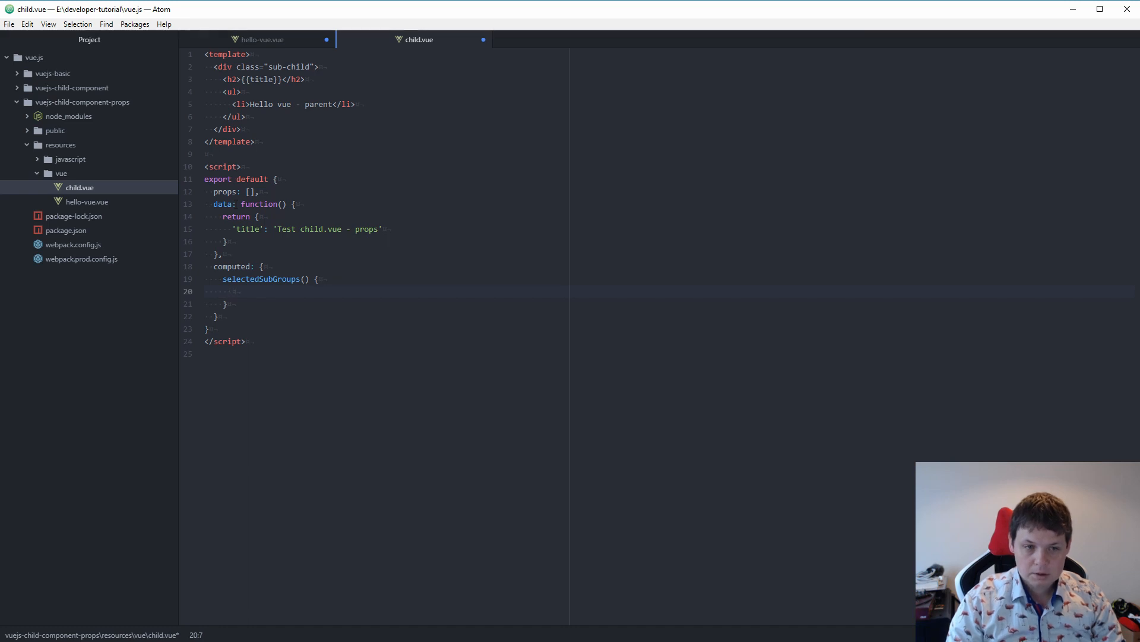
{"action": "mouse_move", "coordinate": [276, 42]}
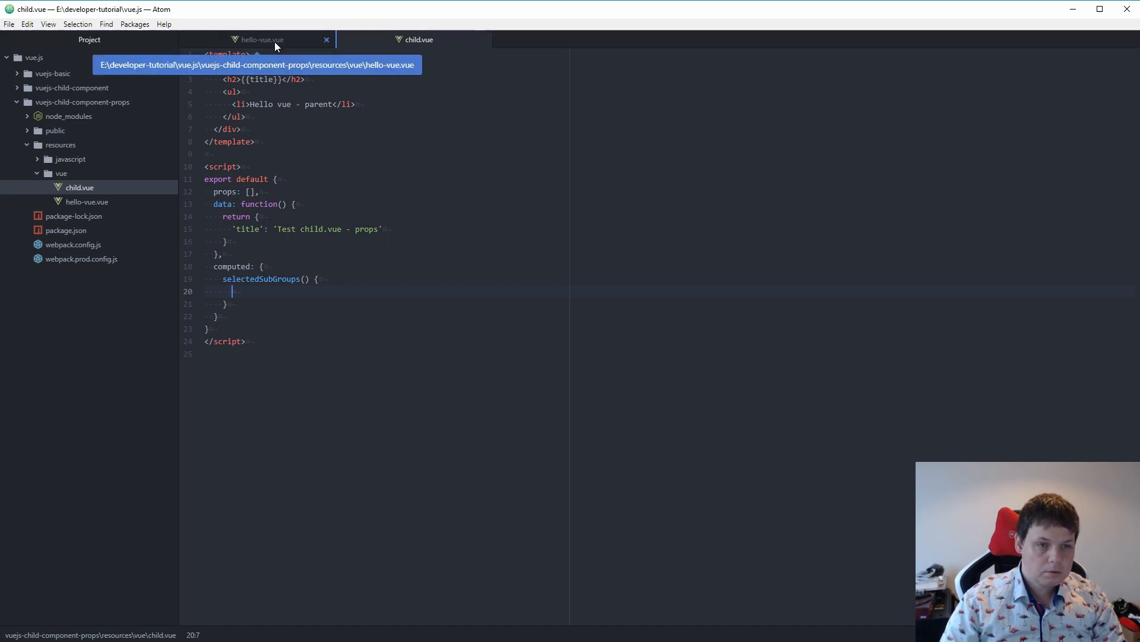
Wrap the h1 title heading of hello-vue.vue in a div
{"action": "left_click", "coordinate": [264, 39]}
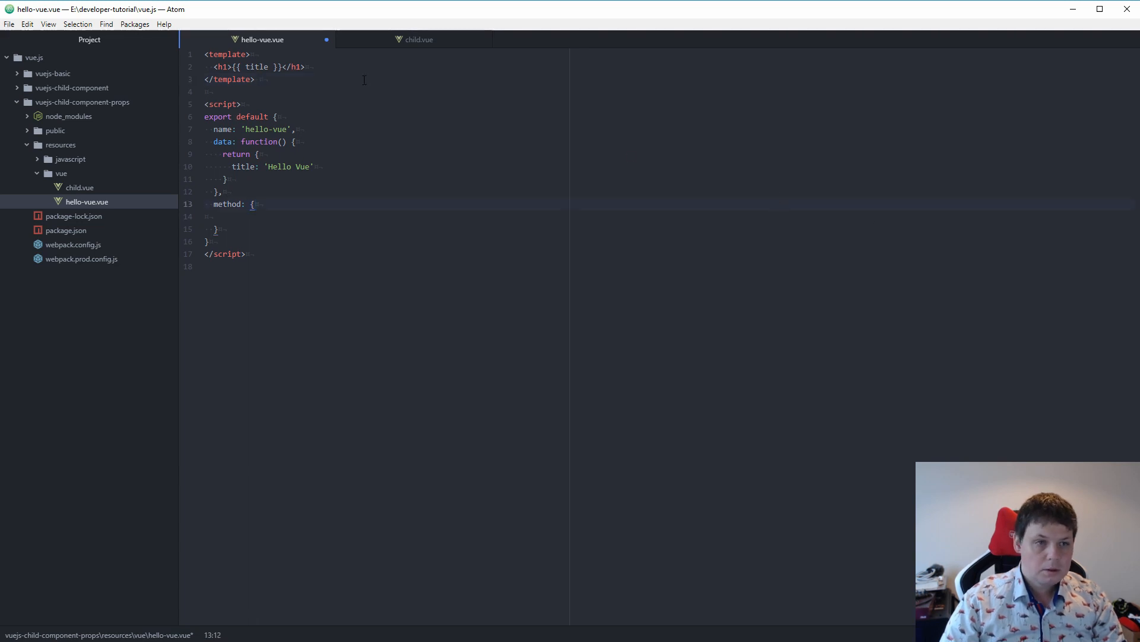
{"action": "type", "text": "di"}
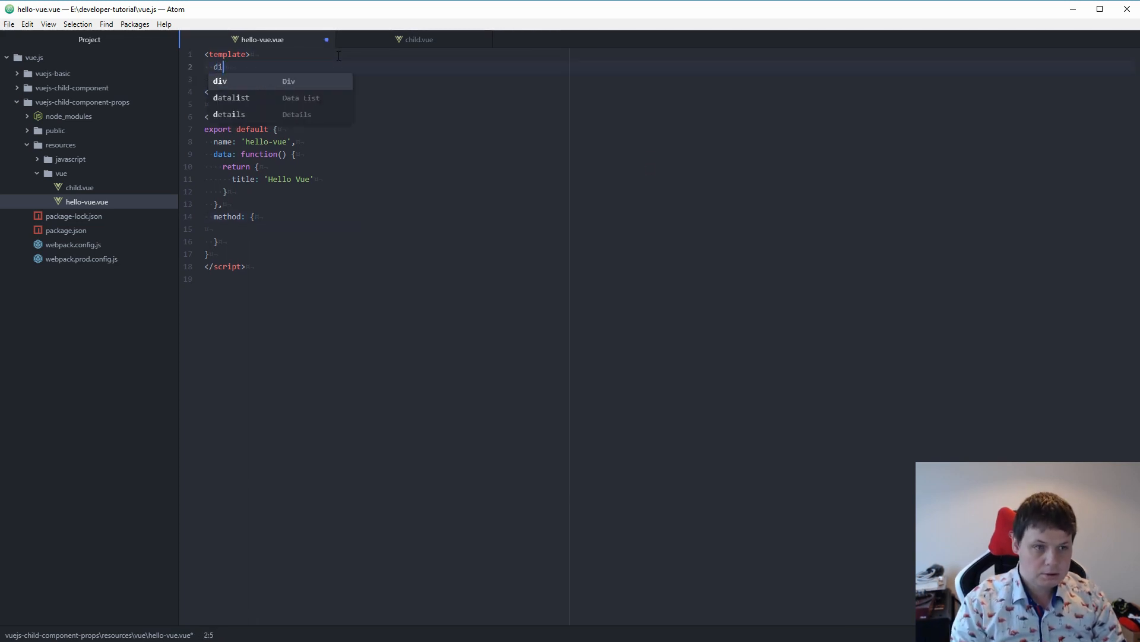
{"action": "key", "text": "Enter"}
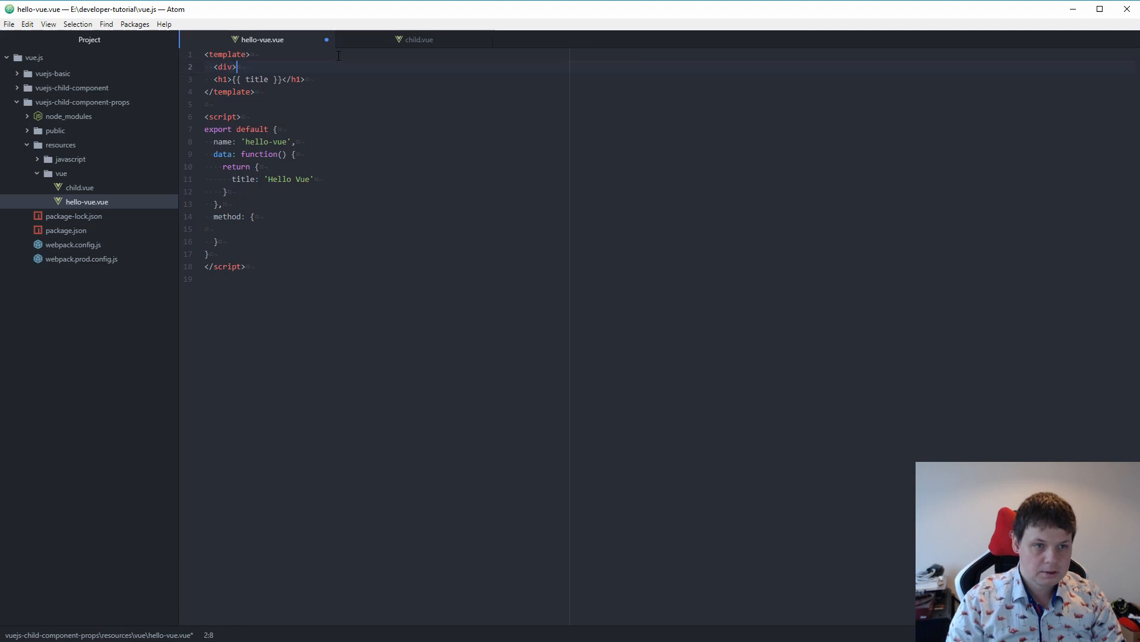
{"action": "type", "text": "</div>"}
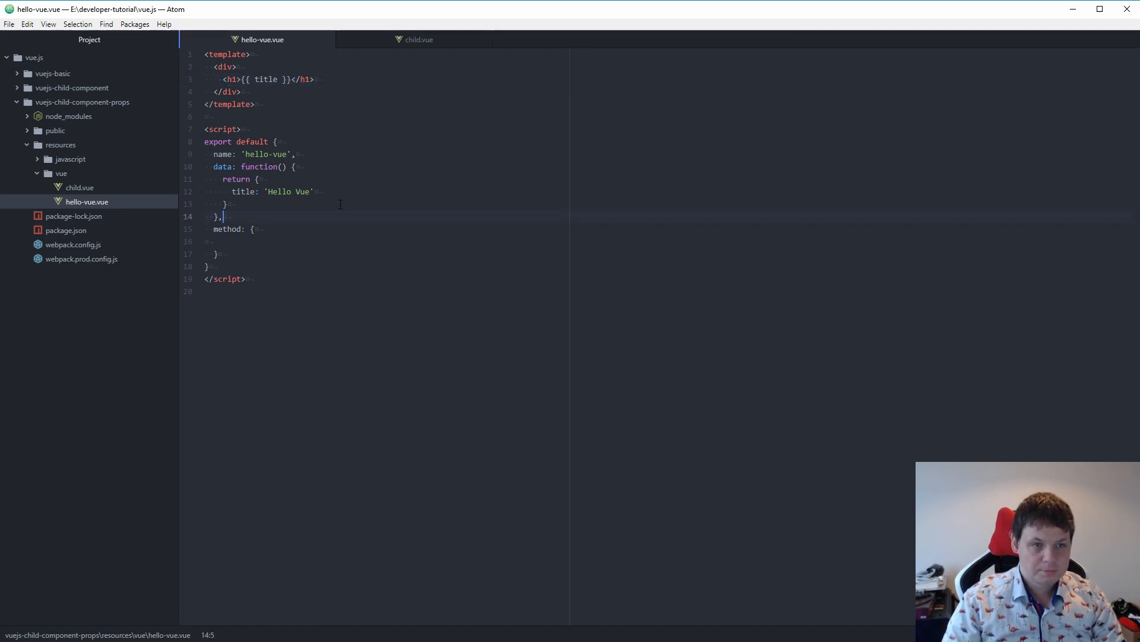
Add import SubChild from './child.vue' after <script>, followed by a blank line
{"action": "left_click", "coordinate": [241, 129]}
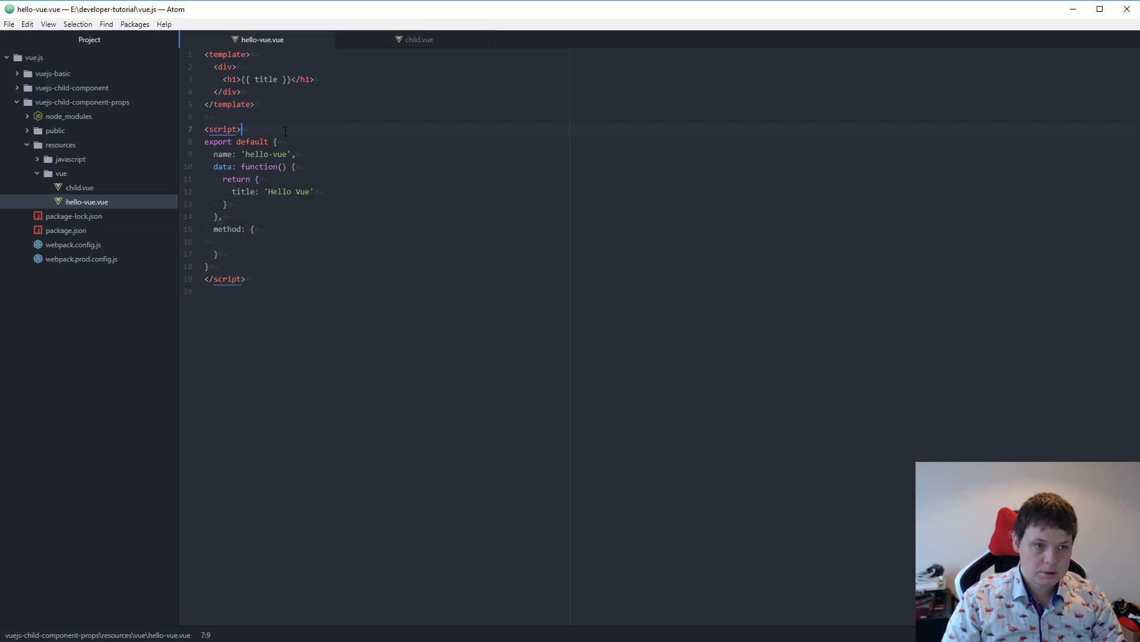
{"action": "type", "text": "import SubS"}
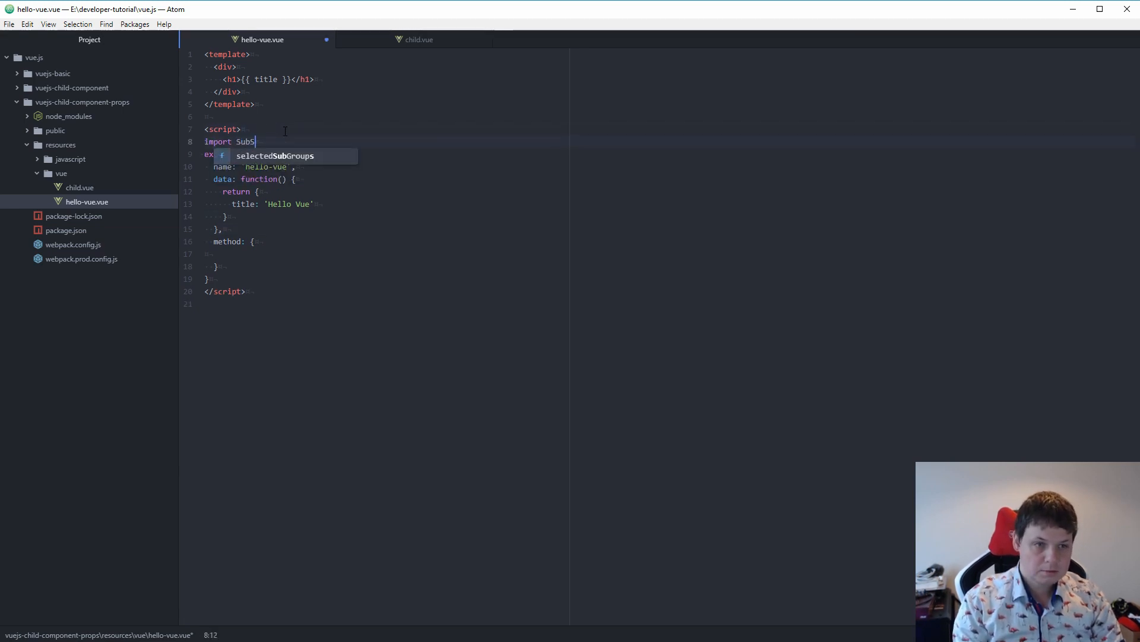
{"action": "type", "text": "Child from /"}
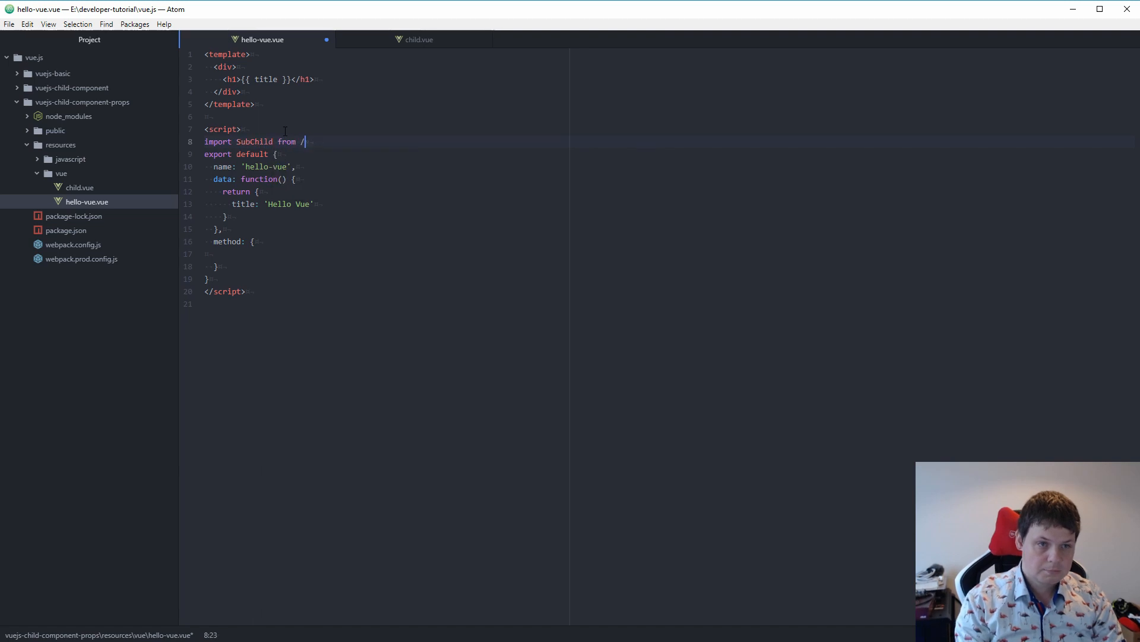
{"action": "type", "text": "./'"}
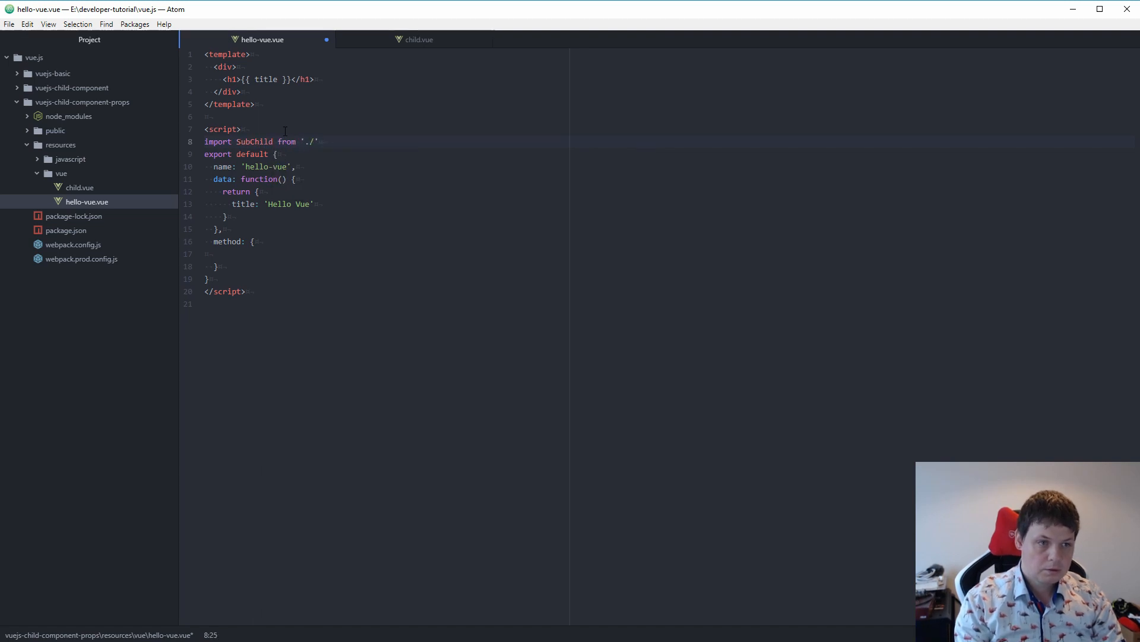
{"action": "type", "text": "child.vue"}
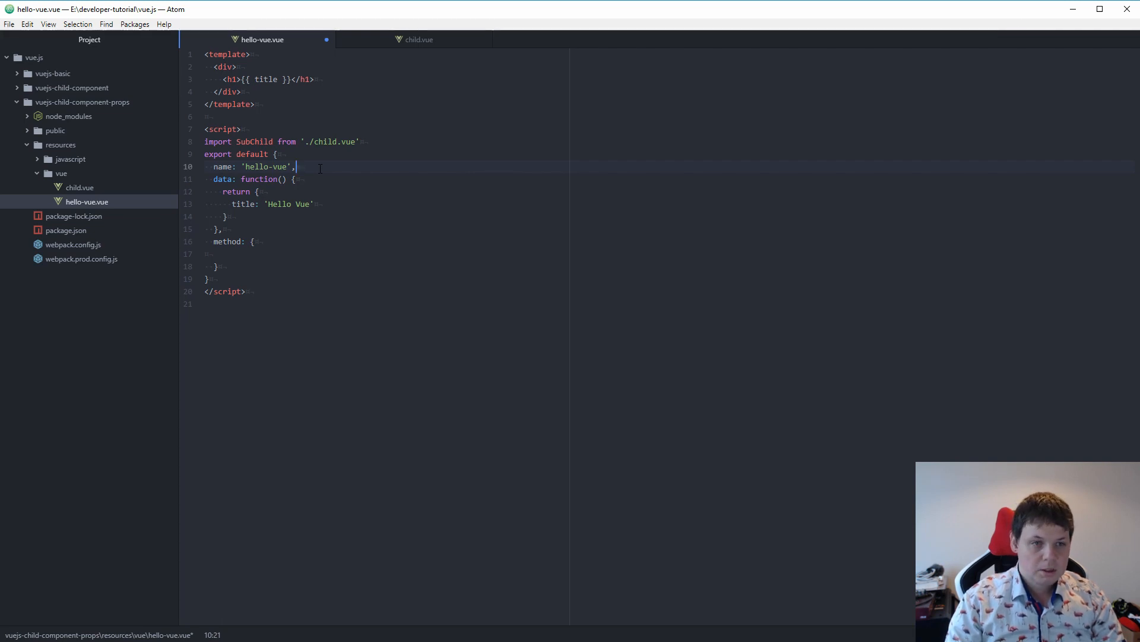
{"action": "left_click", "coordinate": [360, 141]}
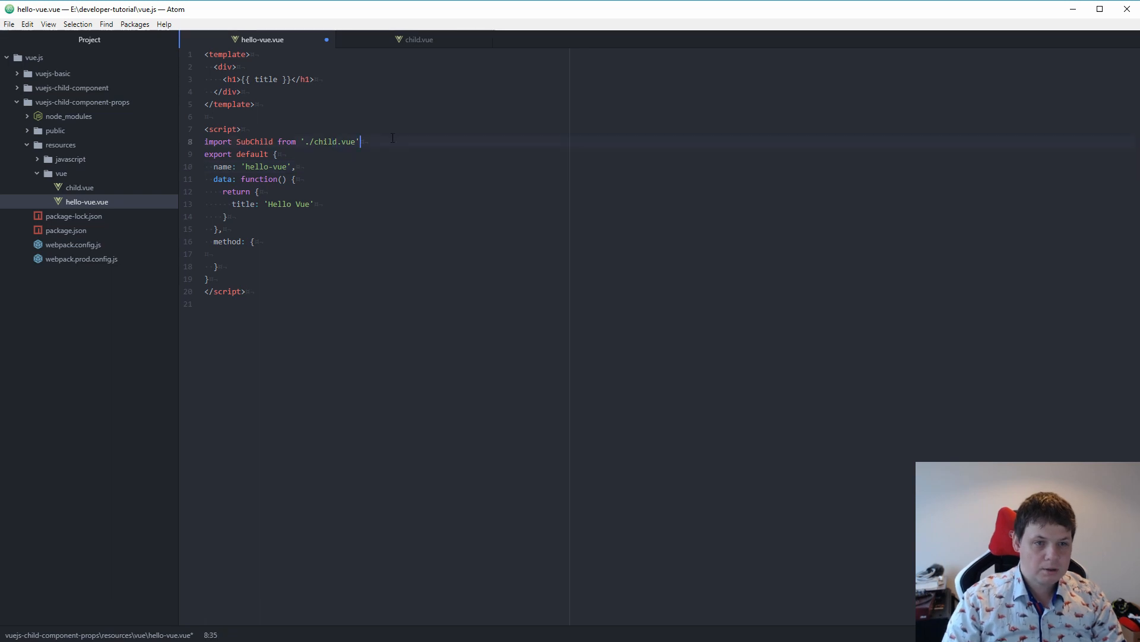
{"action": "type", "text": ";"}
{"action": "key", "text": "Enter"}
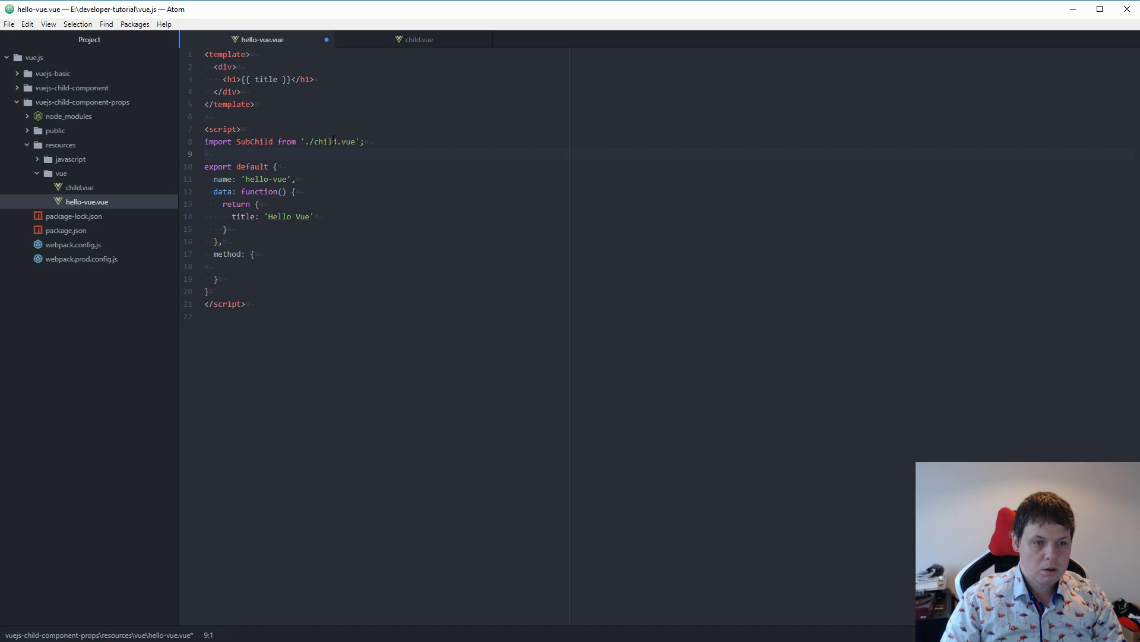
Add components: { 'SubTestChild': SubChild } after the name property
{"action": "left_click", "coordinate": [205, 154]}
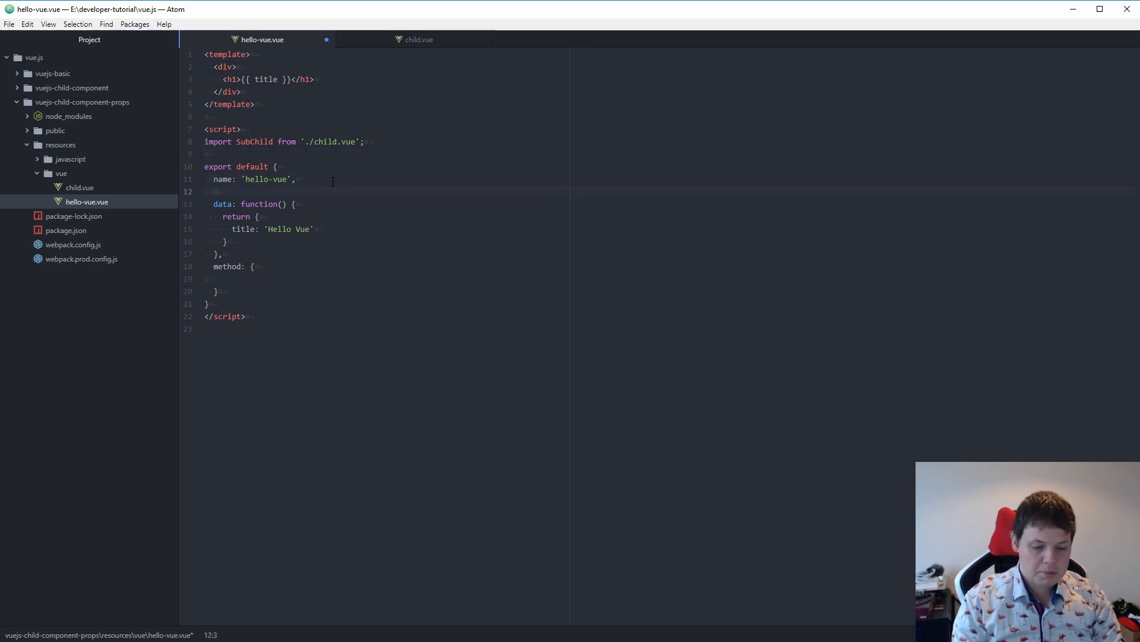
{"action": "type", "text": "compo"}
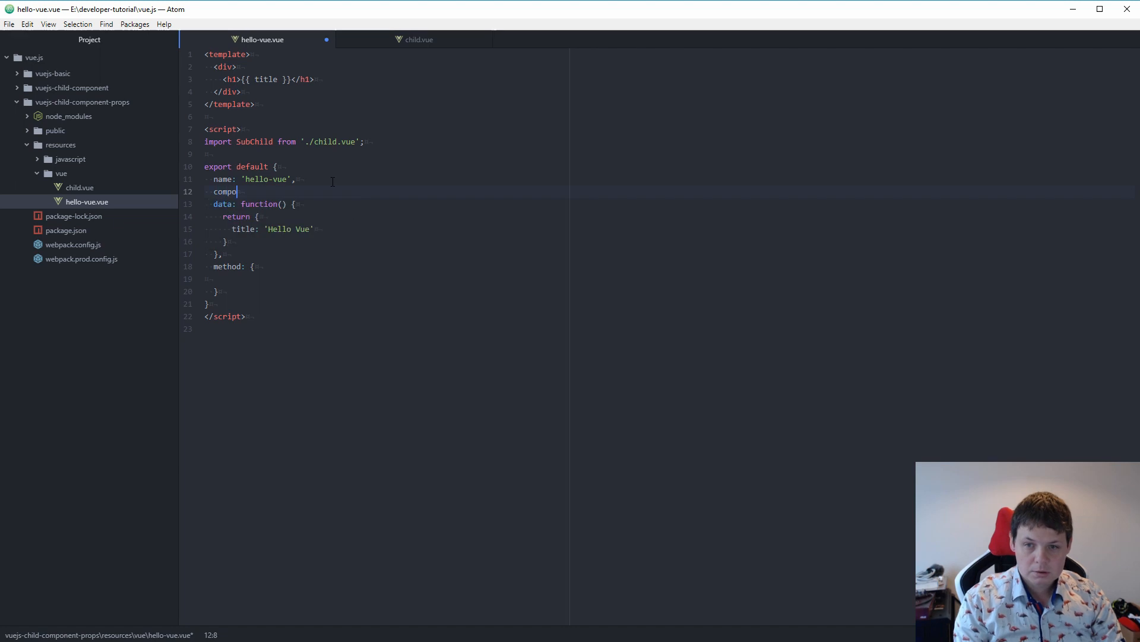
{"action": "type", "text": "nents"}
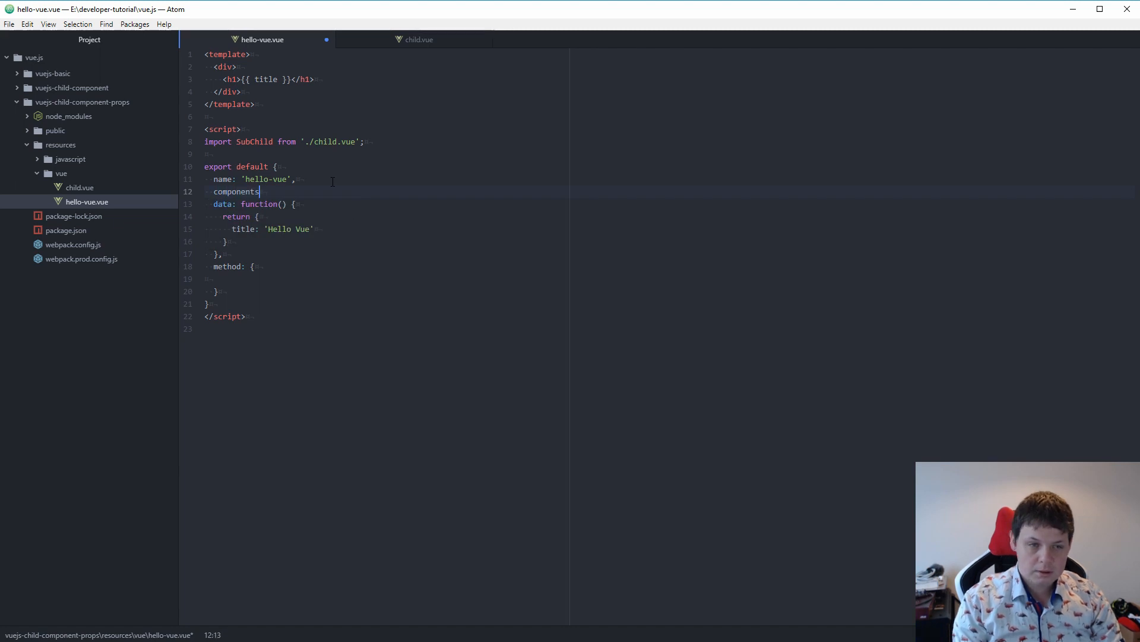
{"action": "type", "text": ":"}
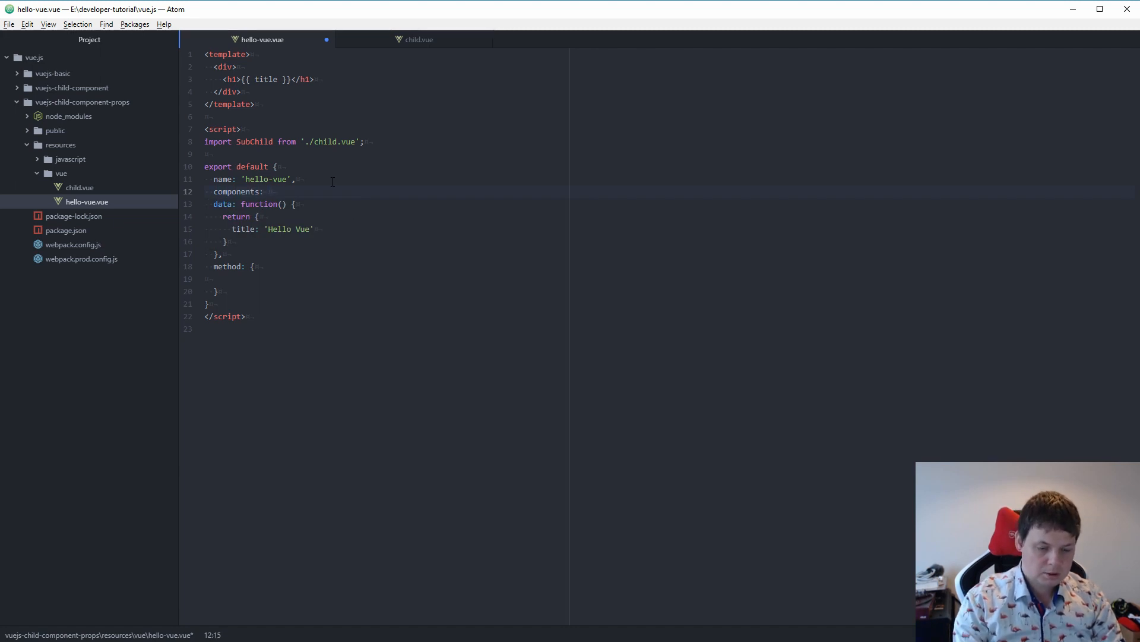
{"action": "type", "text": "{}"}
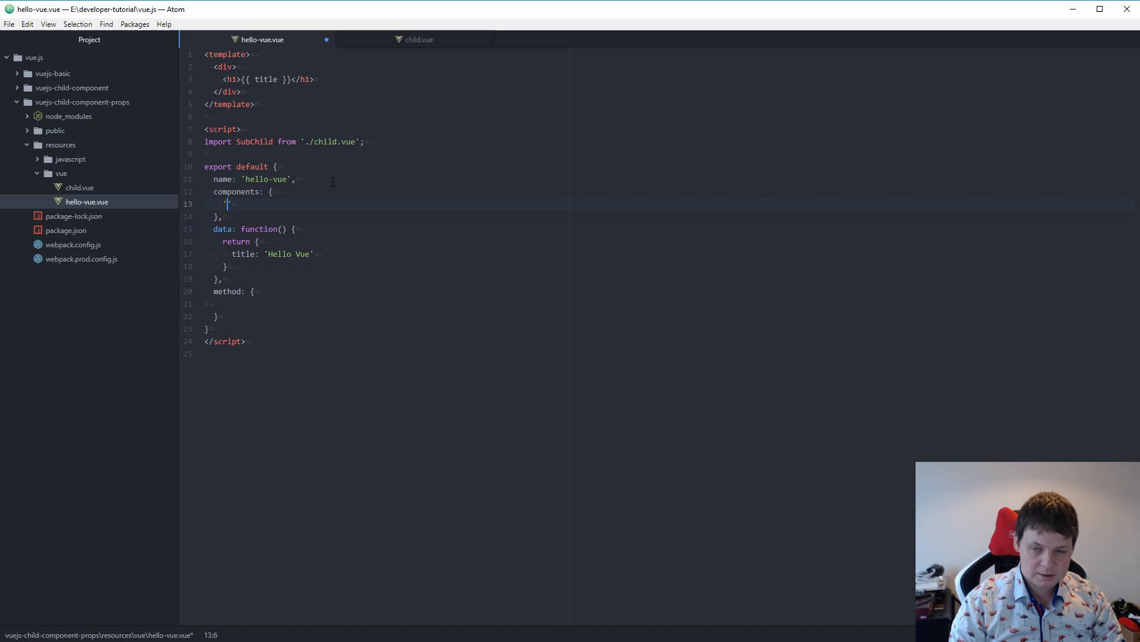
{"action": "type", "text": "'SubTe"}
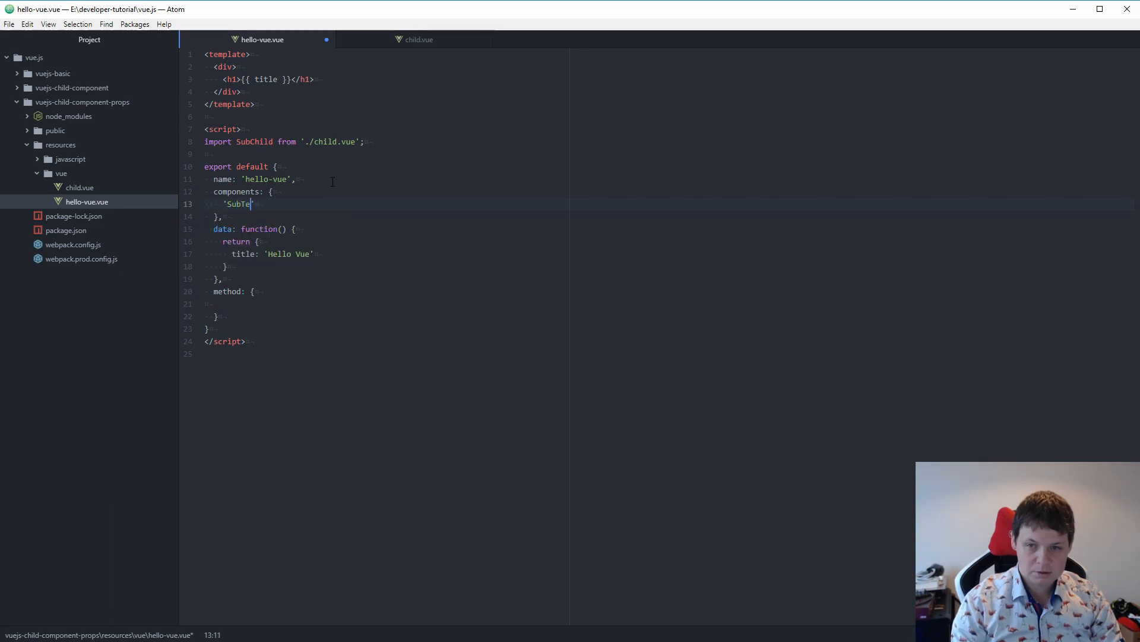
{"action": "type", "text": "stChild':"}
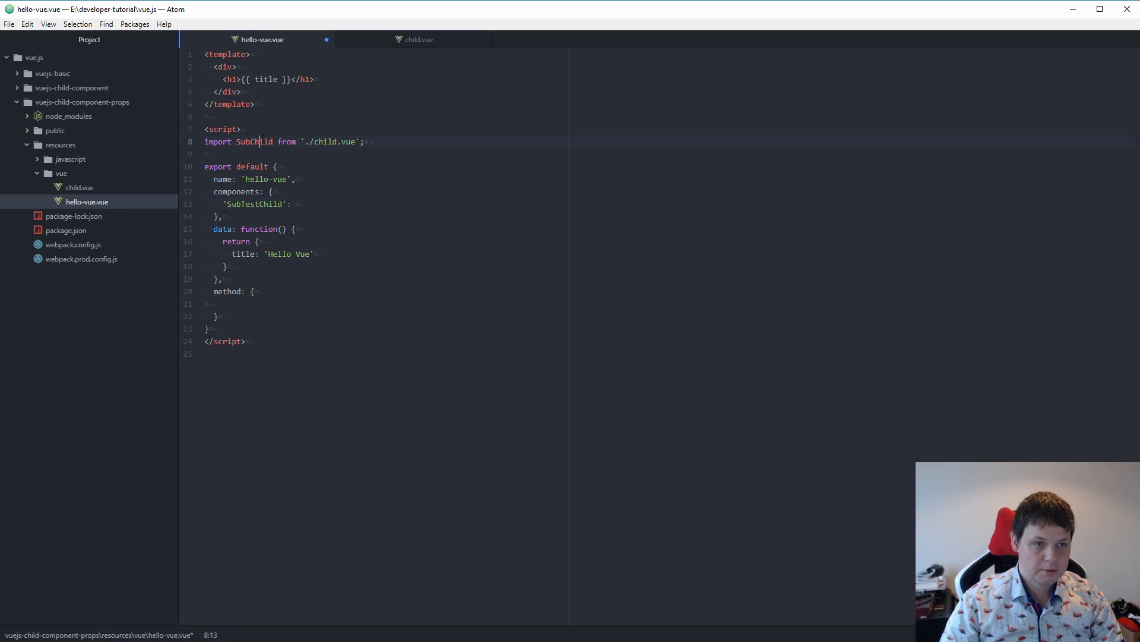
{"action": "type", "text": "SubChild"}
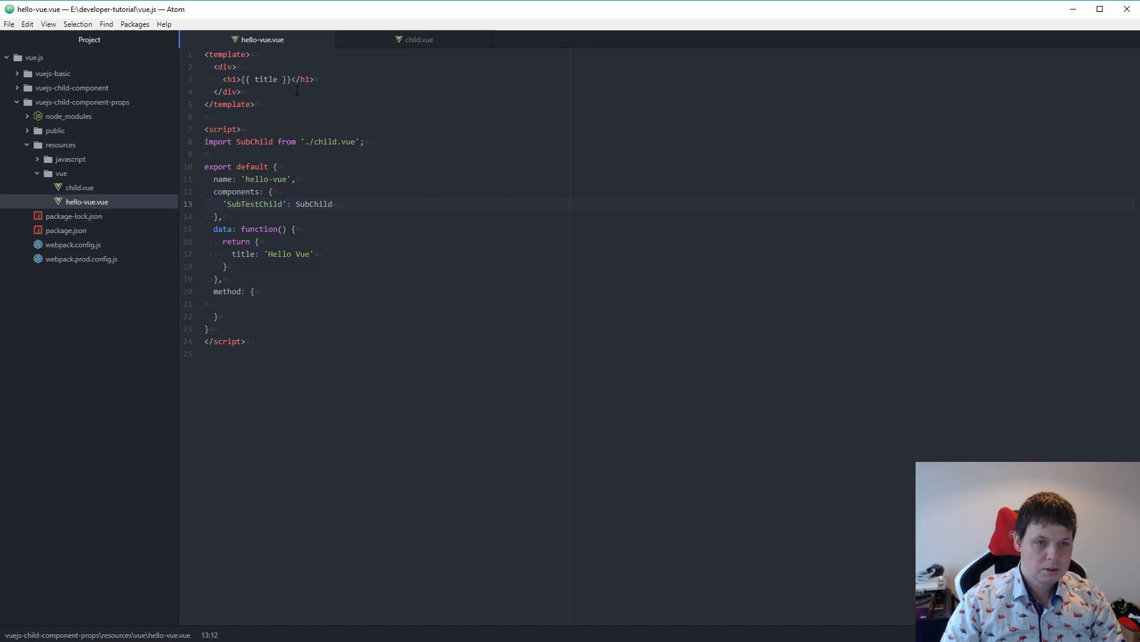
Insert a self-closing <SubTestChild /> tag on a new line below </h1>
{"action": "key", "text": "Enter"}
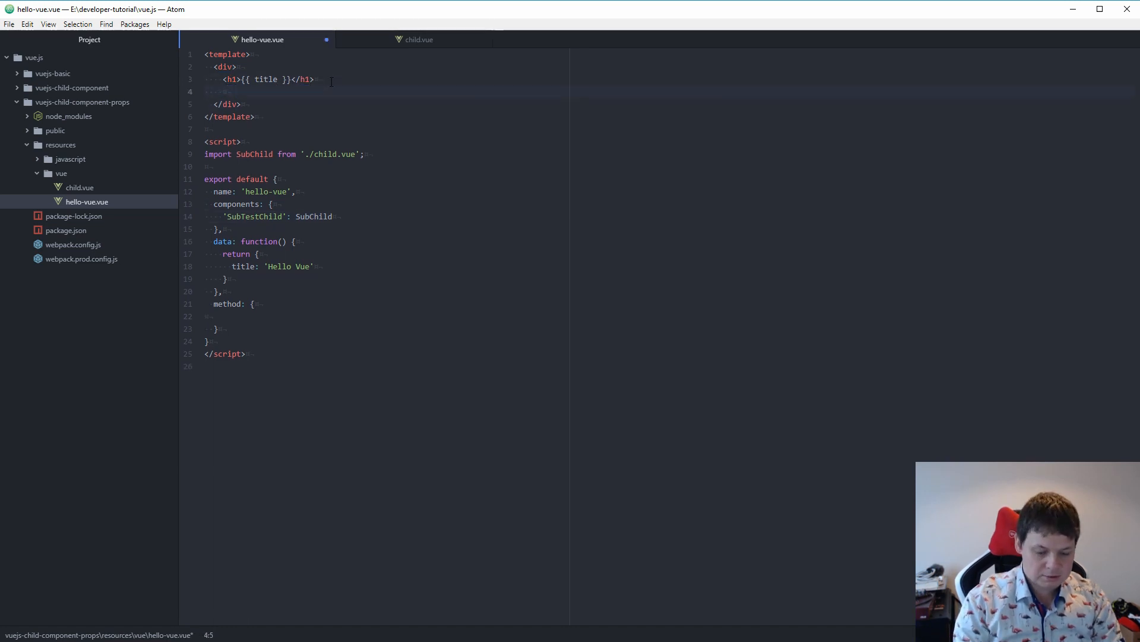
{"action": "type", "text": "<SubChild"}
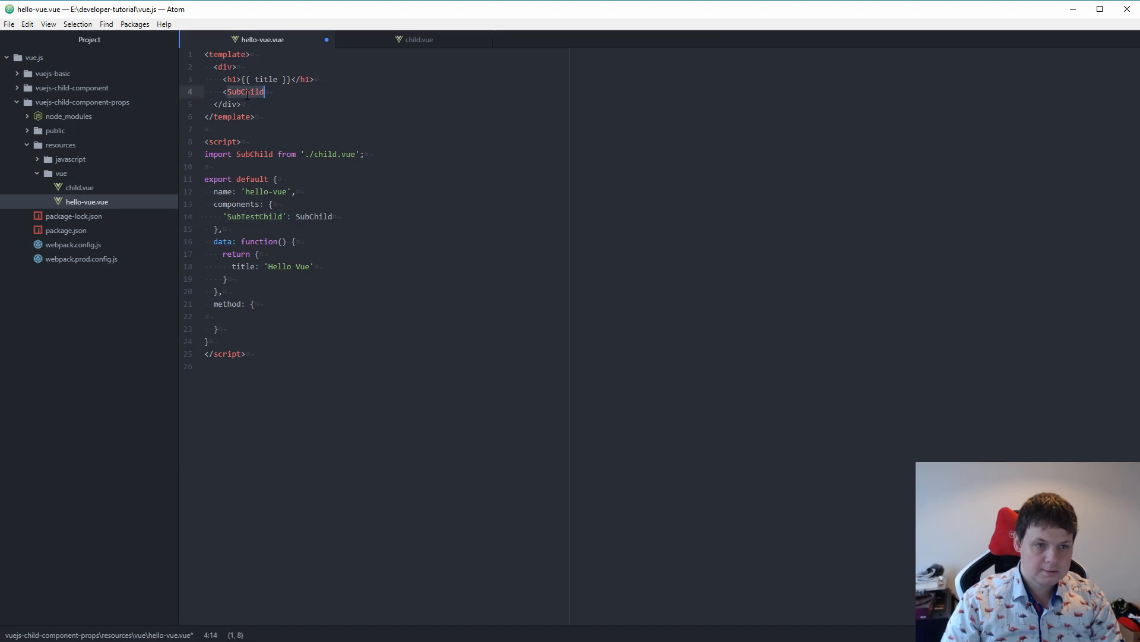
{"action": "type", "text": "Test"}
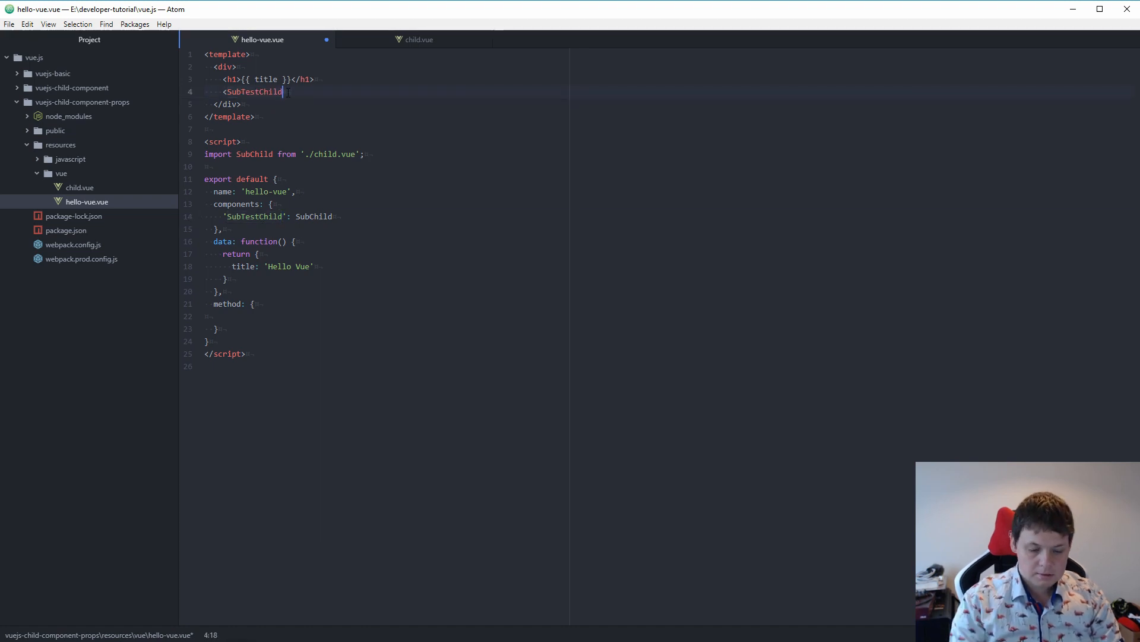
{"action": "type", "text": "/>"}
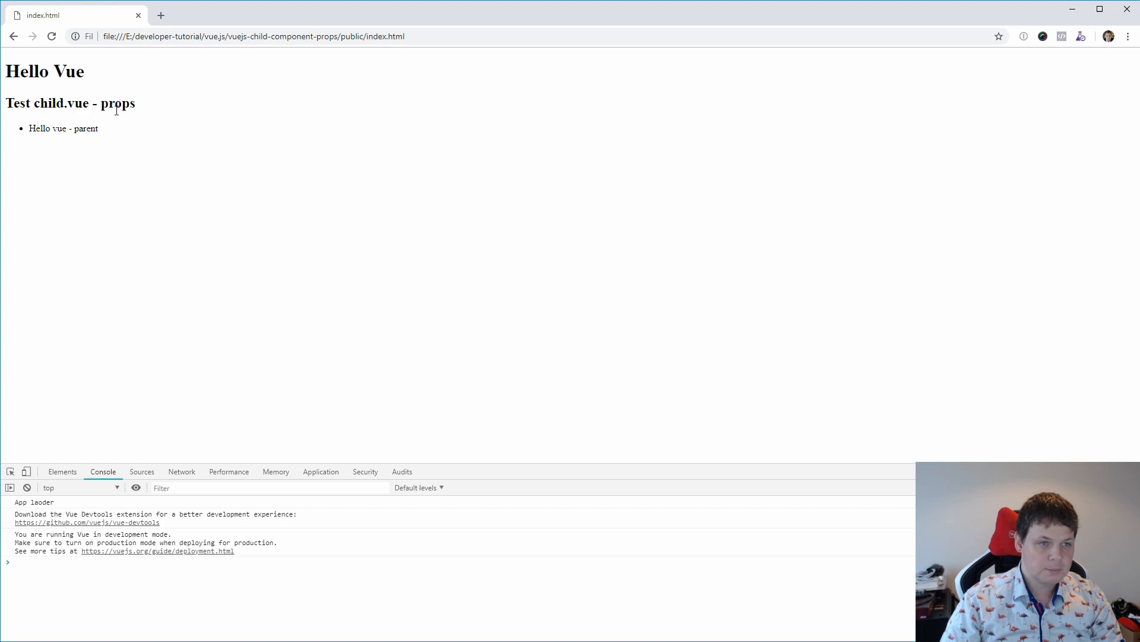
Verify Chrome shows the 'Test child.vue - props' heading and list under Hello Vue
{"action": "left_click_drag", "start_coordinate": [35, 128], "coordinate": [97, 128]}
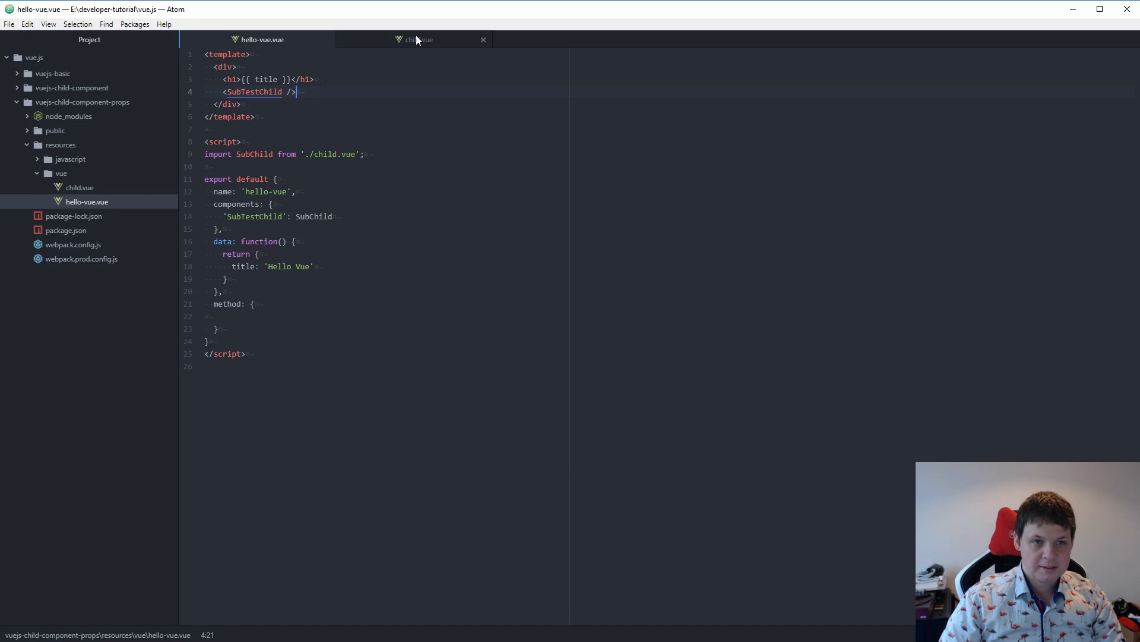
{"action": "mouse_move", "coordinate": [409, 42]}
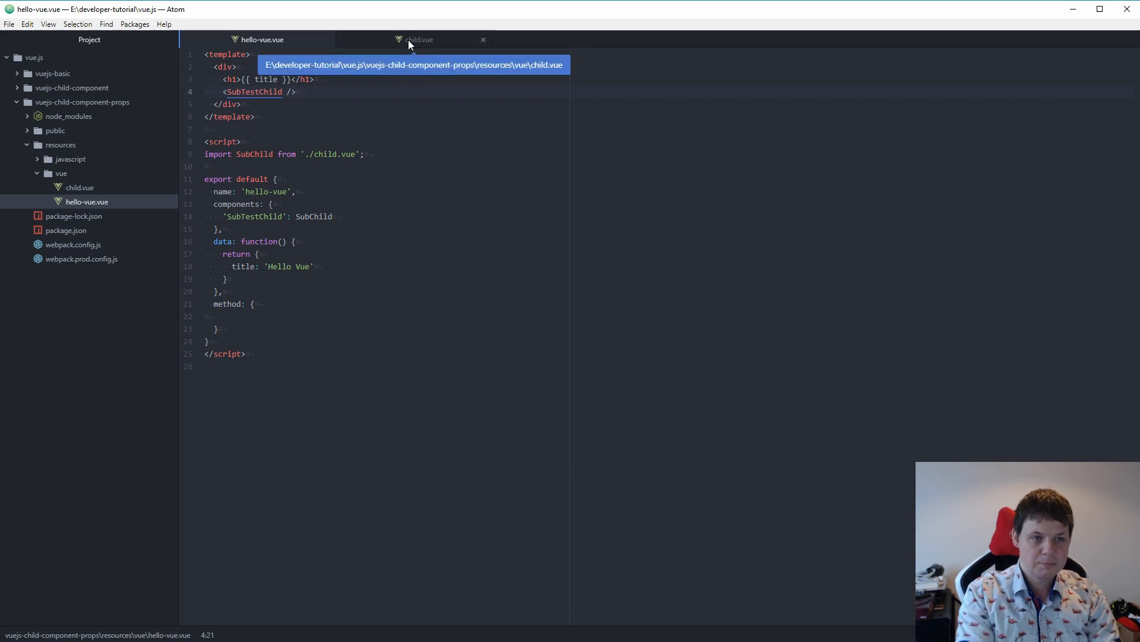
{"action": "left_click", "coordinate": [418, 40]}
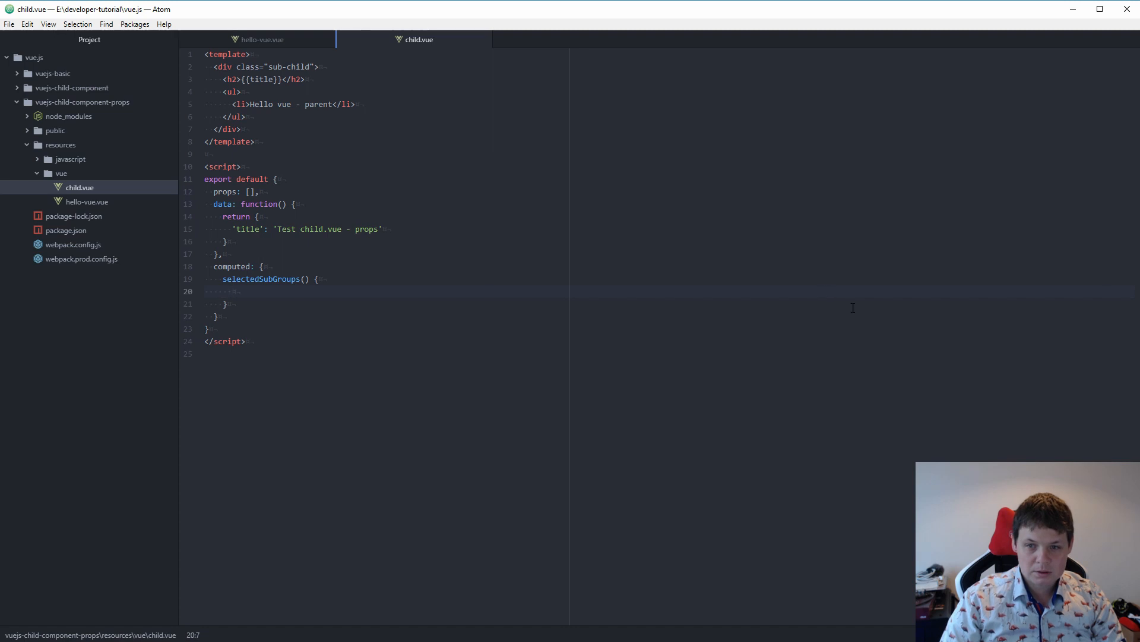
{"action": "left_click", "coordinate": [262, 39]}
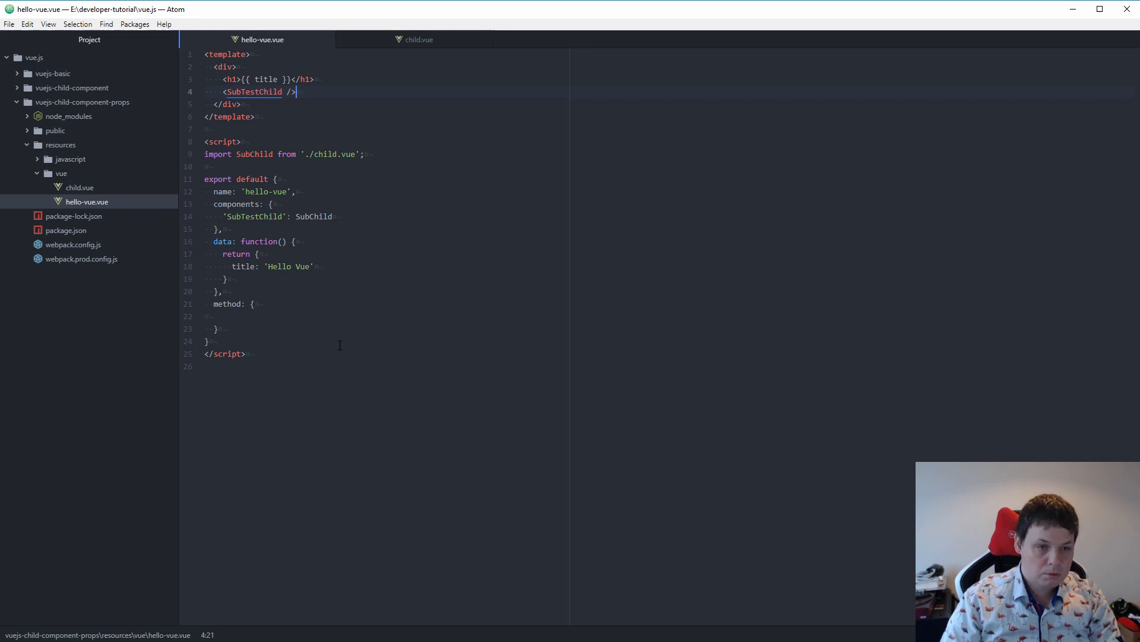
Start the group data object with a 'first' list of 'First group' title entries
{"action": "left_click", "coordinate": [344, 266]}
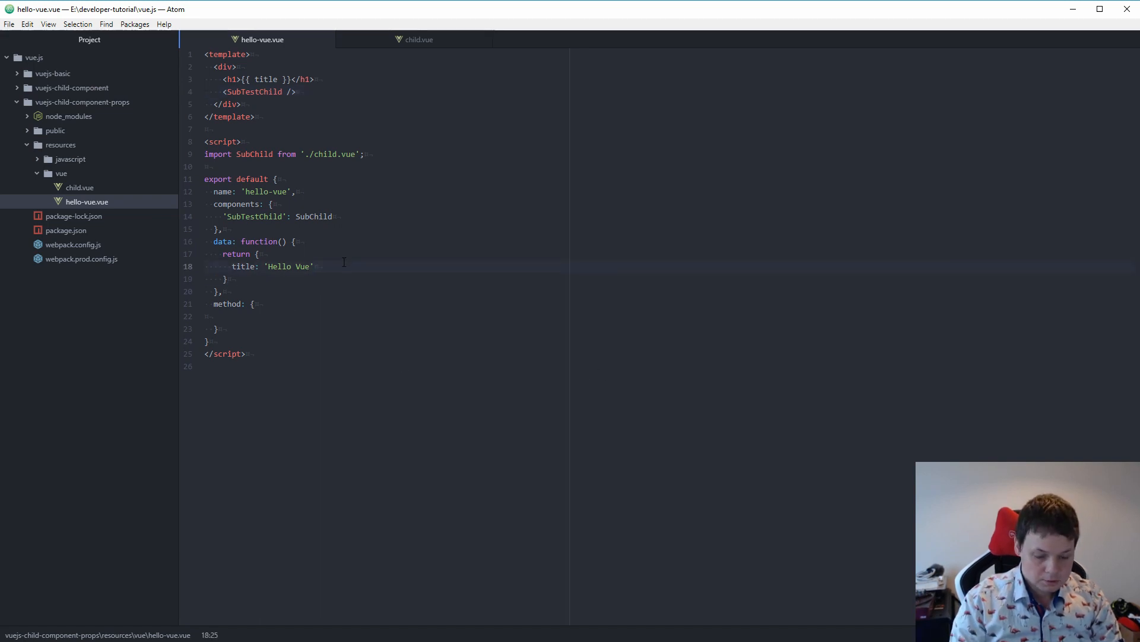
{"action": "type", "text": "group: {"}
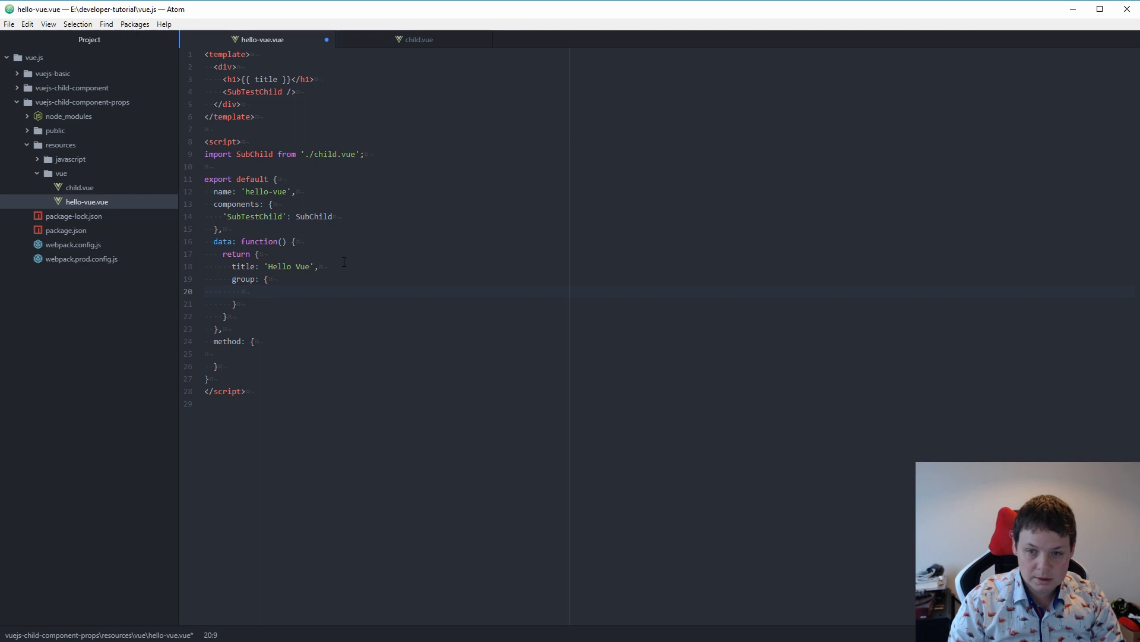
{"action": "type", "text": "'first': [{"}
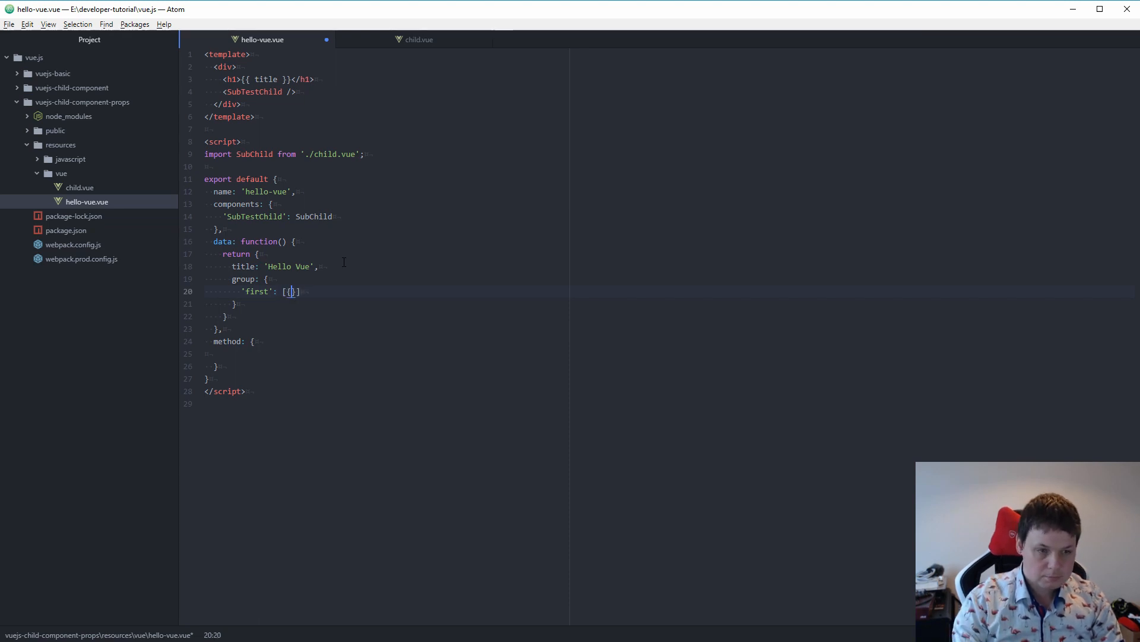
{"action": "type", "text": "{"}
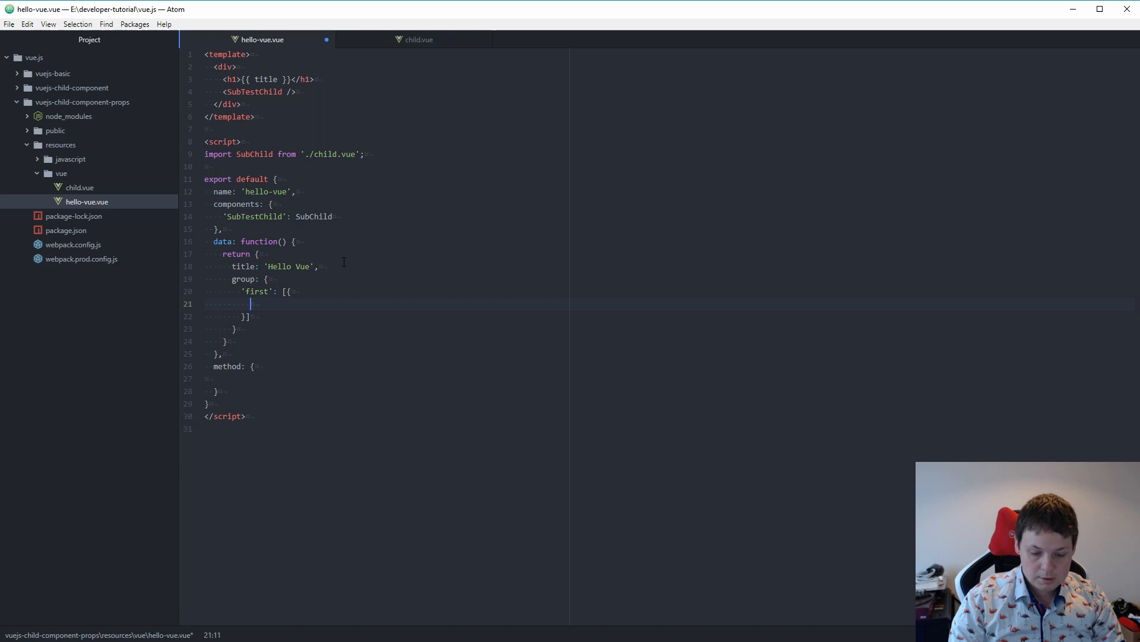
{"action": "type", "text": "'title': 'Fi"}
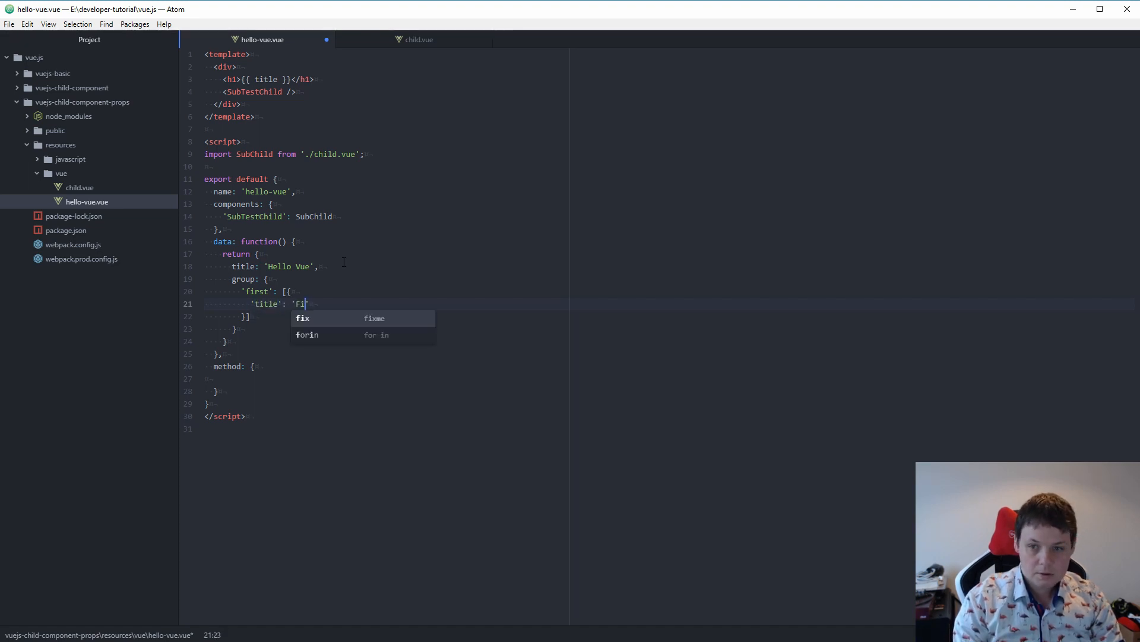
{"action": "type", "text": "irst group - First"}
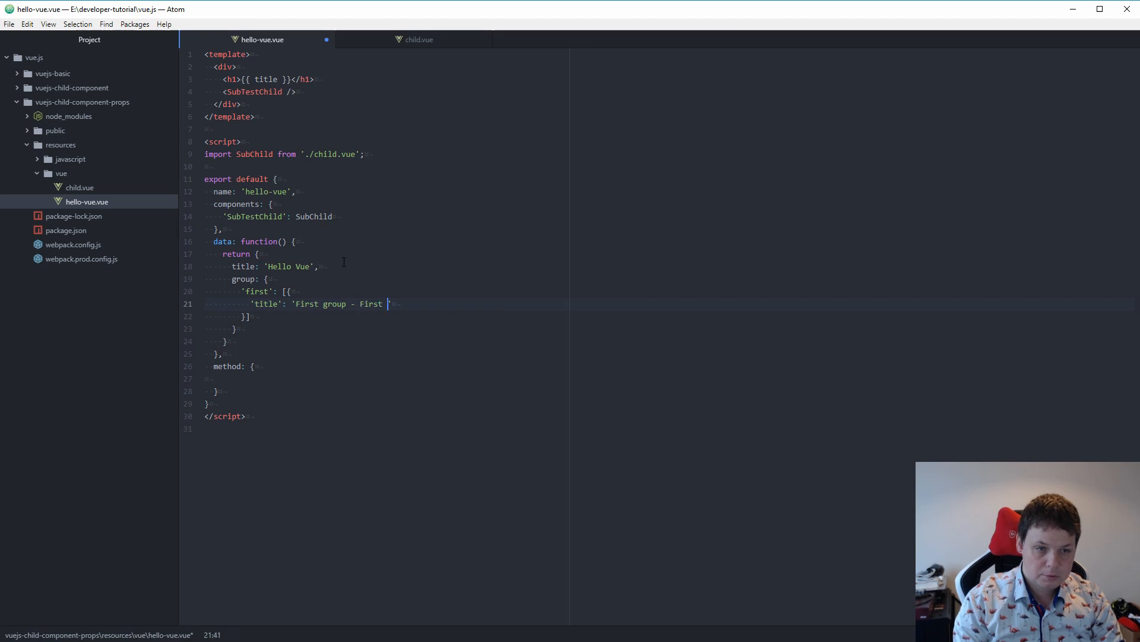
{"action": "type", "text": "title'"}
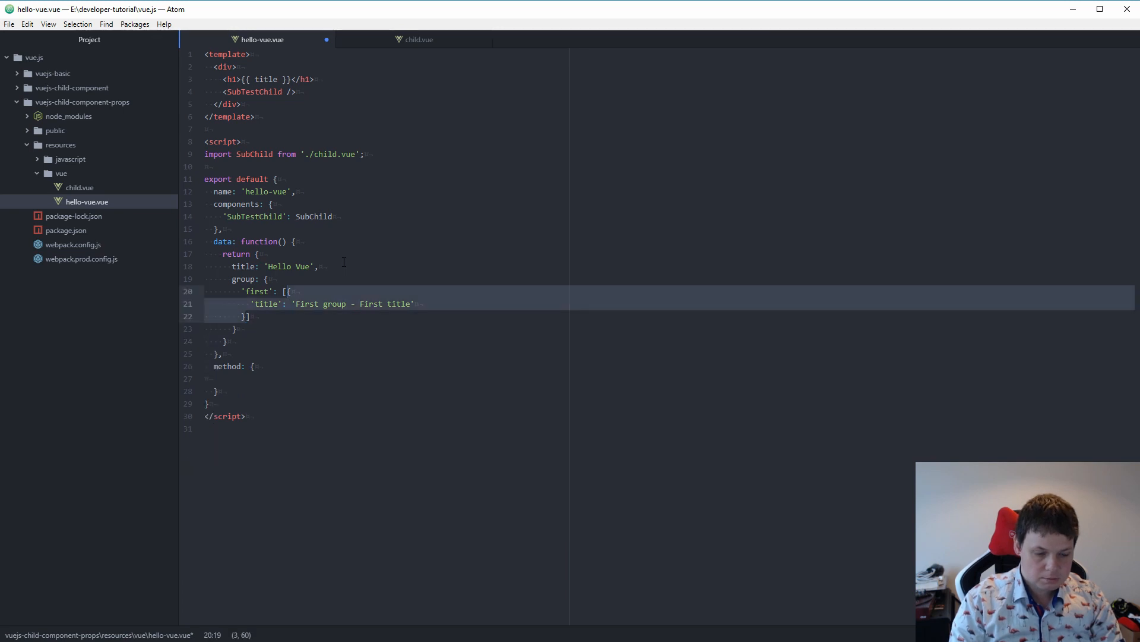
Add the 'secound' and 'third' lists, each with three titled entries
{"action": "type", "text": "},{"}
{"action": "type", "text": "'title': 'First group - Secound title"}
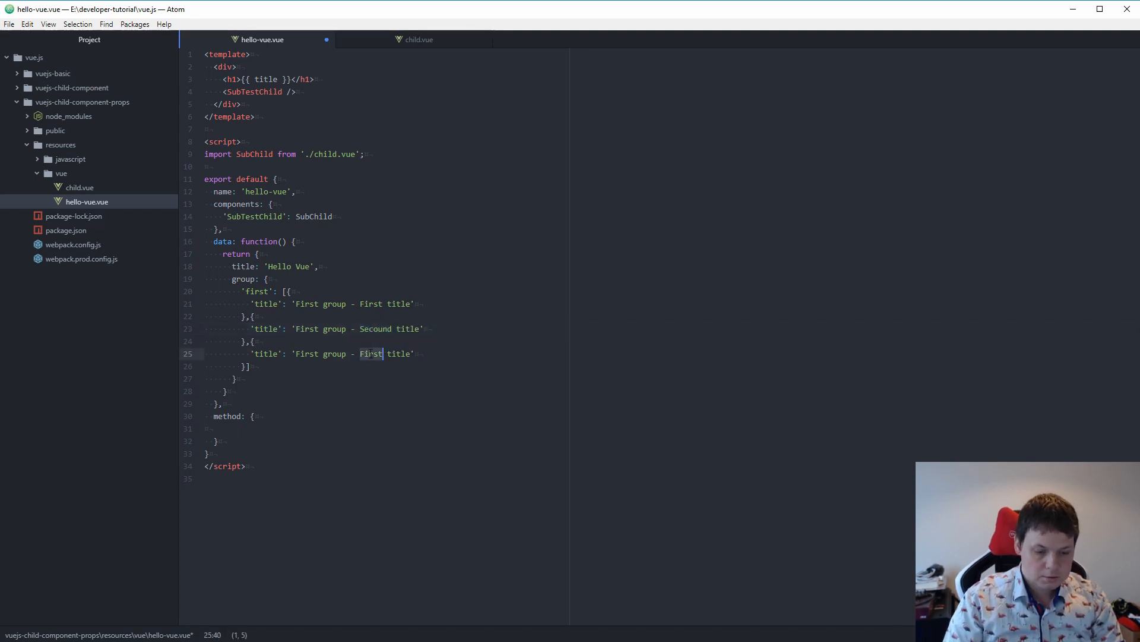
{"action": "type", "text": "Third"}
{"action": "type", "text": "'"}
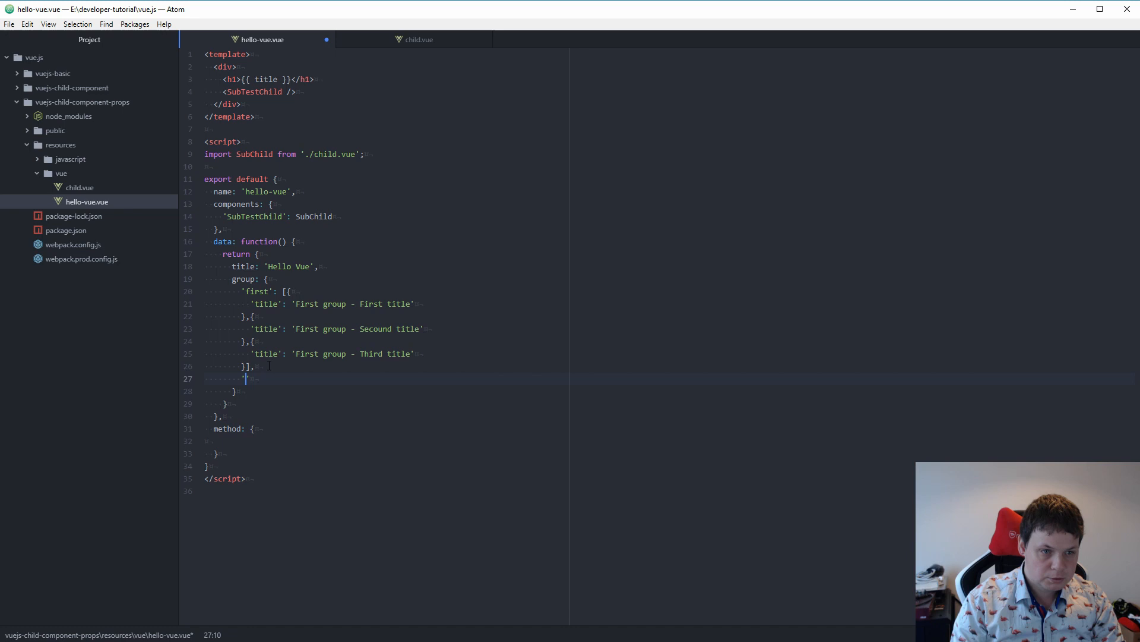
{"action": "type", "text": "second"}
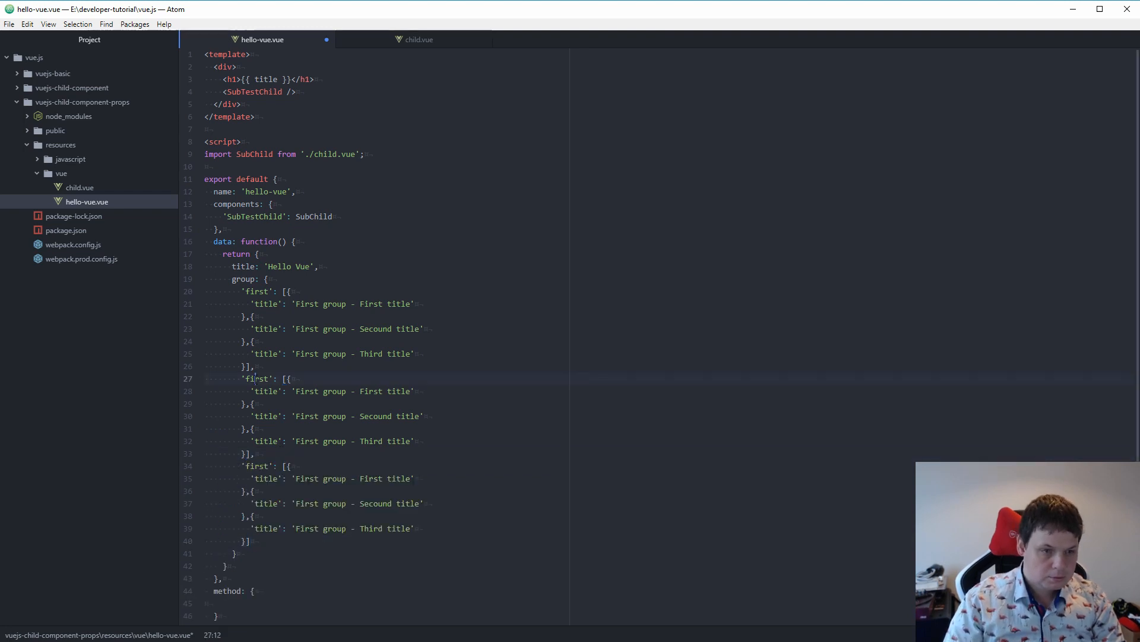
{"action": "type", "text": "secound"}
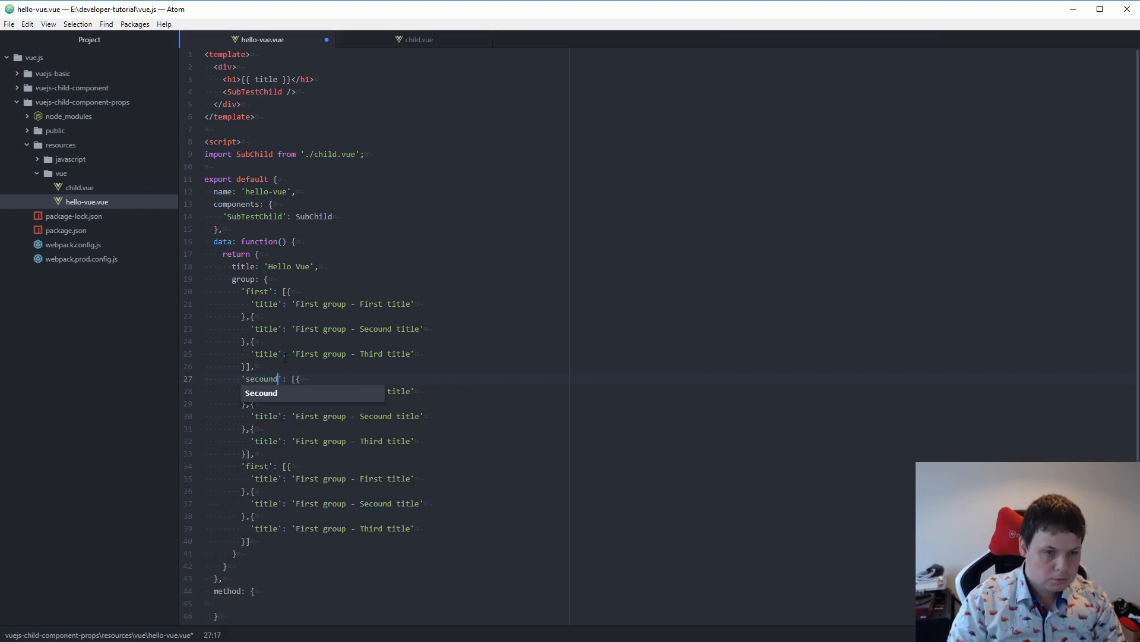
{"action": "type", "text": "third"}
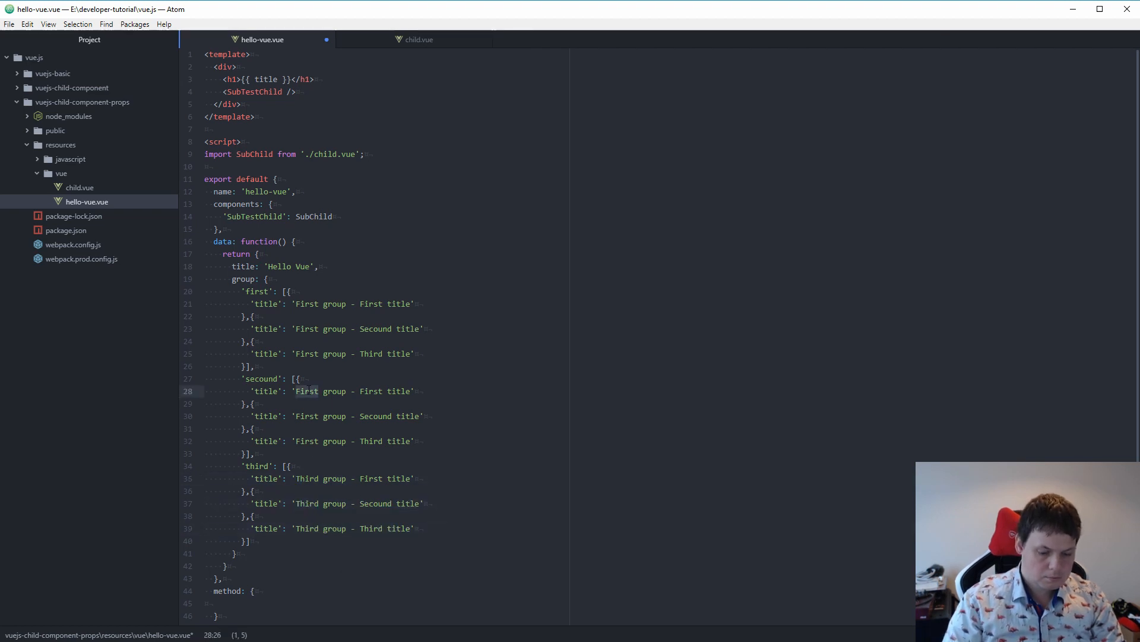
{"action": "type", "text": "Second"}
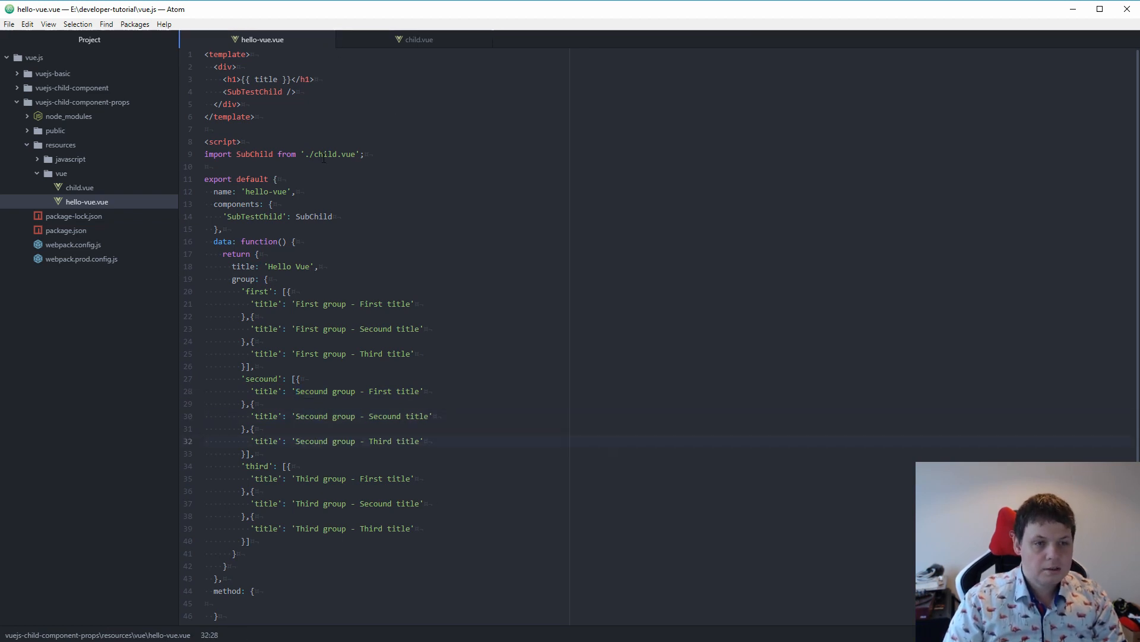
{"action": "left_click", "coordinate": [255, 91]}
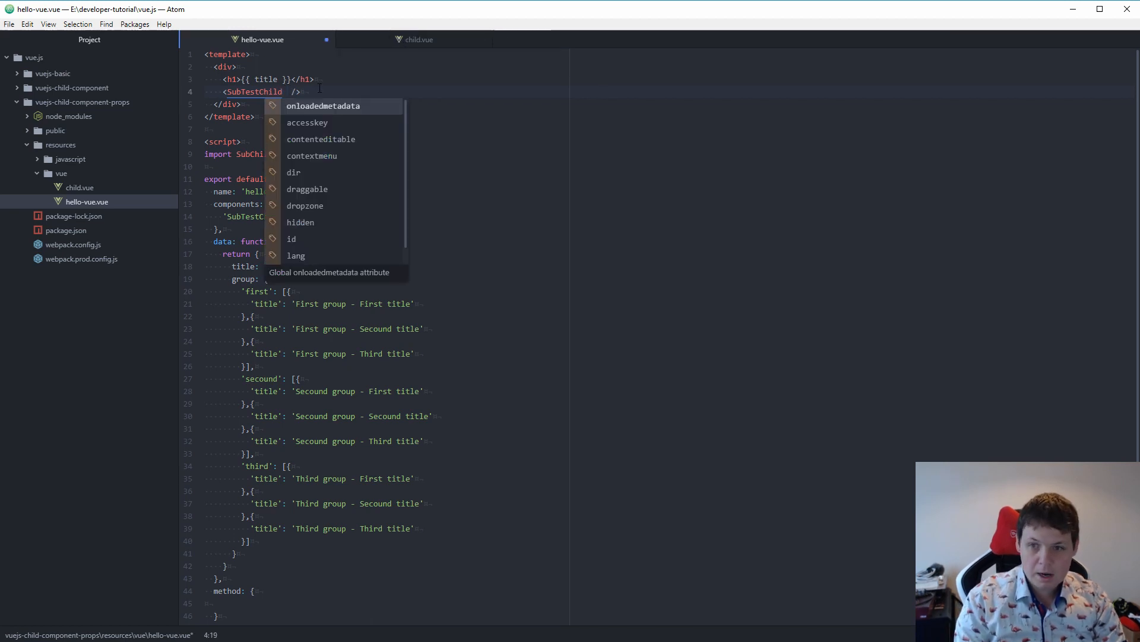
Bind :groups="group.first" on the SubTestChild tag in hello-vue.vue
{"action": "type", "text": ":groups"}
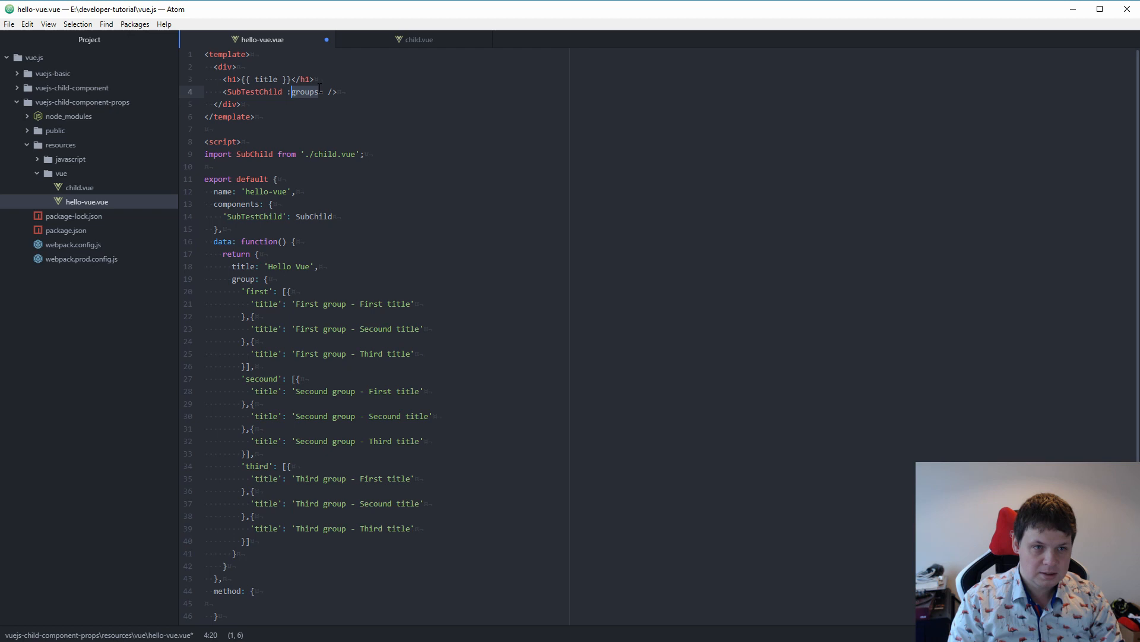
{"action": "type", "text": "=\"g\""}
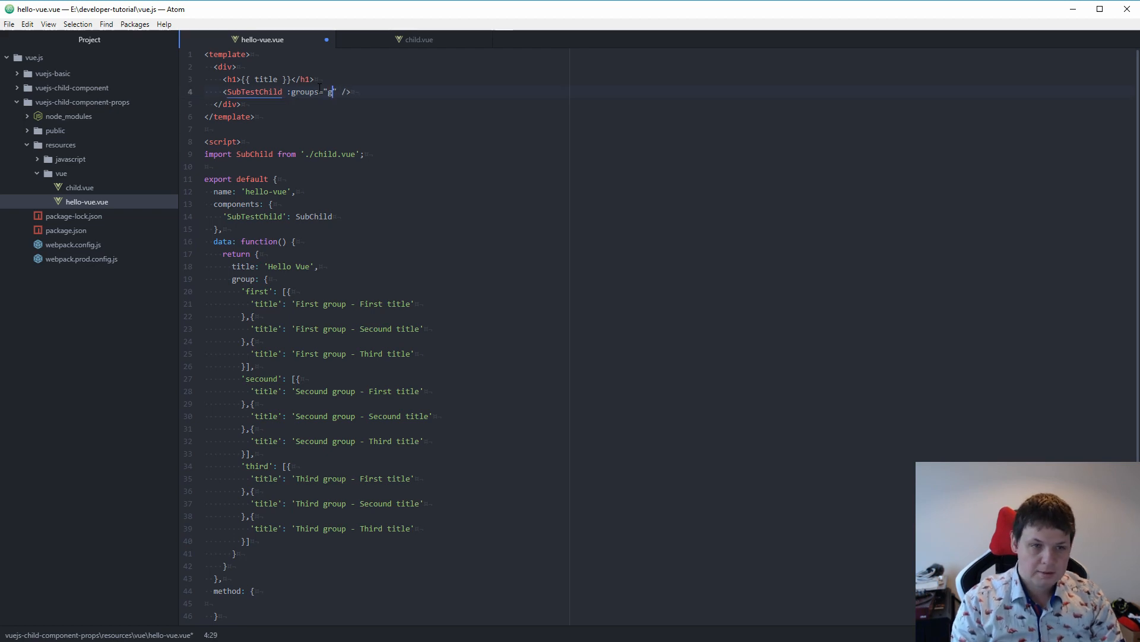
{"action": "type", "text": "roup.fi"}
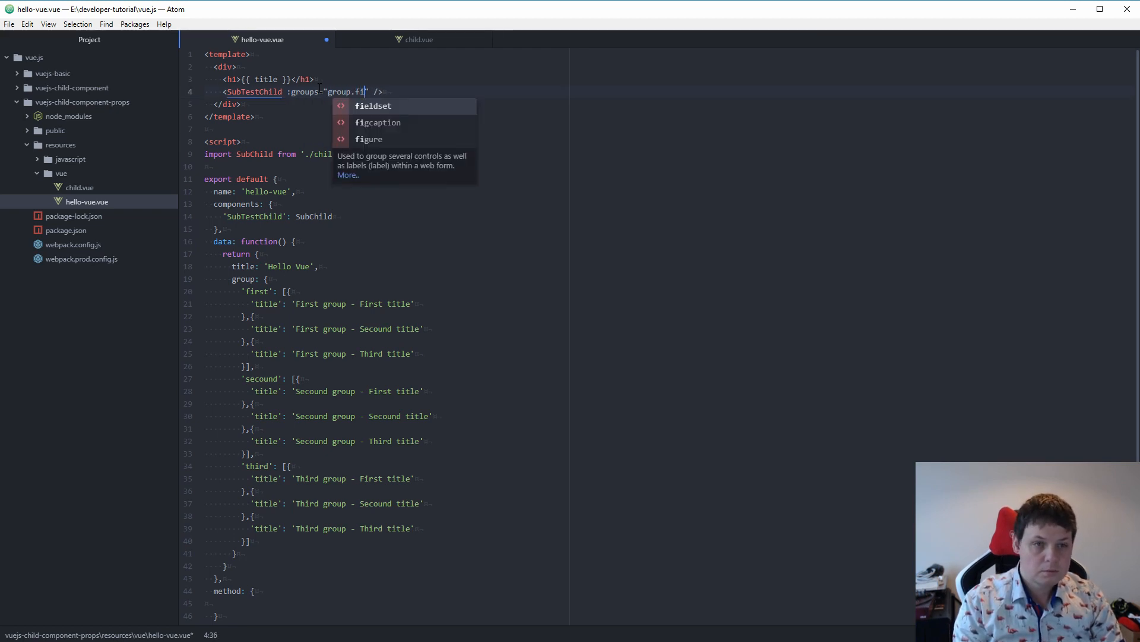
{"action": "type", "text": "rst"}
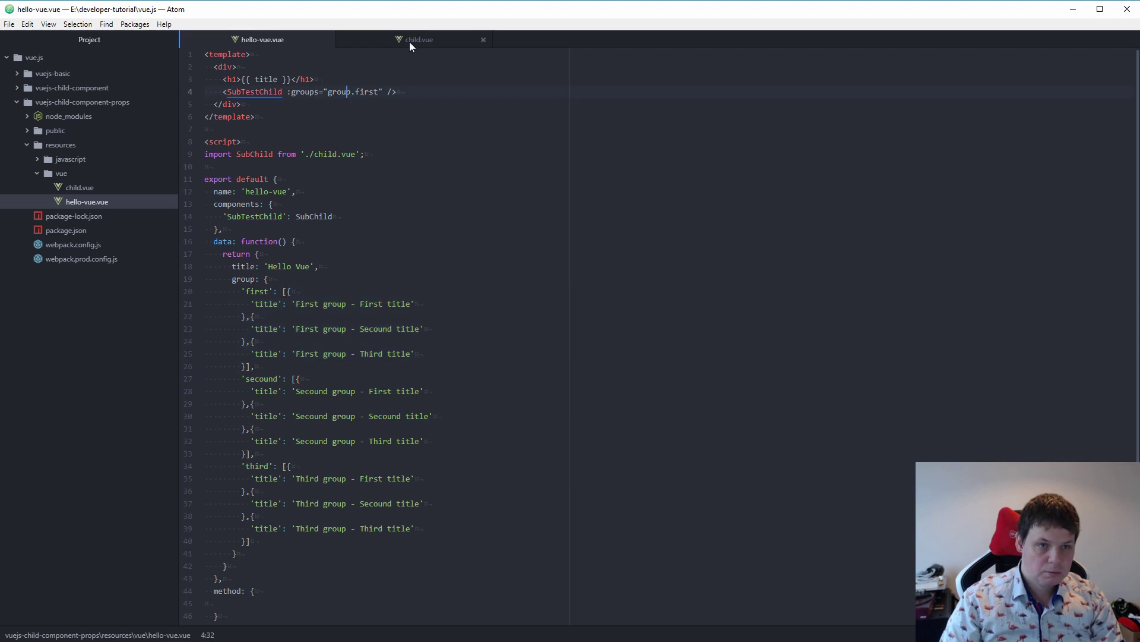
{"action": "left_click", "coordinate": [420, 39]}
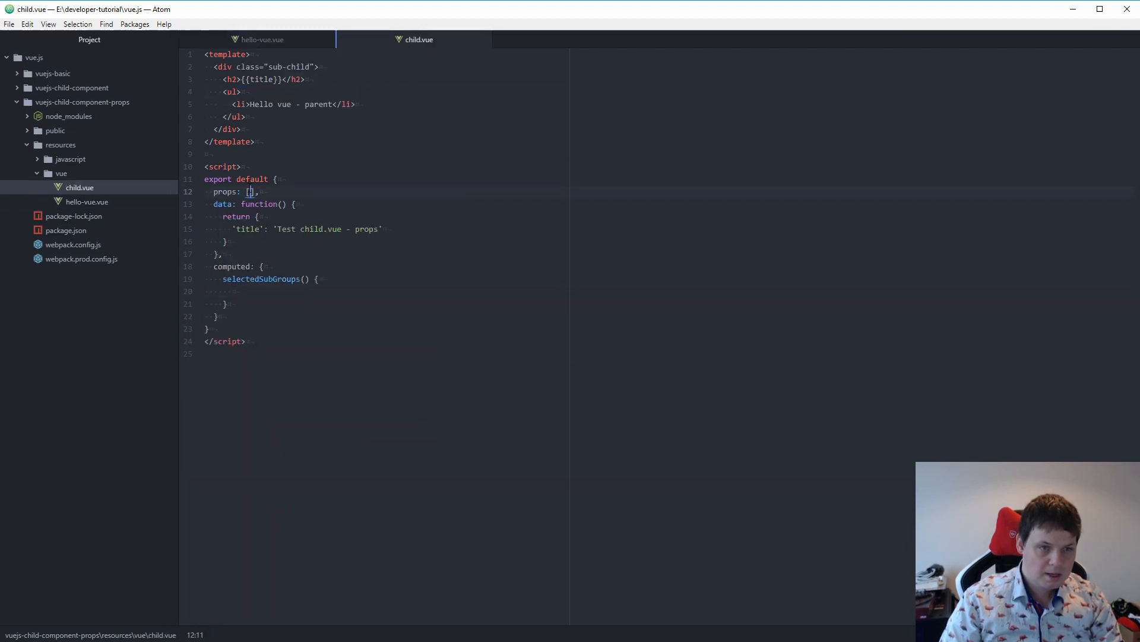
Declare 'groups' in child.vue's props and return this.groups from selectedSubGroups()
{"action": "type", "text": "'groups'"}
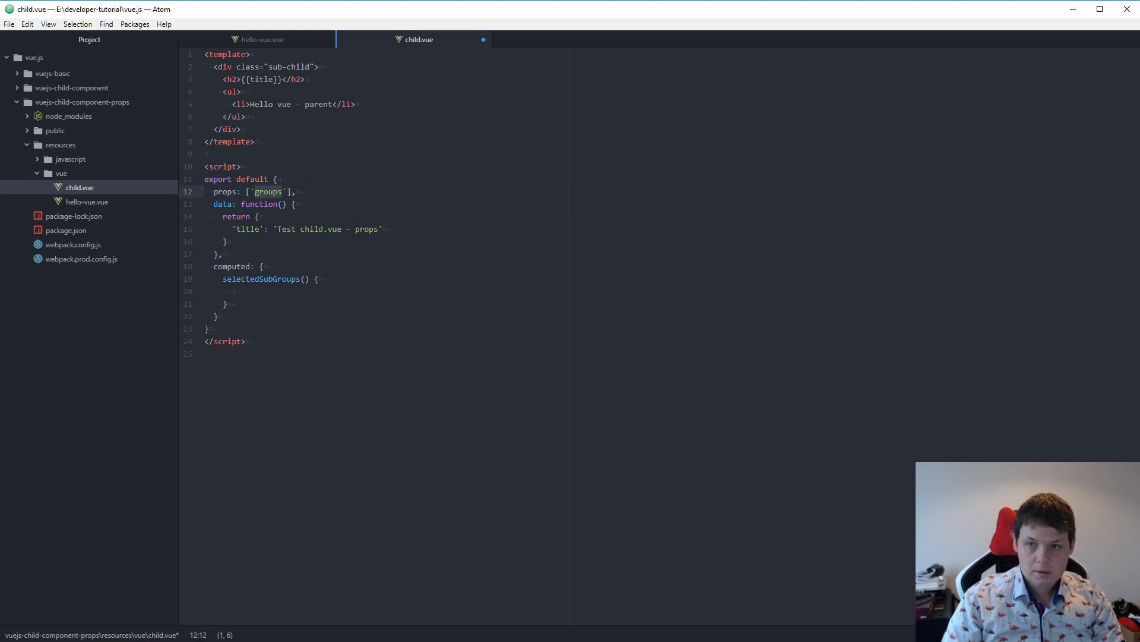
{"action": "left_click", "coordinate": [261, 39]}
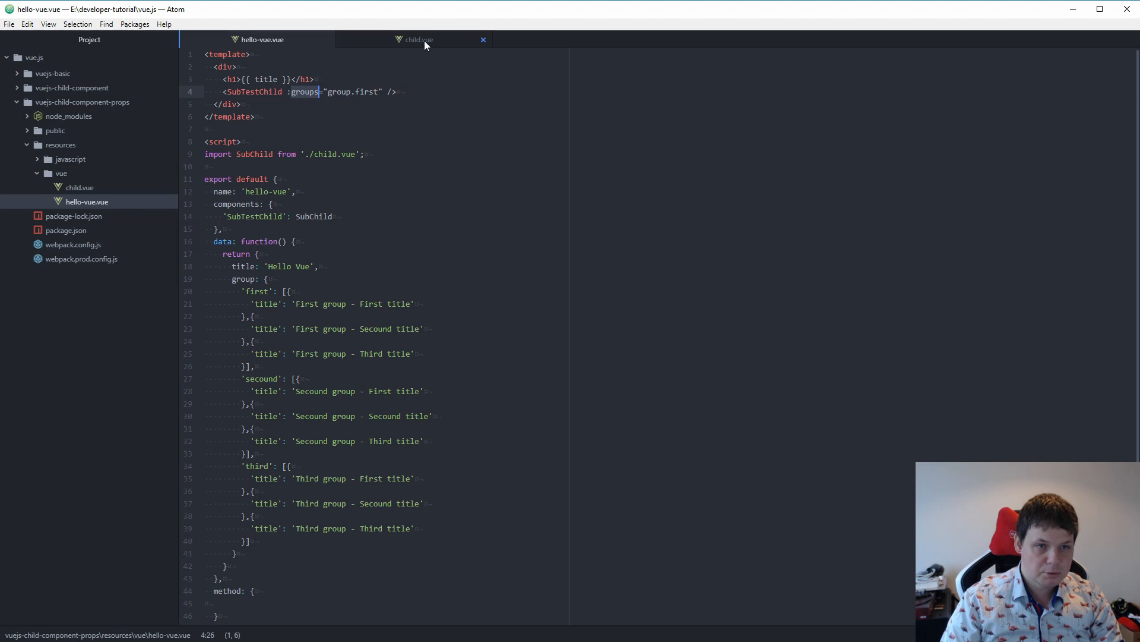
{"action": "left_click", "coordinate": [419, 39]}
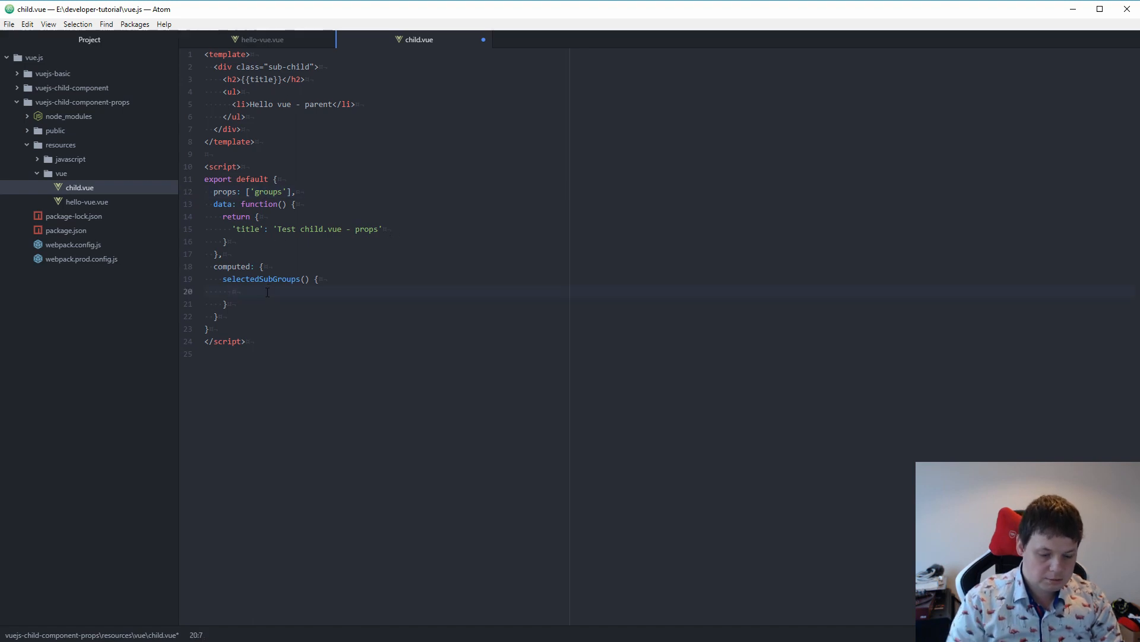
{"action": "type", "text": "return self."}
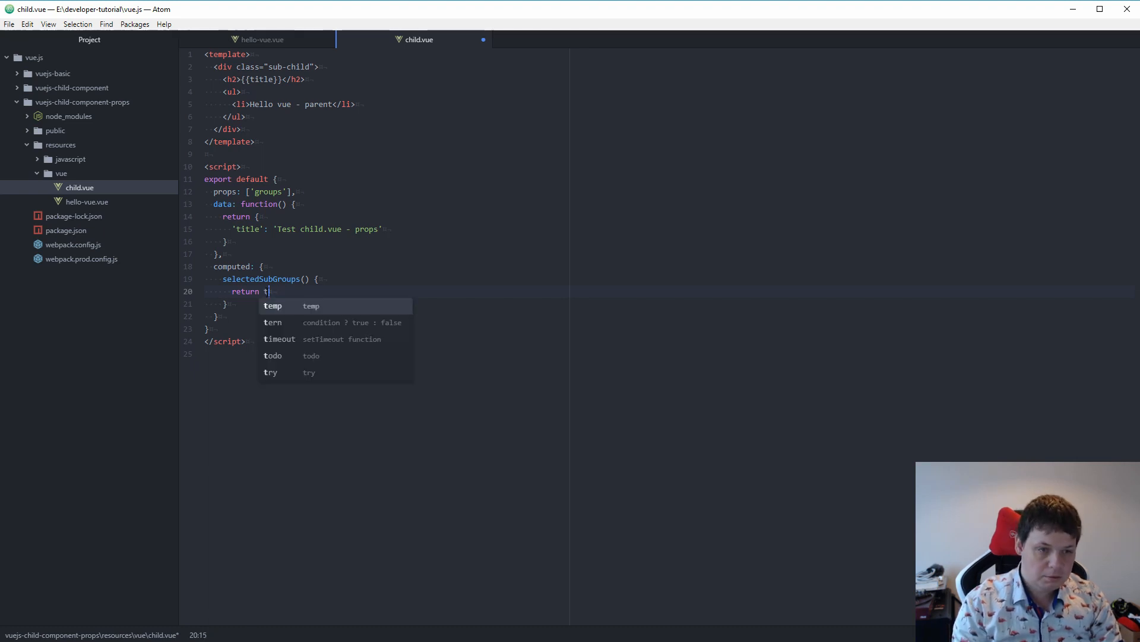
{"action": "type", "text": "his.groups"}
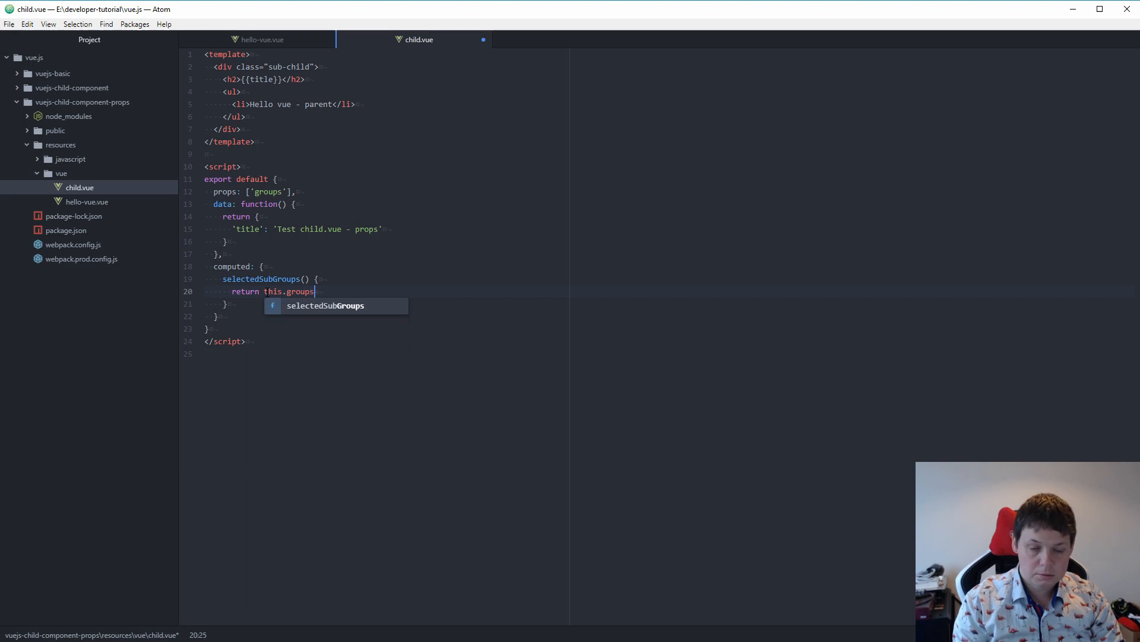
{"action": "type", "text": ";"}
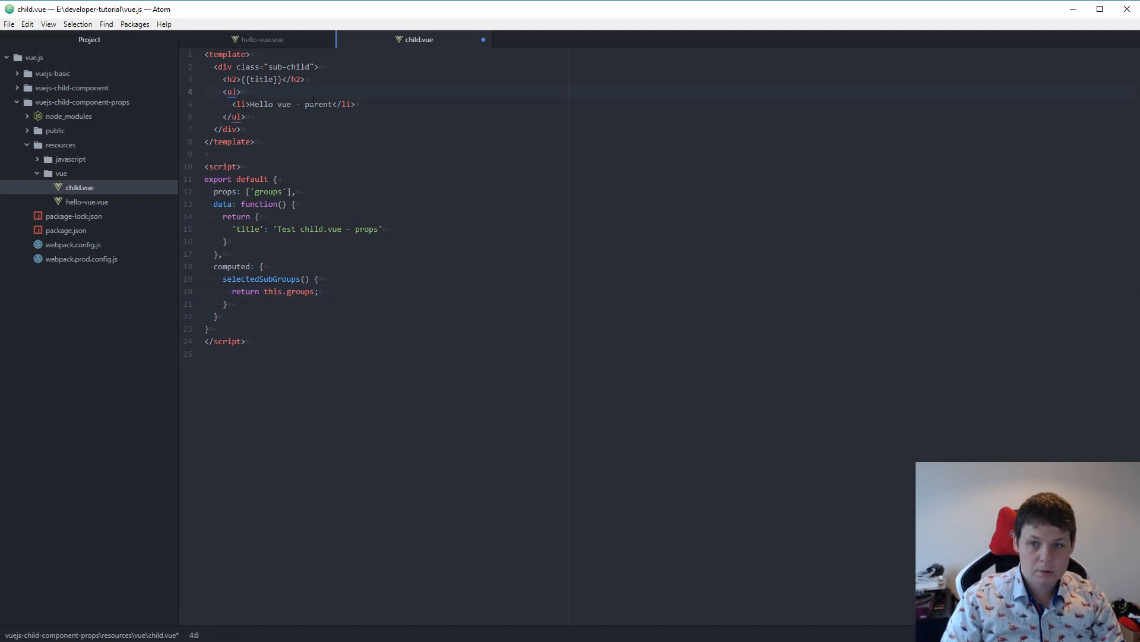
Add v-for="(child, index) in selectedSubGroups" to the list in child.vue
{"action": "type", "text": "v"}
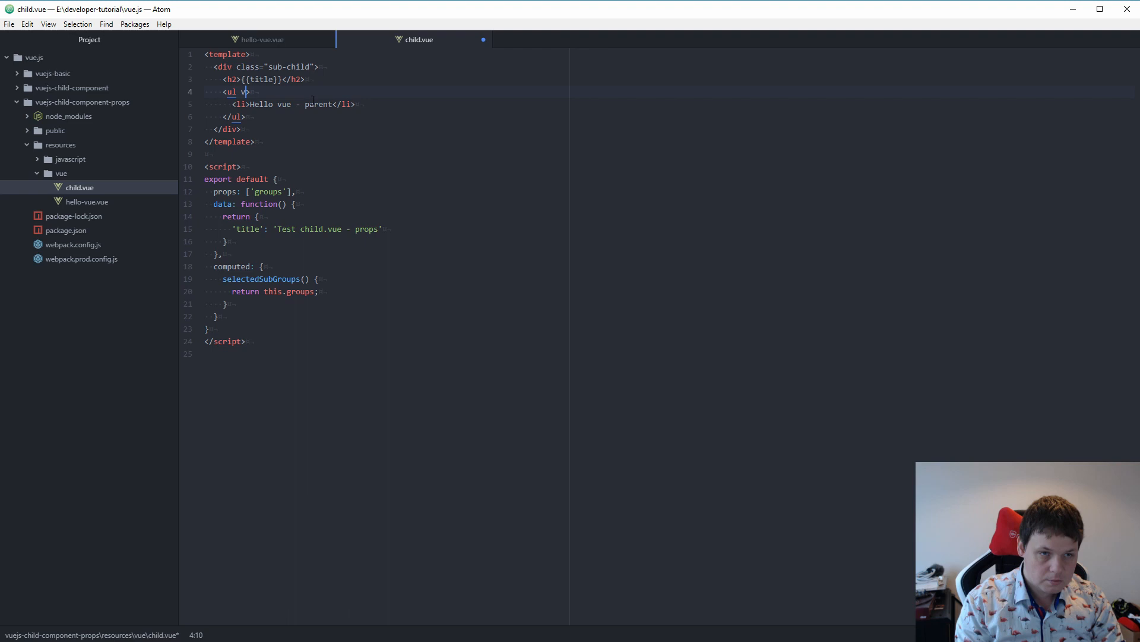
{"action": "type", "text": "-for=\"\""}
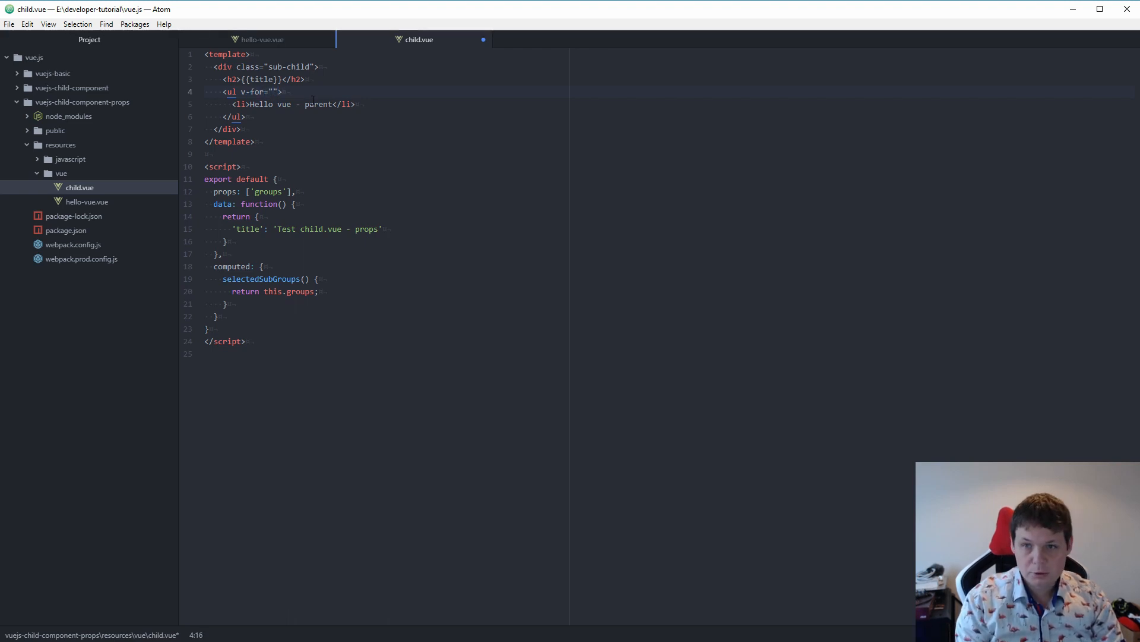
{"action": "type", "text": "(child,"}
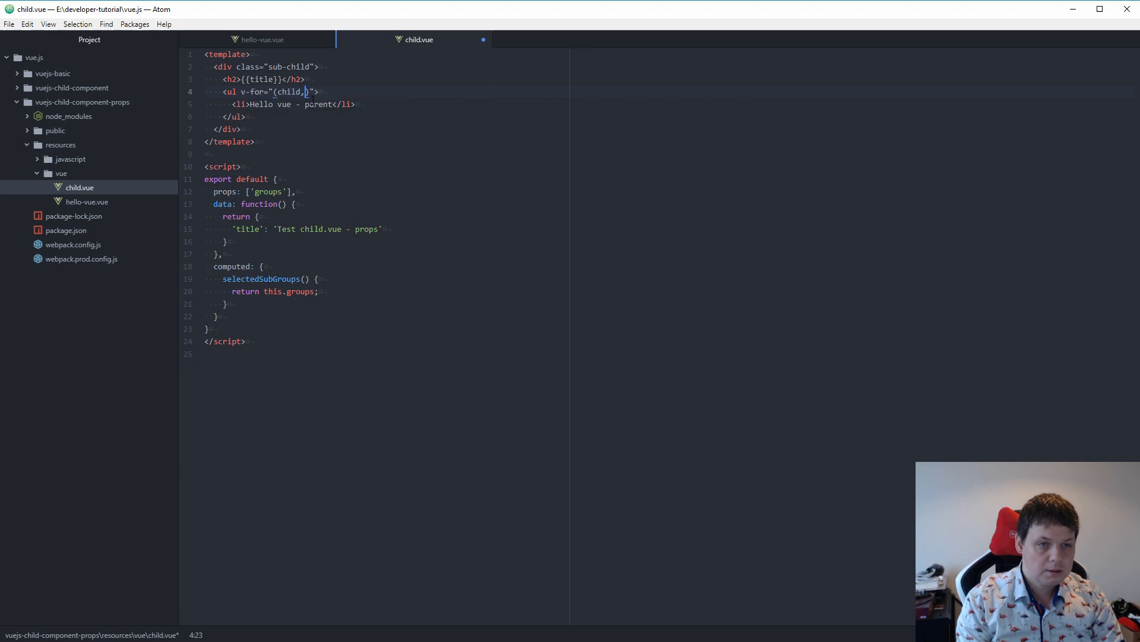
{"action": "type", "text": "index)"}
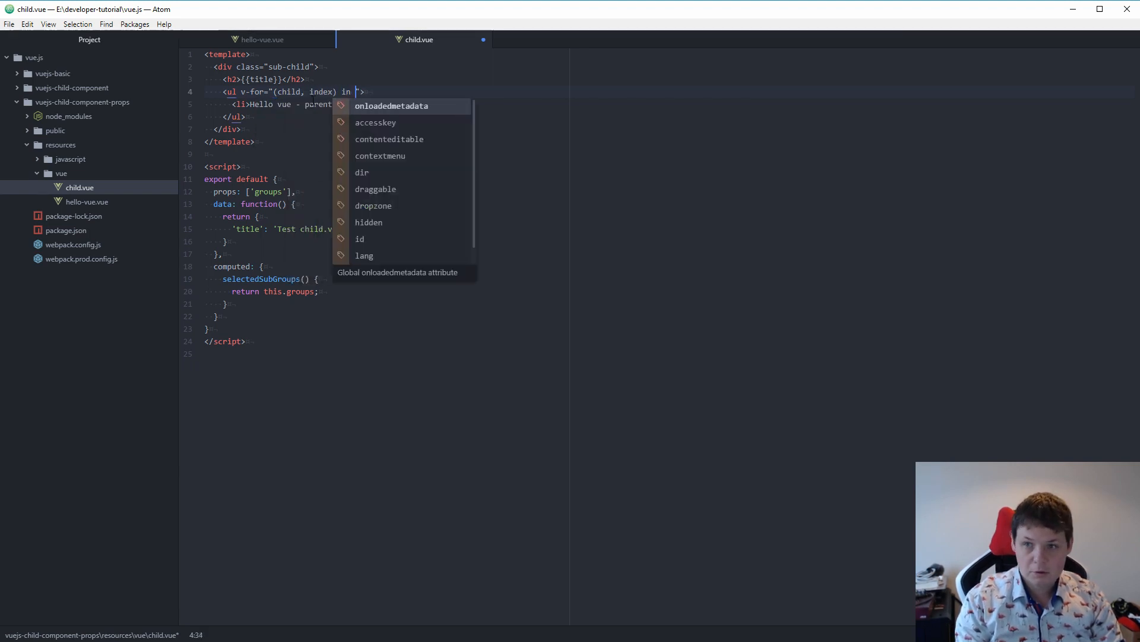
{"action": "type", "text": "selectedSubGroups"}
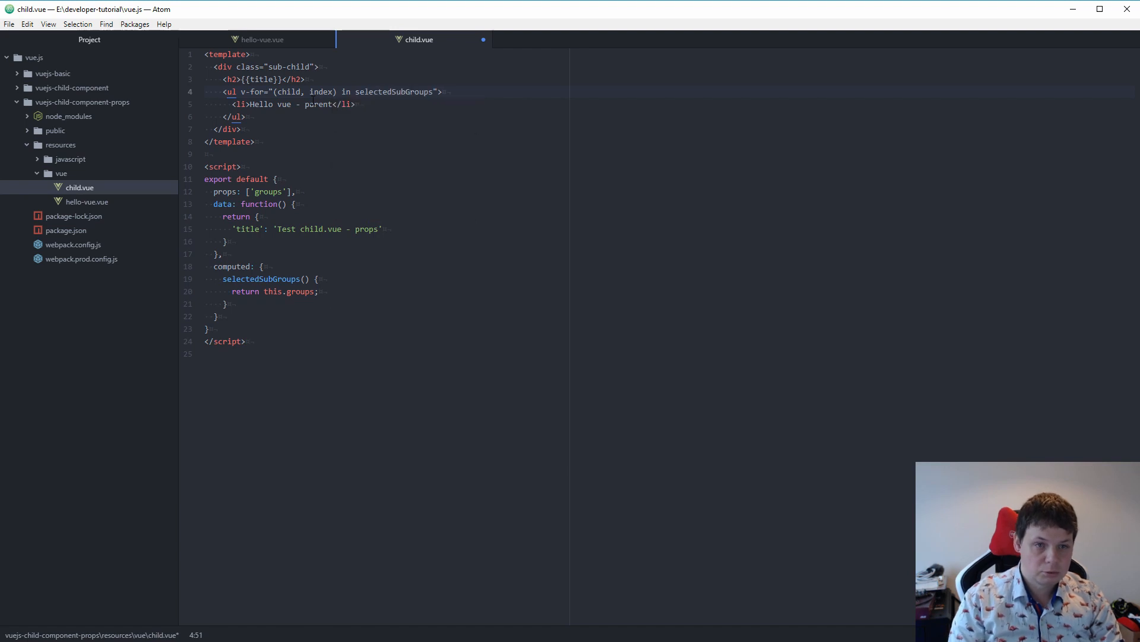
{"action": "type", "text": "()"}
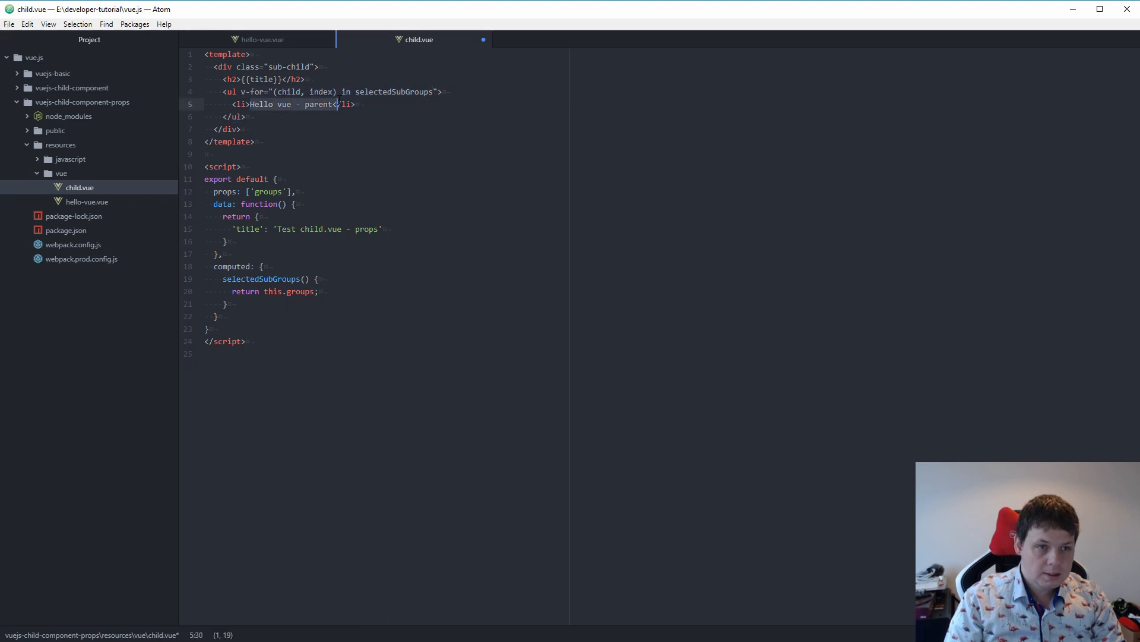
Show each item as [index] followed by its title, then check the rendered result
{"action": "type", "text": "[]"}
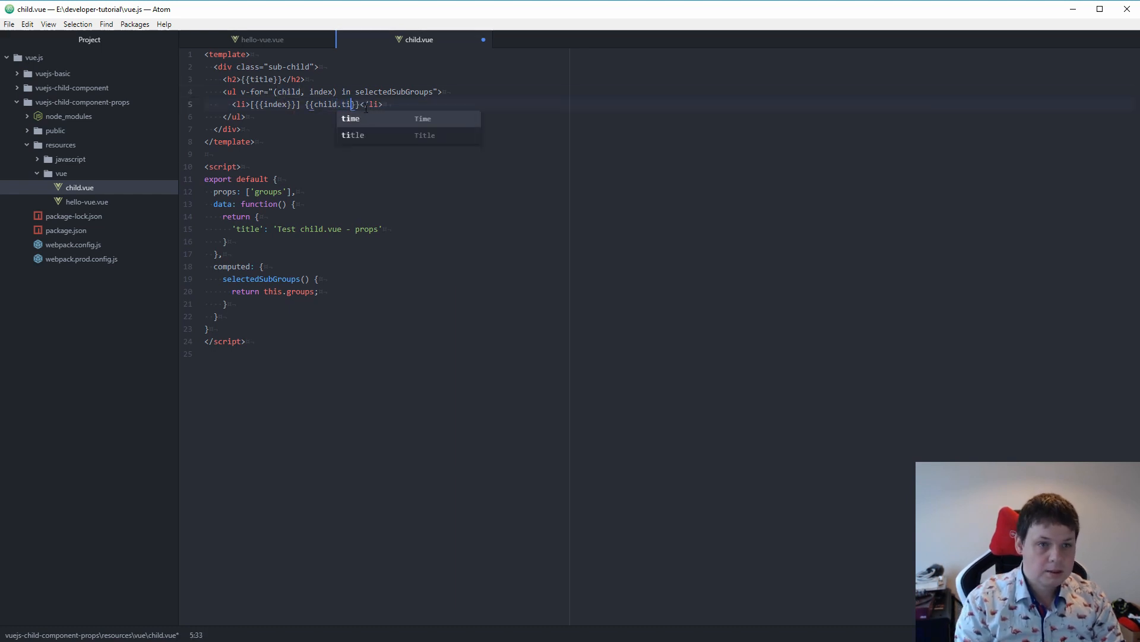
{"action": "left_click", "coordinate": [260, 40]}
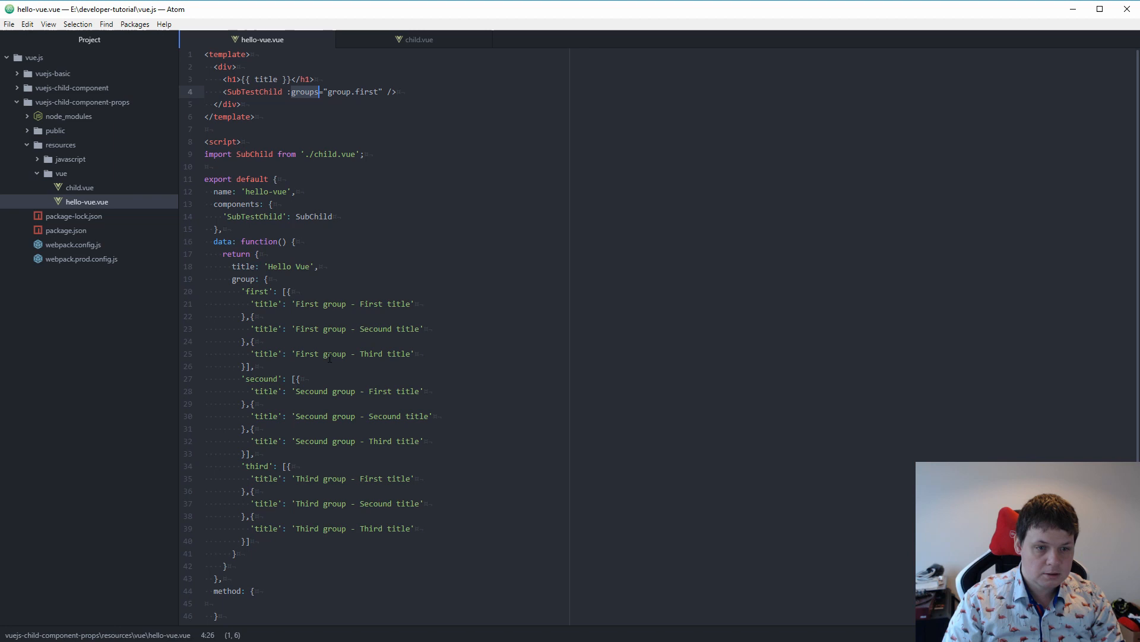
{"action": "left_click", "coordinate": [333, 354]}
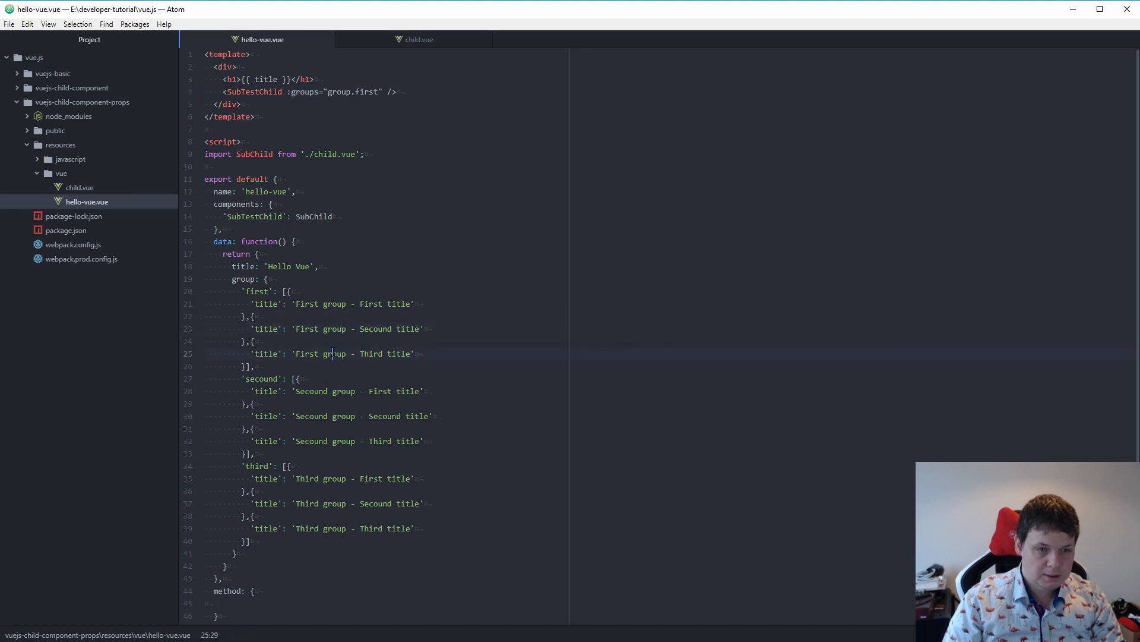
{"action": "left_click", "coordinate": [419, 40]}
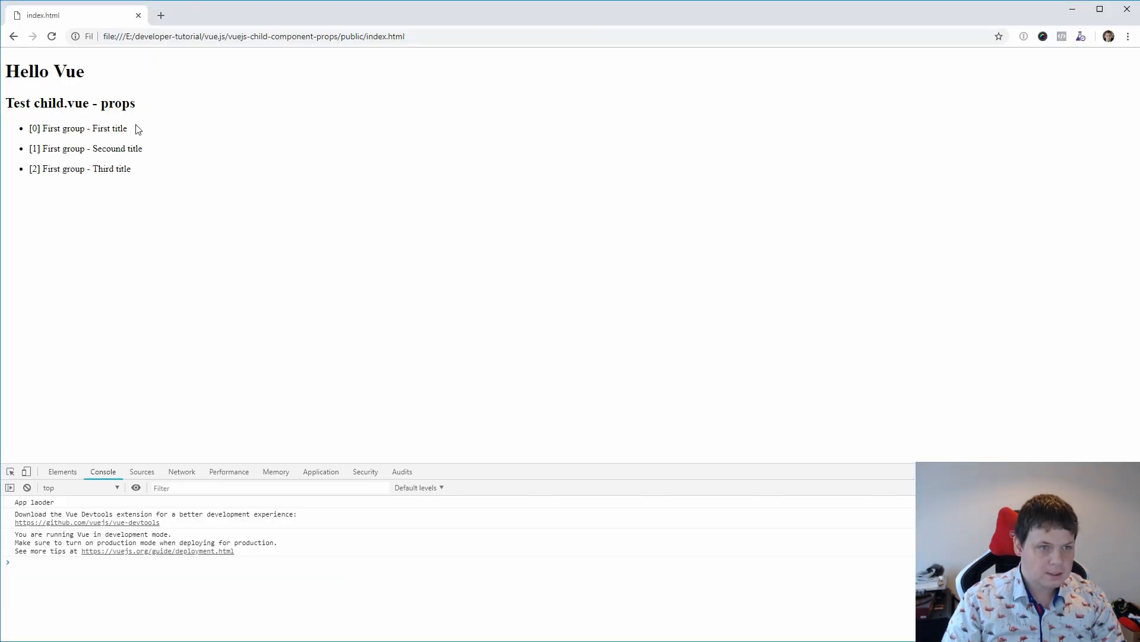
{"action": "mouse_move", "coordinate": [123, 140]}
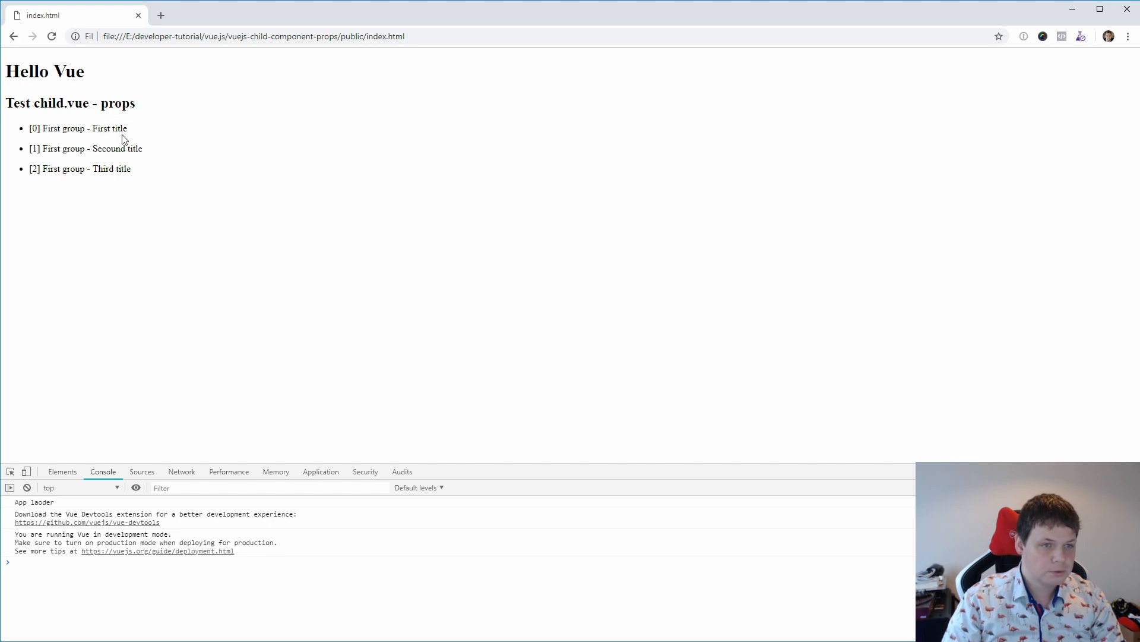
{"action": "mouse_move", "coordinate": [212, 415]}
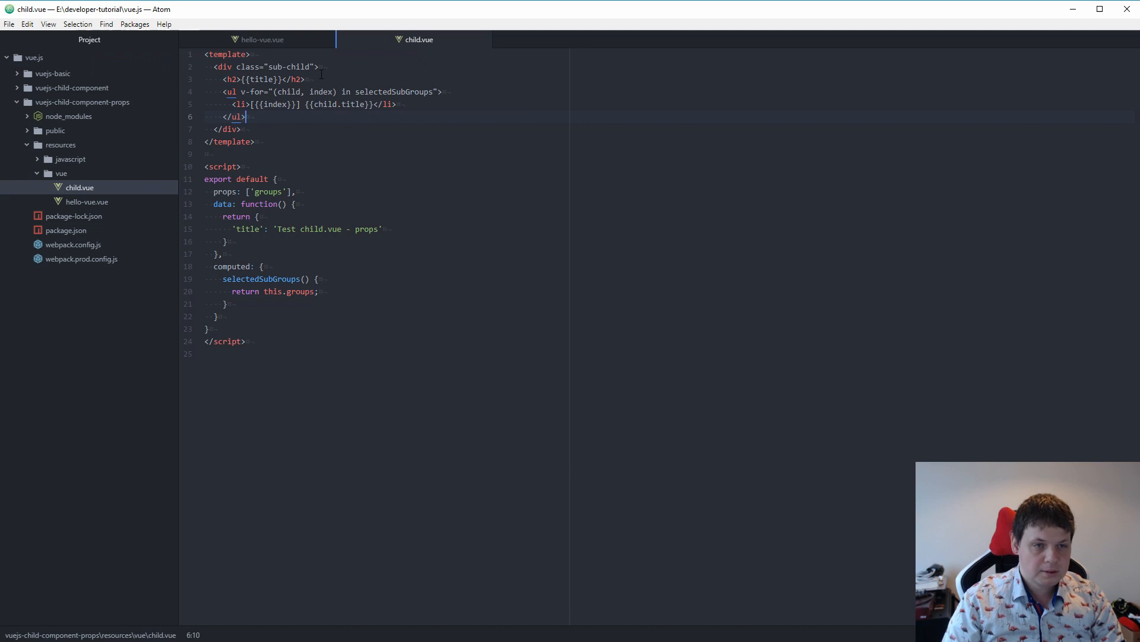
Add two more SubTestChild tags, the second binding groups to group.secound
{"action": "left_click", "coordinate": [259, 39]}
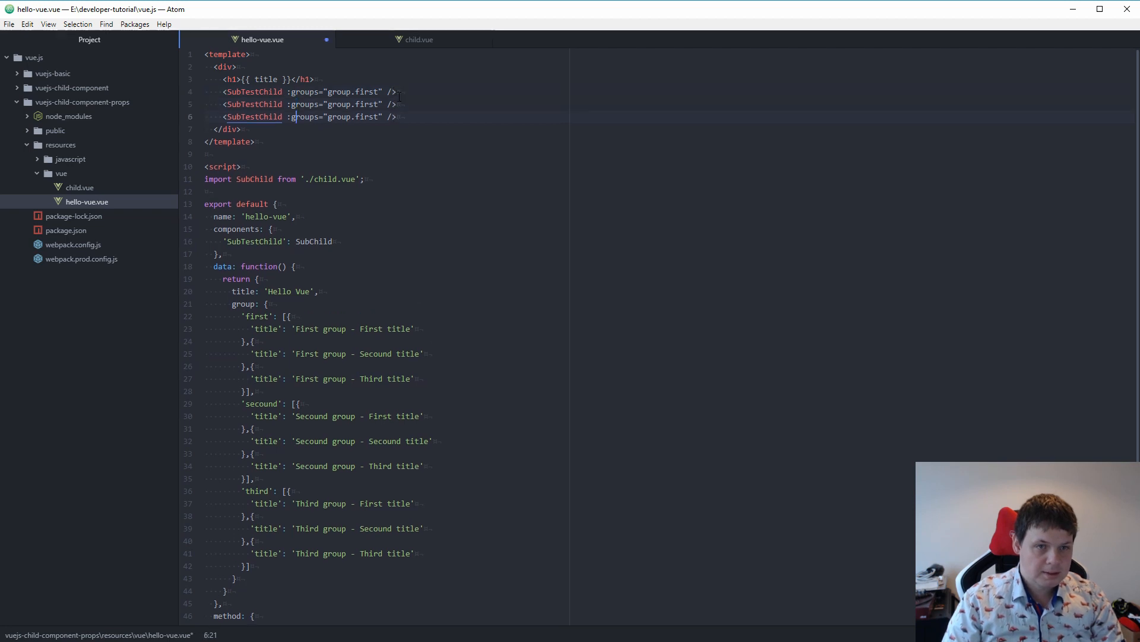
{"action": "type", "text": "second"}
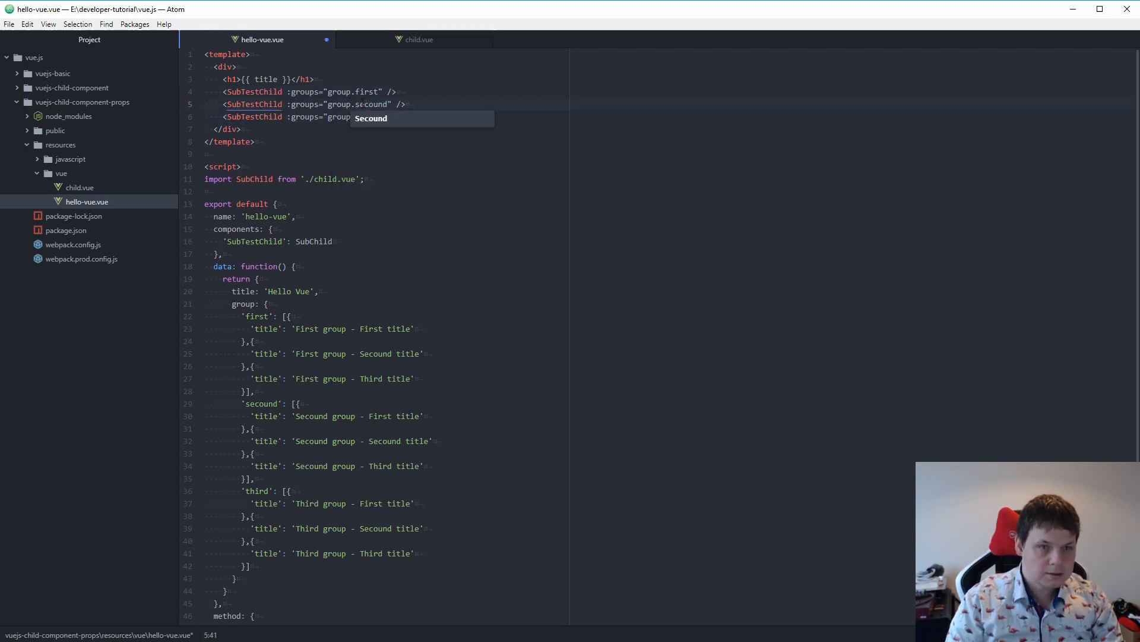
{"action": "type", "text": "t"}
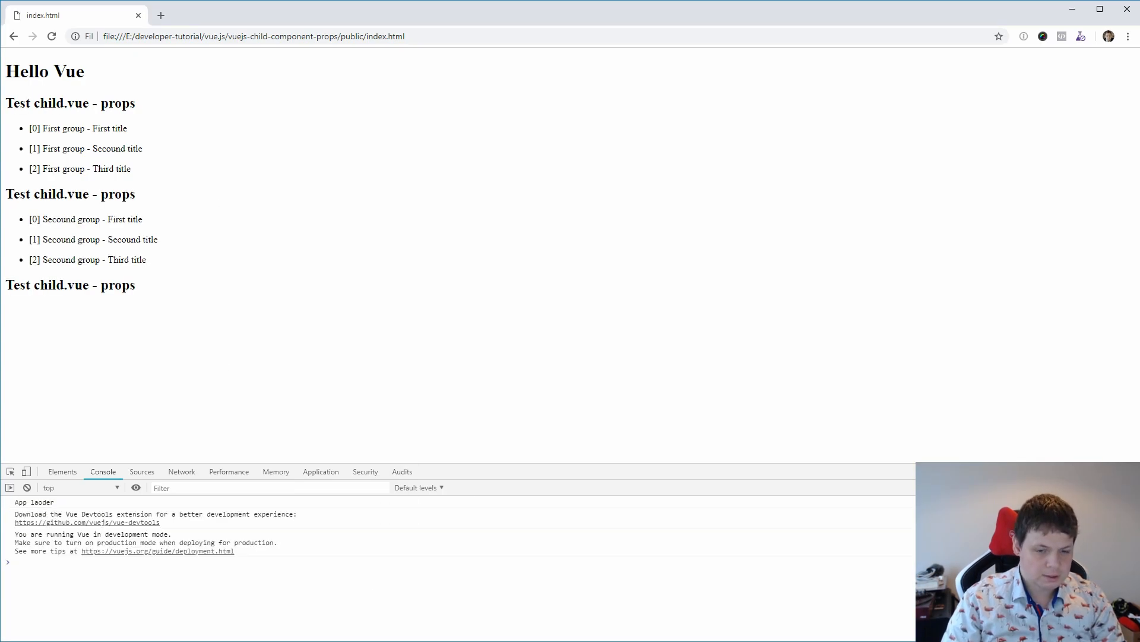
Switch from Chrome back to Atom after seeing the empty third section
{"action": "key", "text": "alt+tab"}
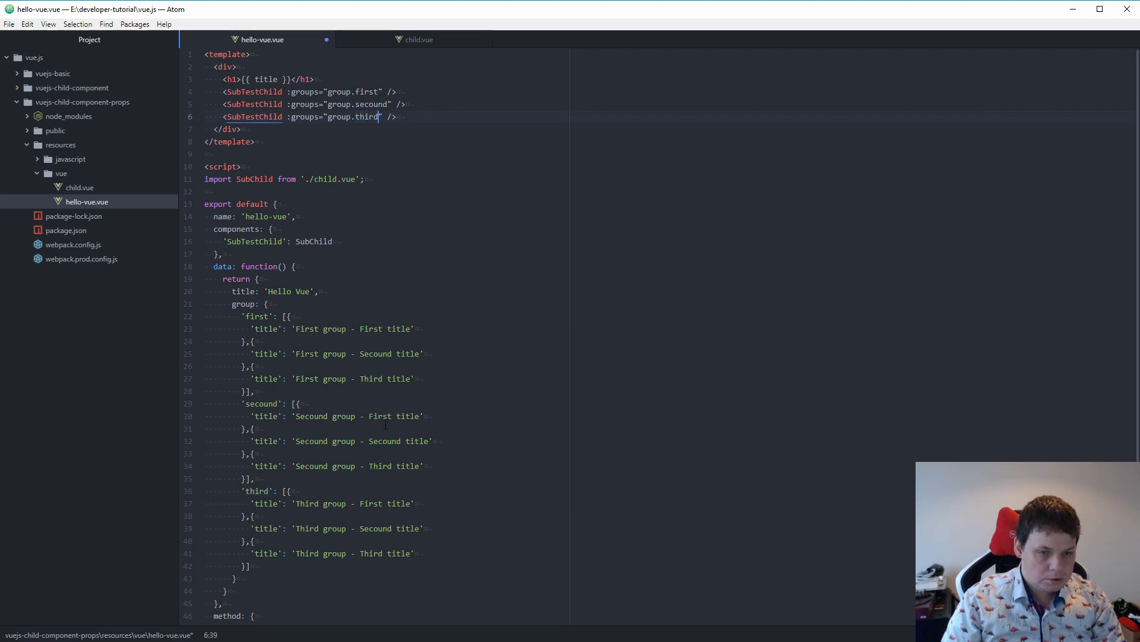
Save hello-vue.vue with group.third and confirm all three lists render in Chrome
{"action": "key", "text": "ctrl+s"}
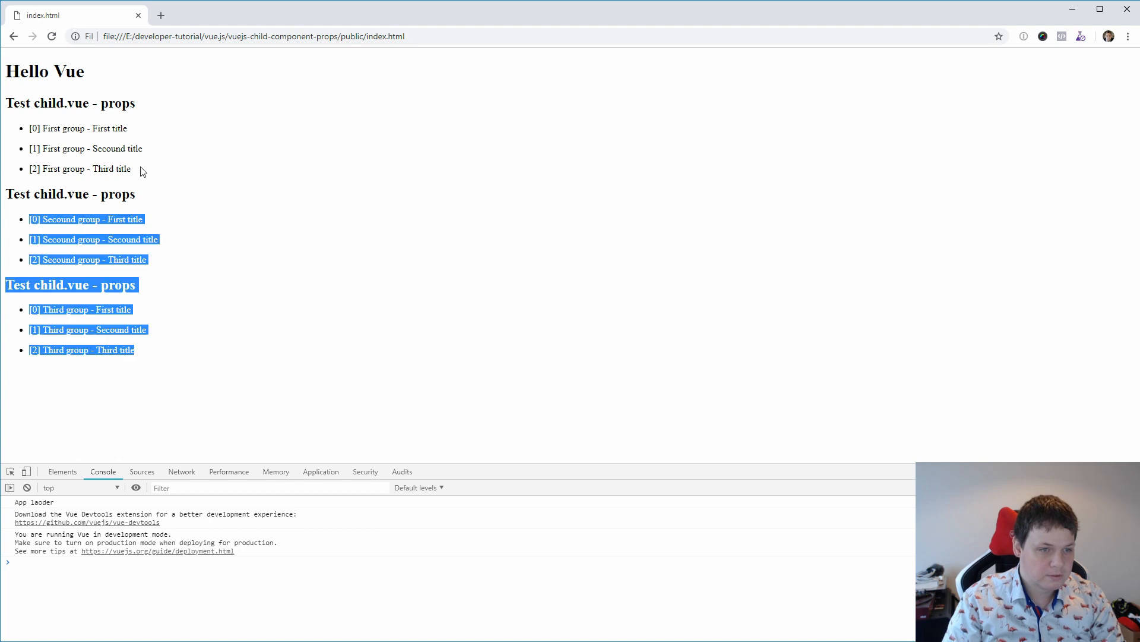
{"action": "left_click", "coordinate": [279, 601]}
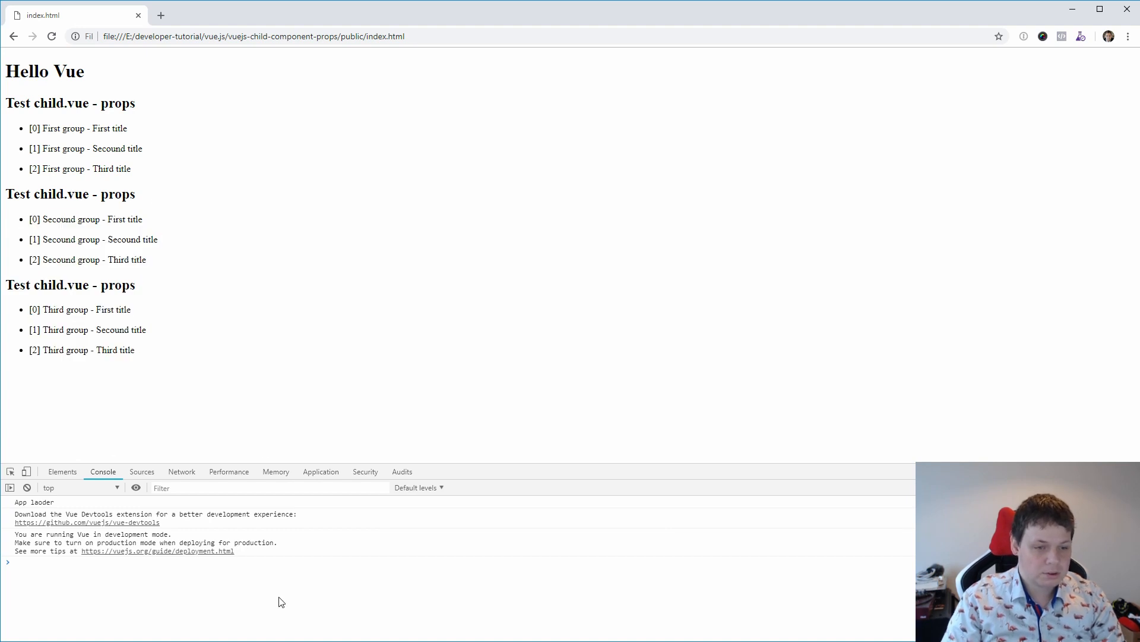